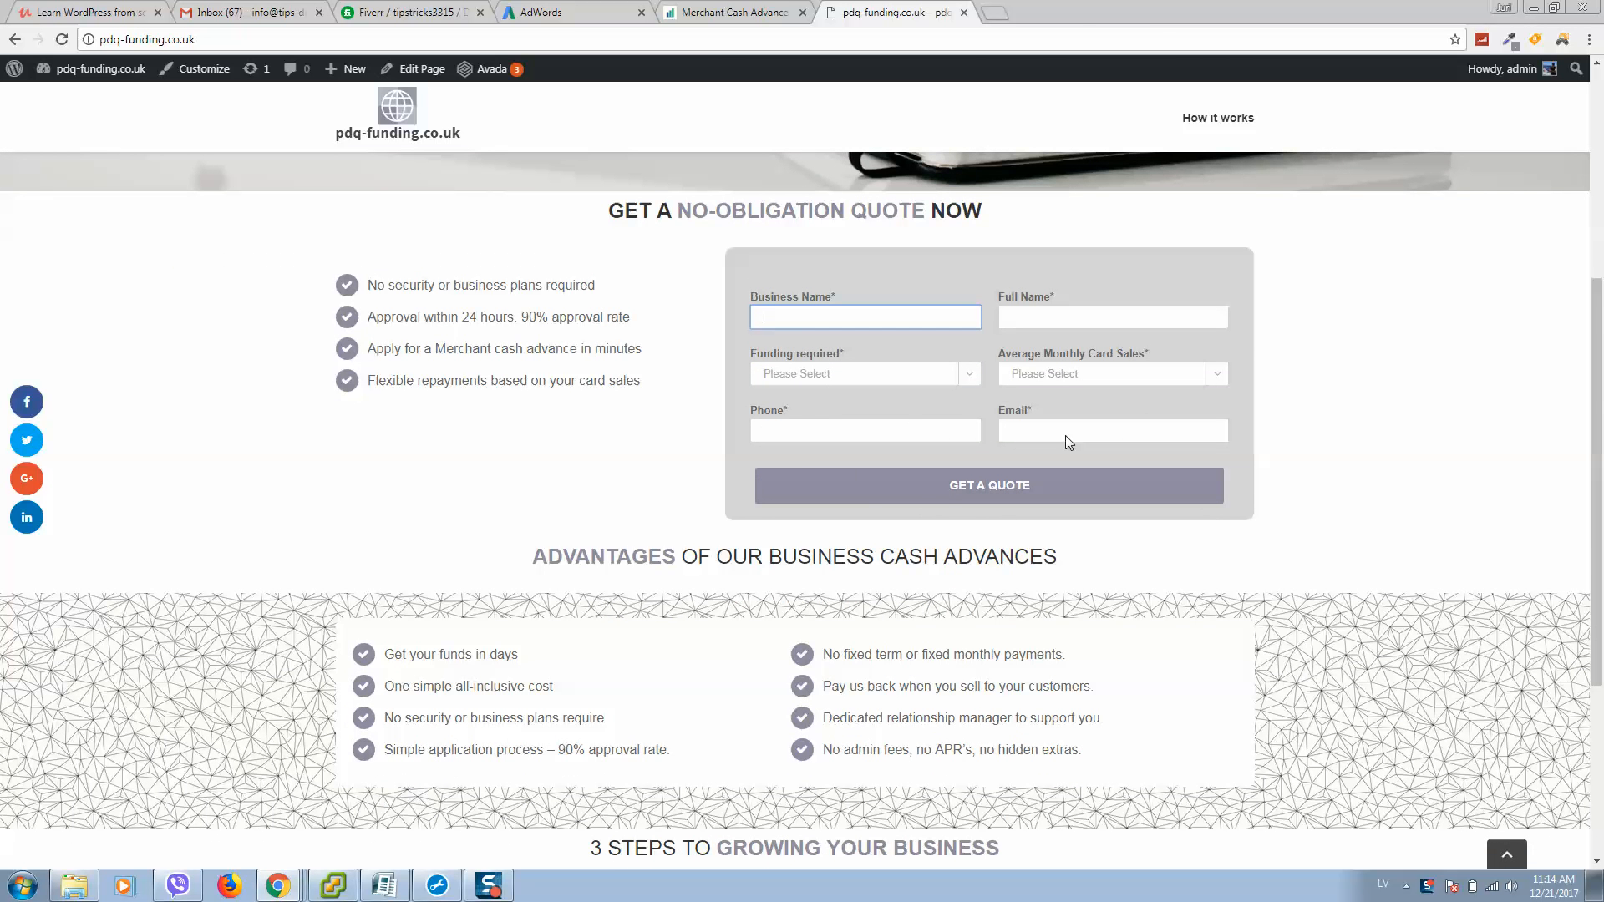
From the dashboard, open Contact Form 7's QUOTE form with its two column divs.
{"action": "scroll", "scroll_direction": "down", "scroll_amount": 3}
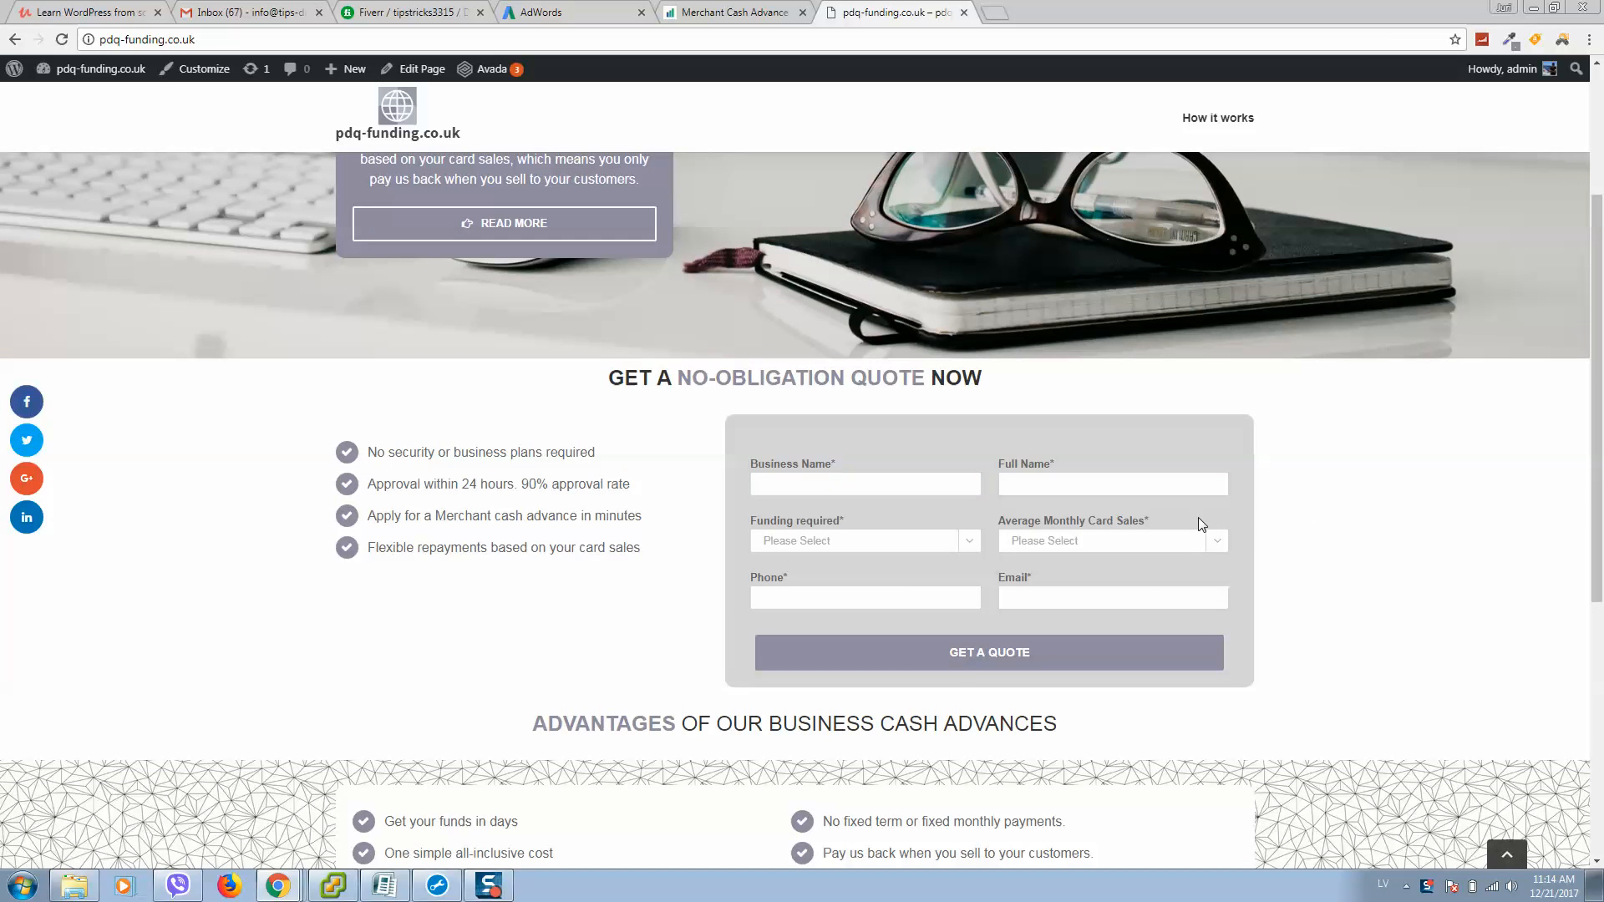
{"action": "mouse_move", "coordinate": [819, 399]}
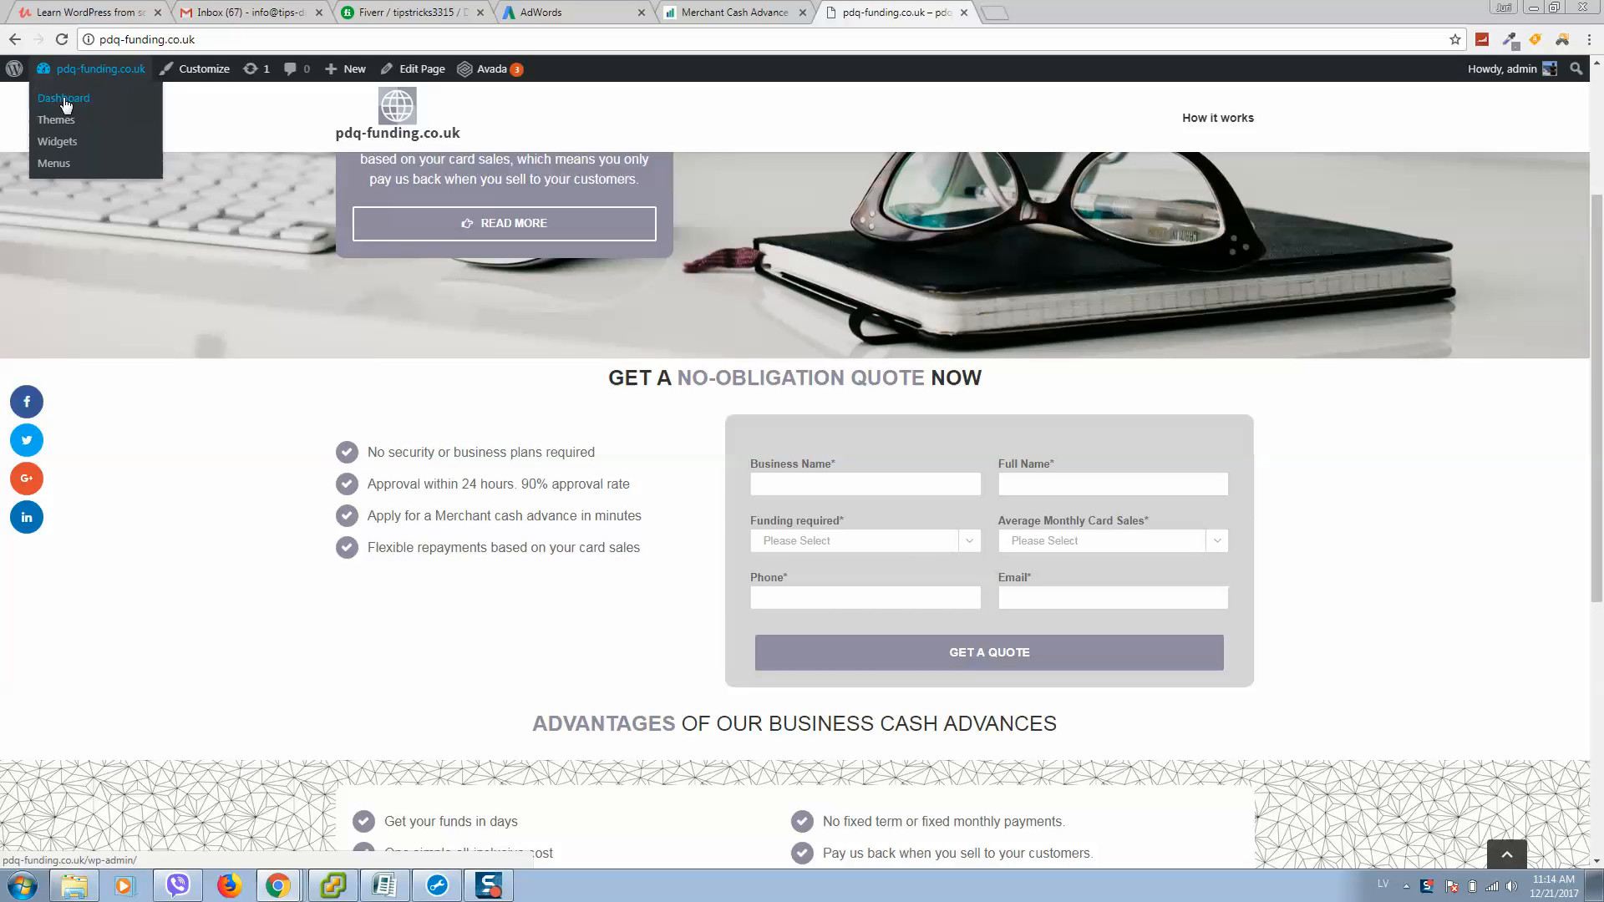
{"action": "left_click", "coordinate": [63, 97]}
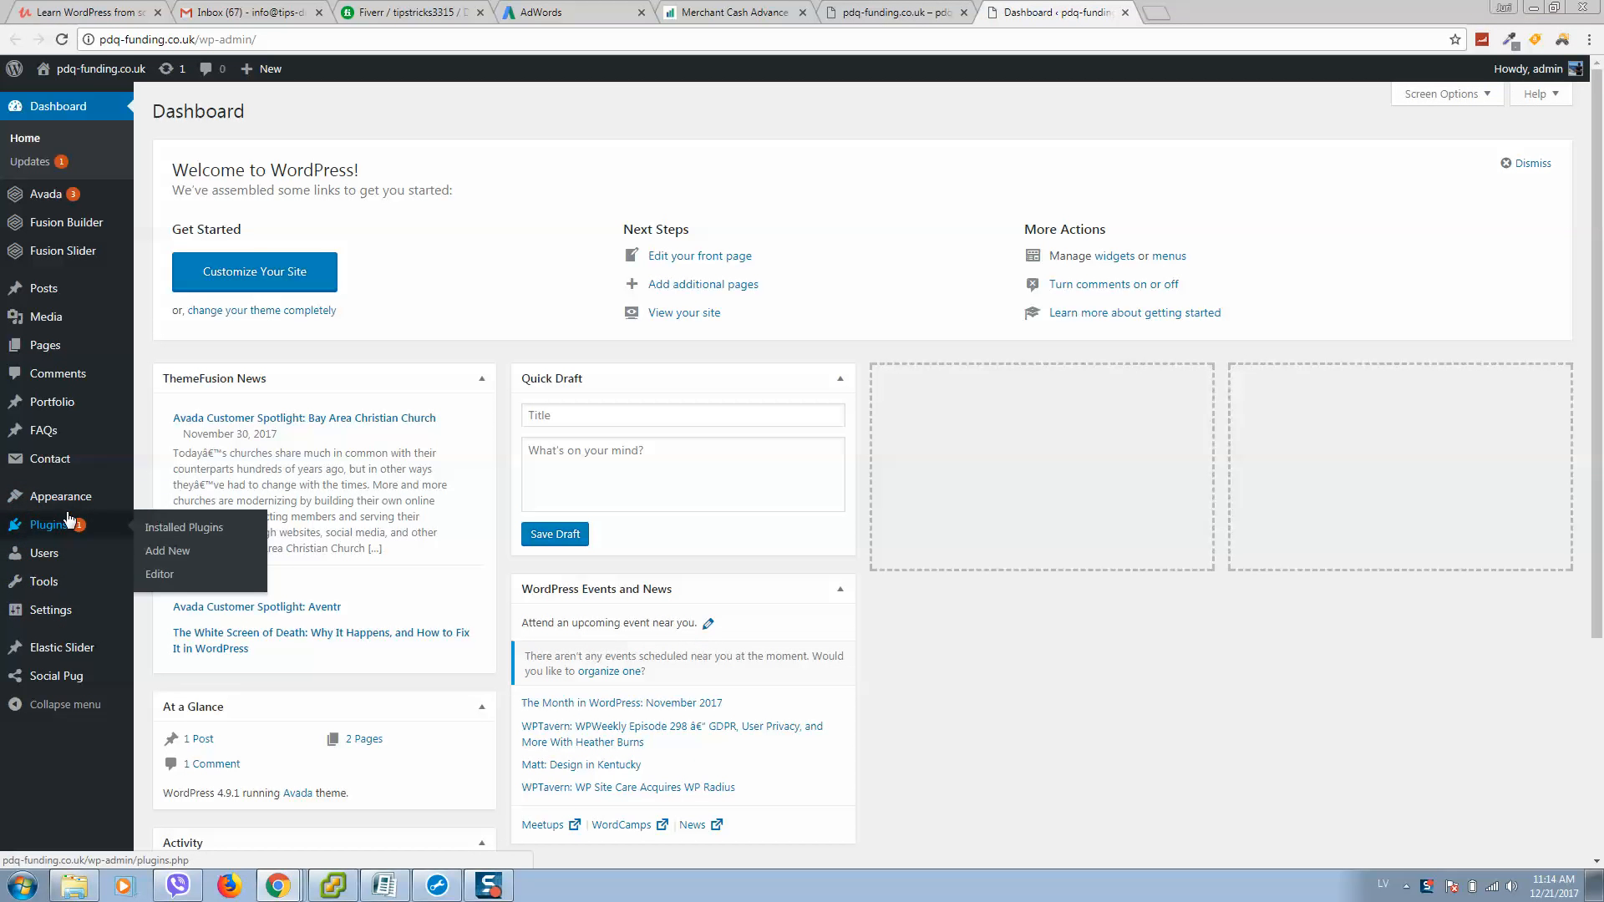
{"action": "mouse_move", "coordinate": [59, 648]}
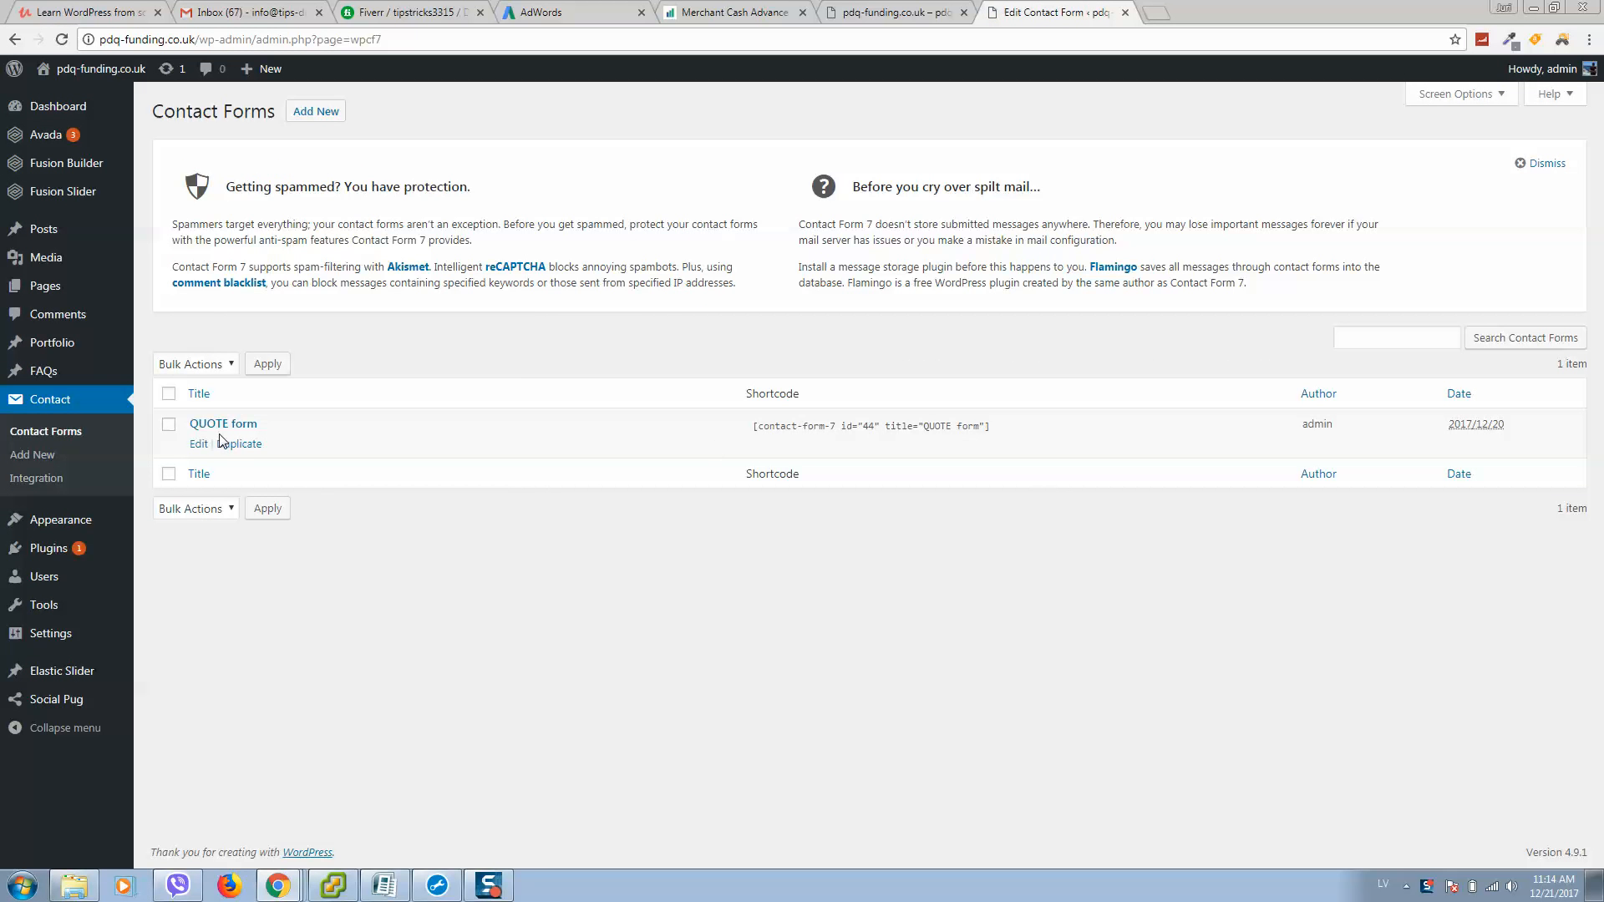
{"action": "left_click", "coordinate": [223, 424]}
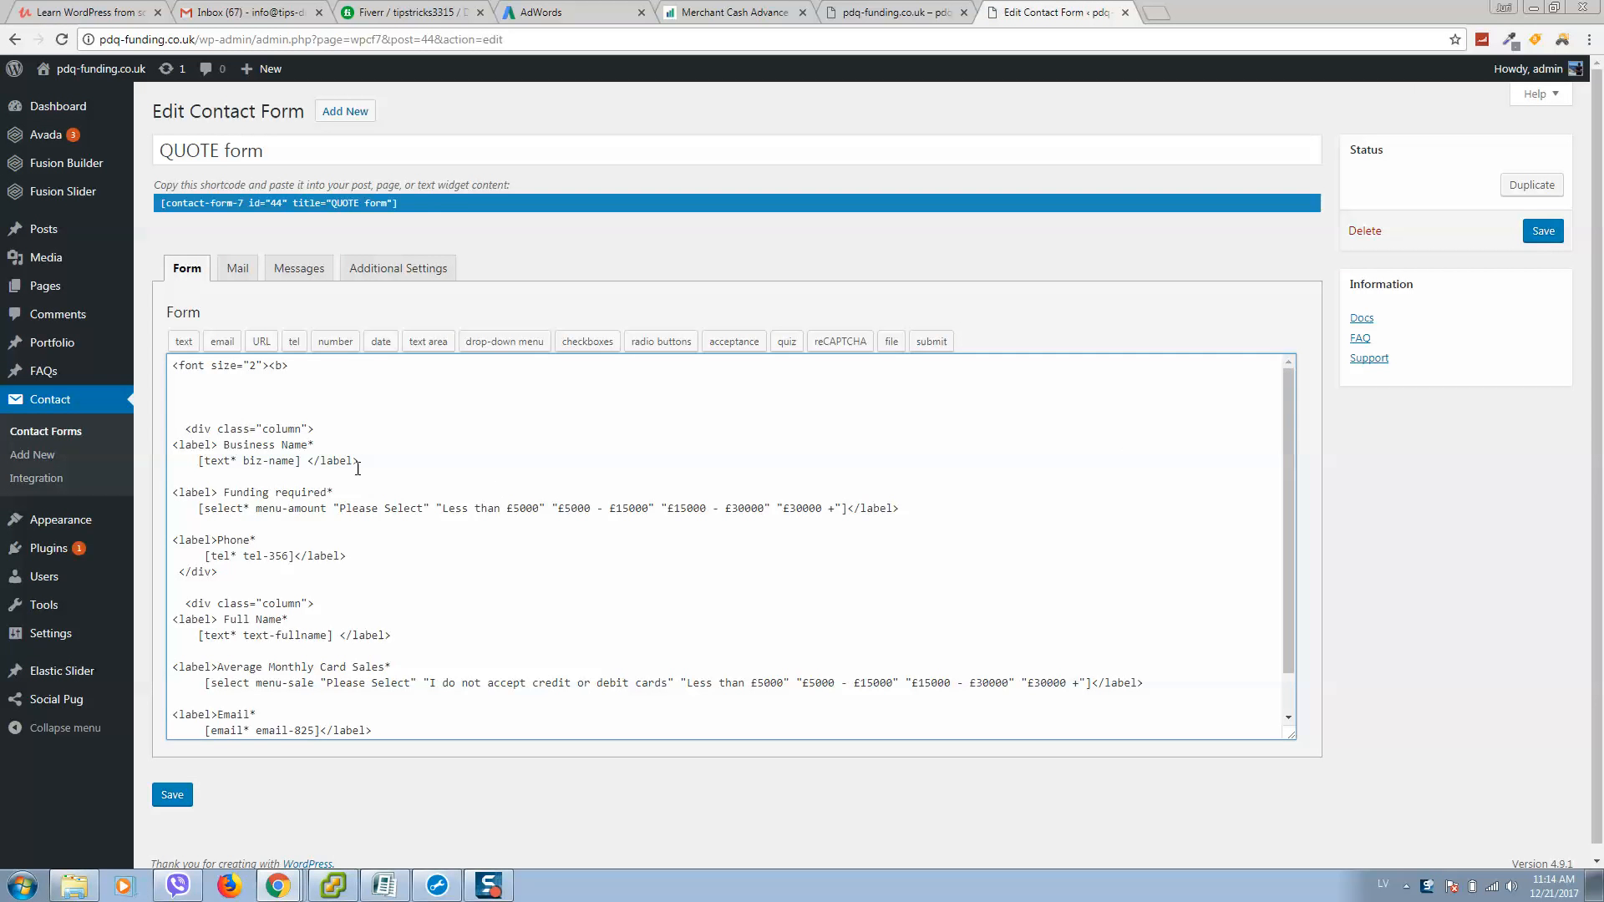
{"action": "mouse_move", "coordinate": [58, 315]}
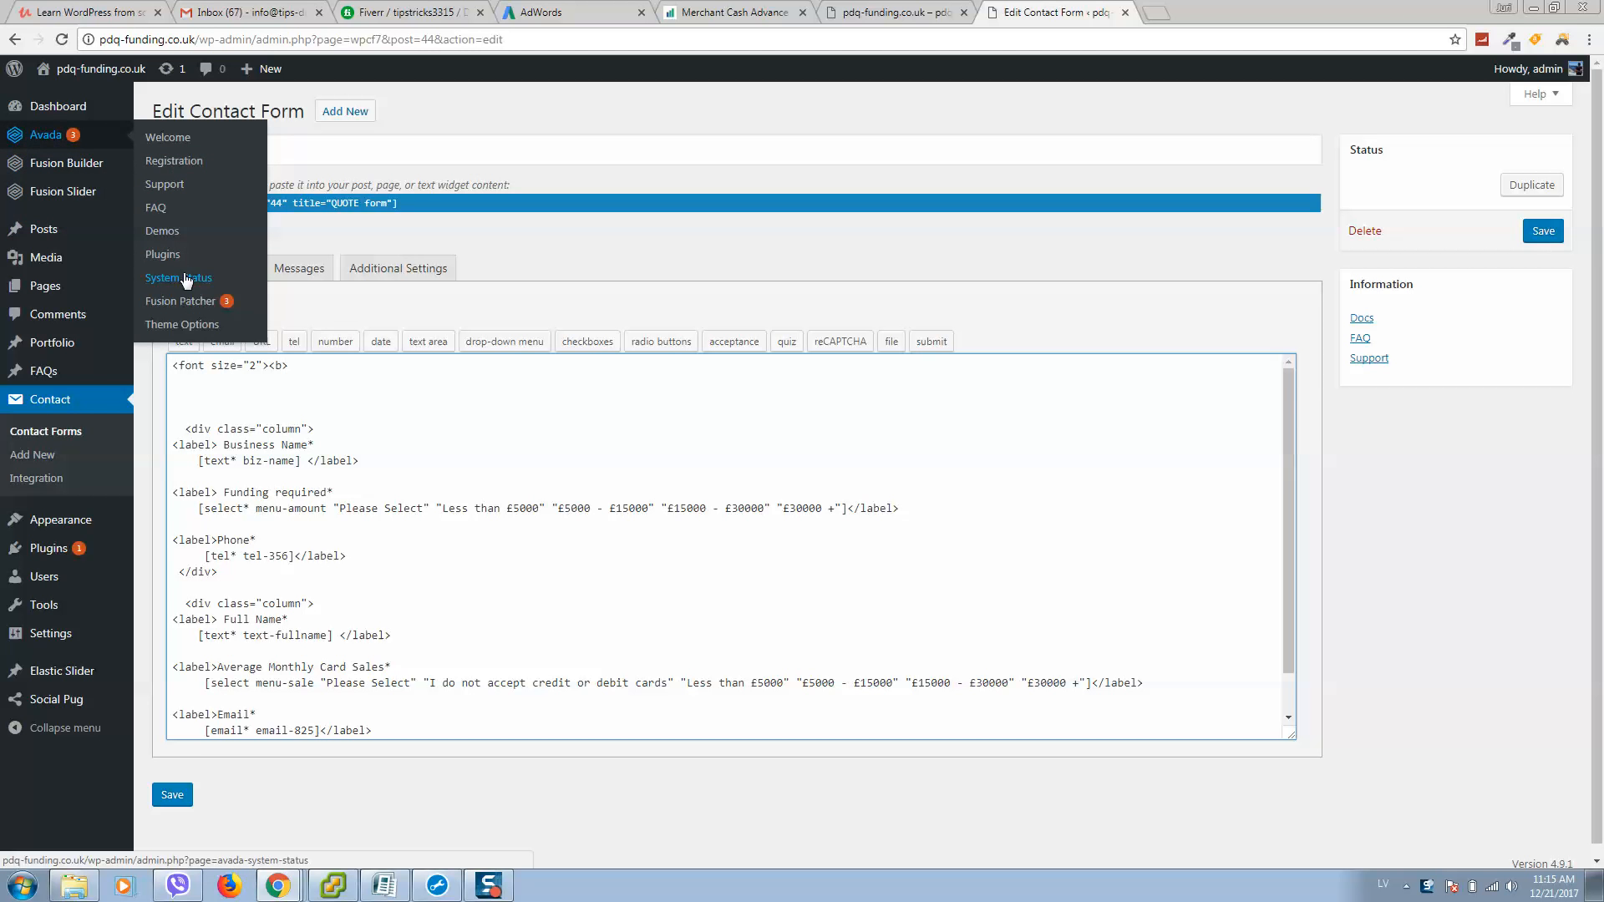
{"action": "mouse_move", "coordinate": [180, 301]}
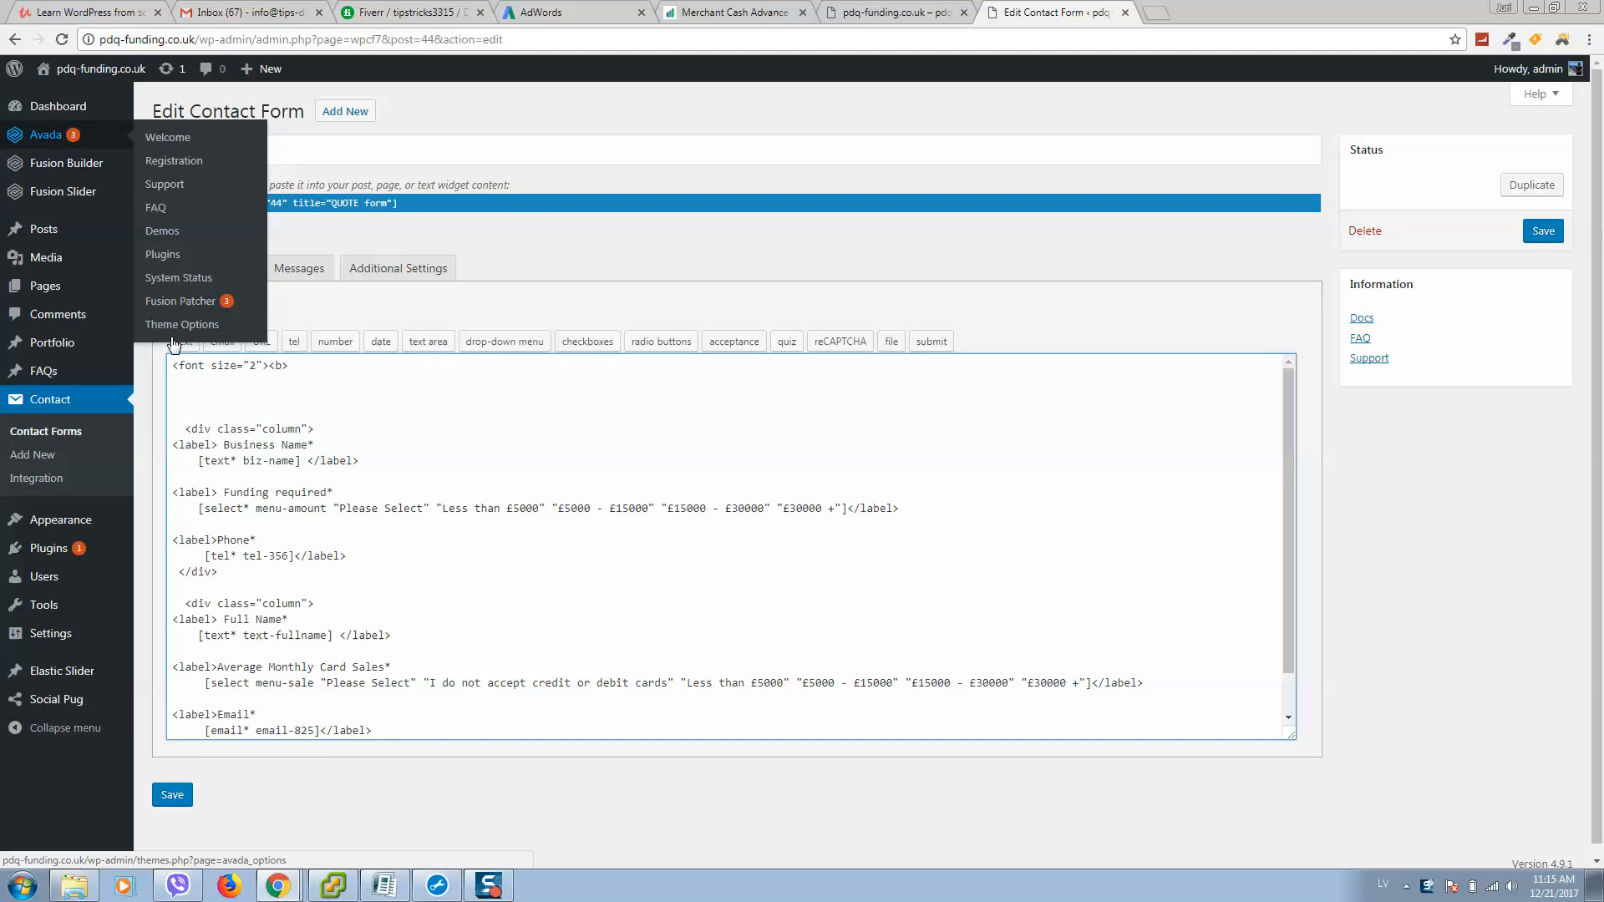
Open Avada Theme Options' Custom CSS section in a new browser tab.
{"action": "left_click", "coordinate": [182, 324]}
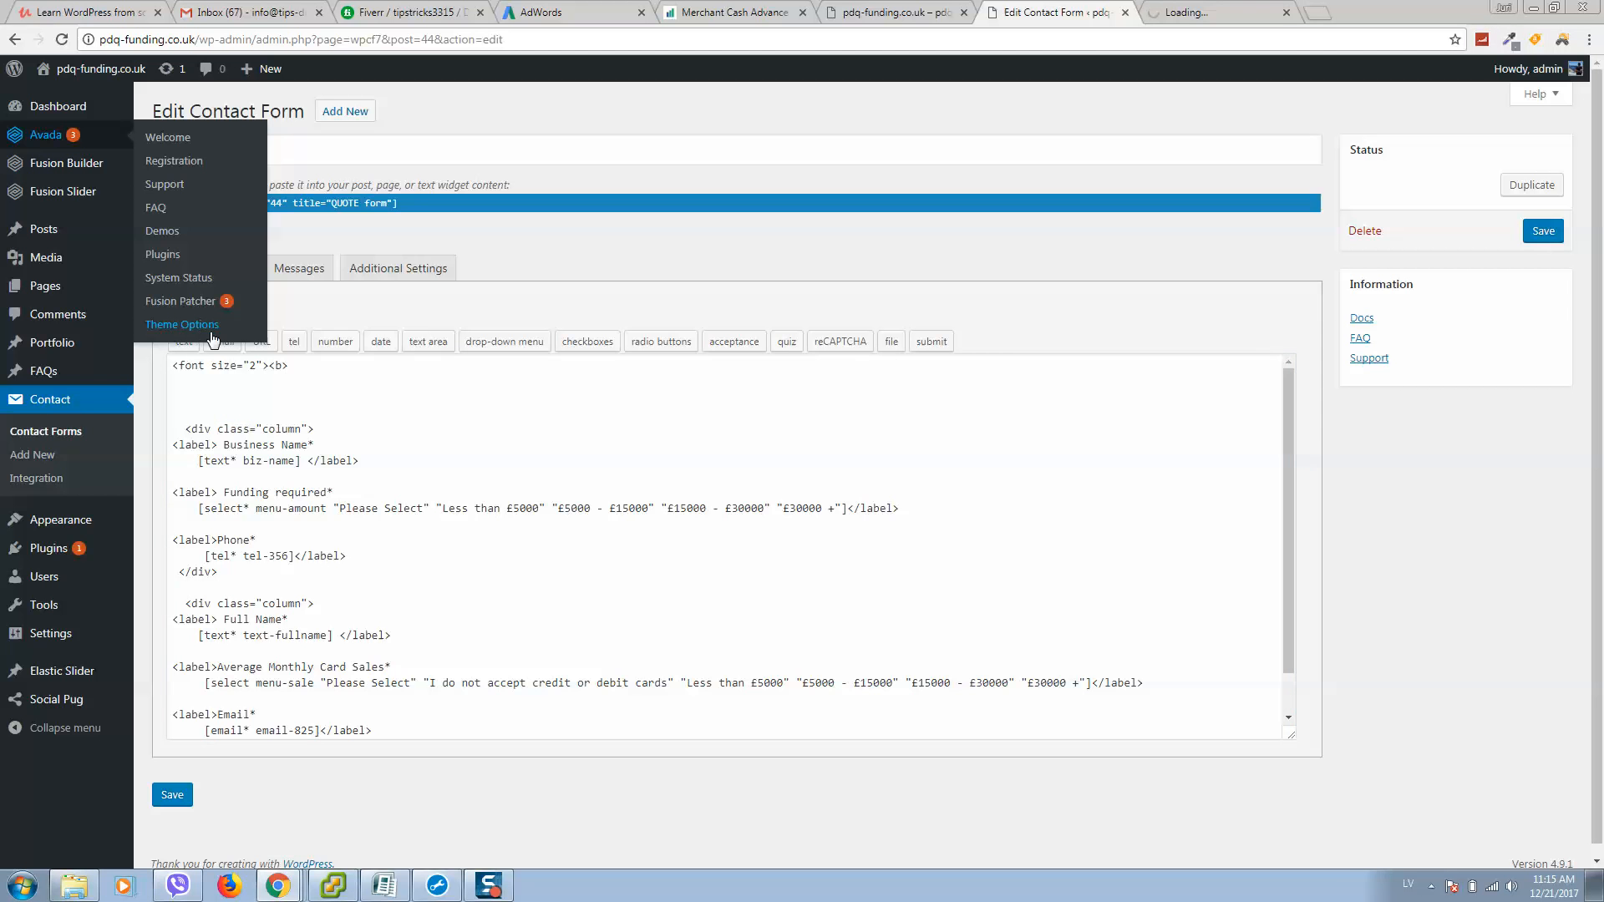
{"action": "left_click", "coordinate": [182, 325]}
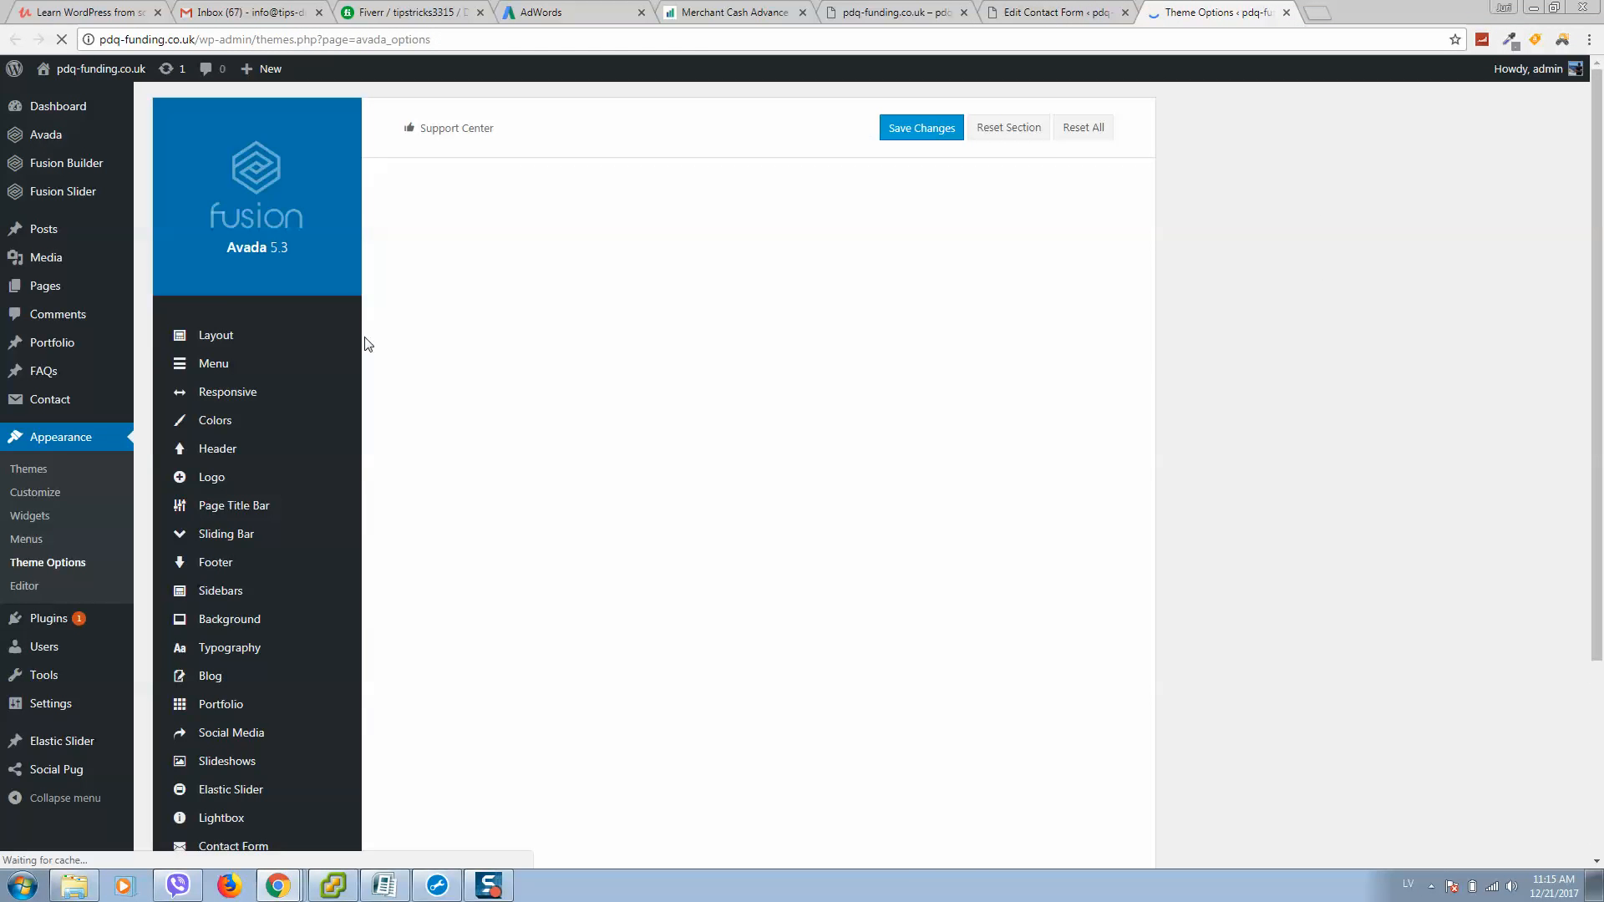
{"action": "left_click", "coordinate": [229, 694]}
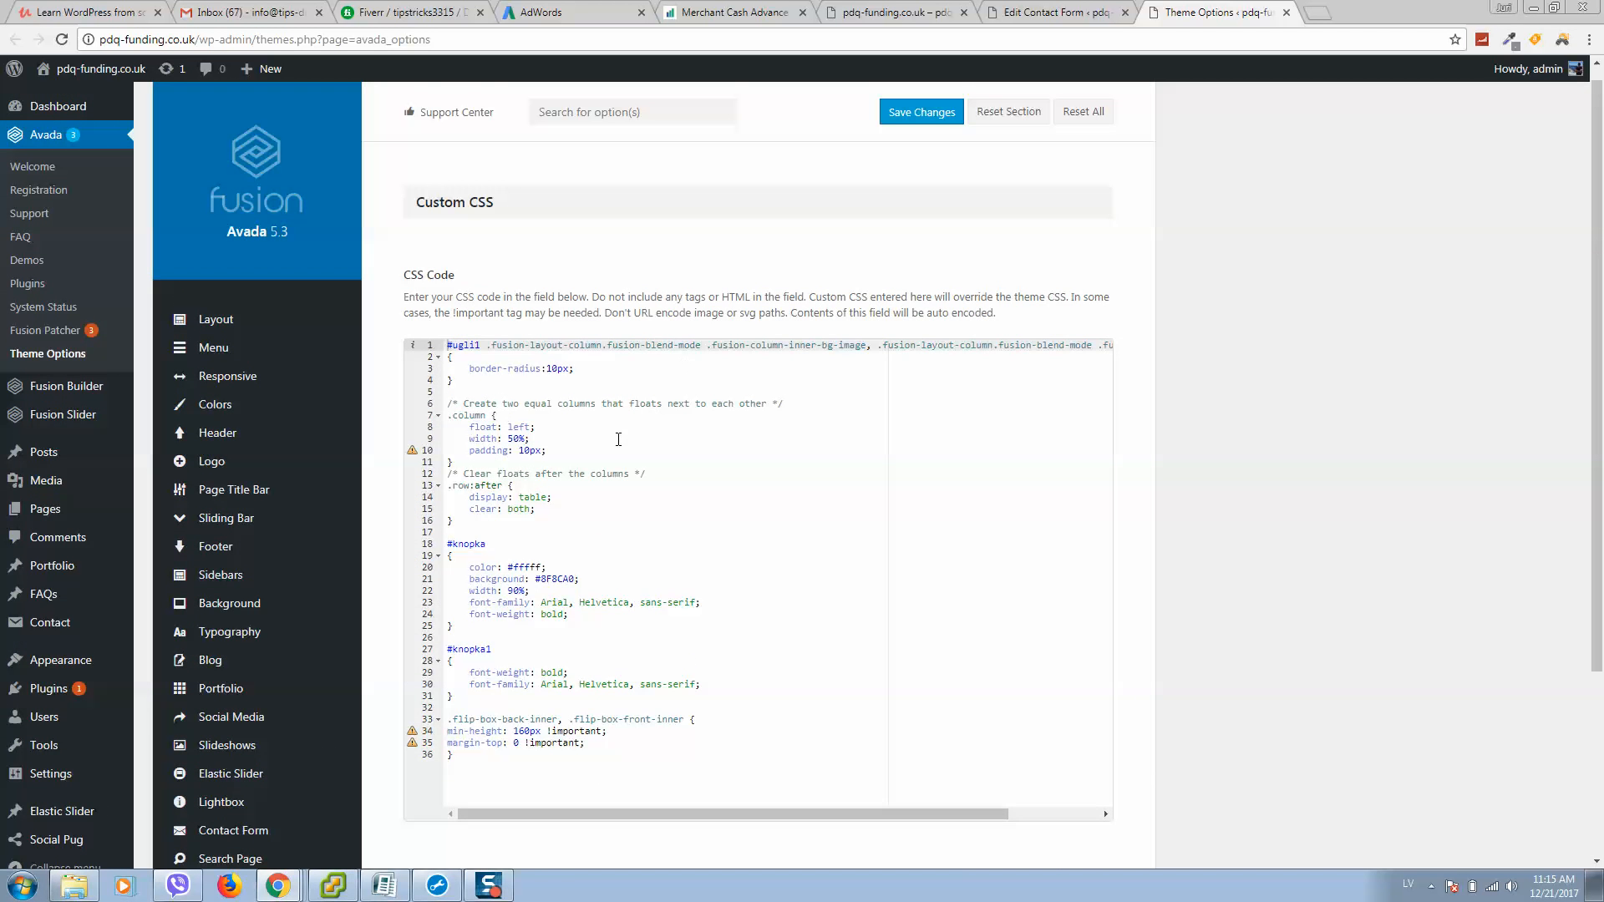
{"action": "scroll", "scroll_direction": "down", "scroll_amount": 3}
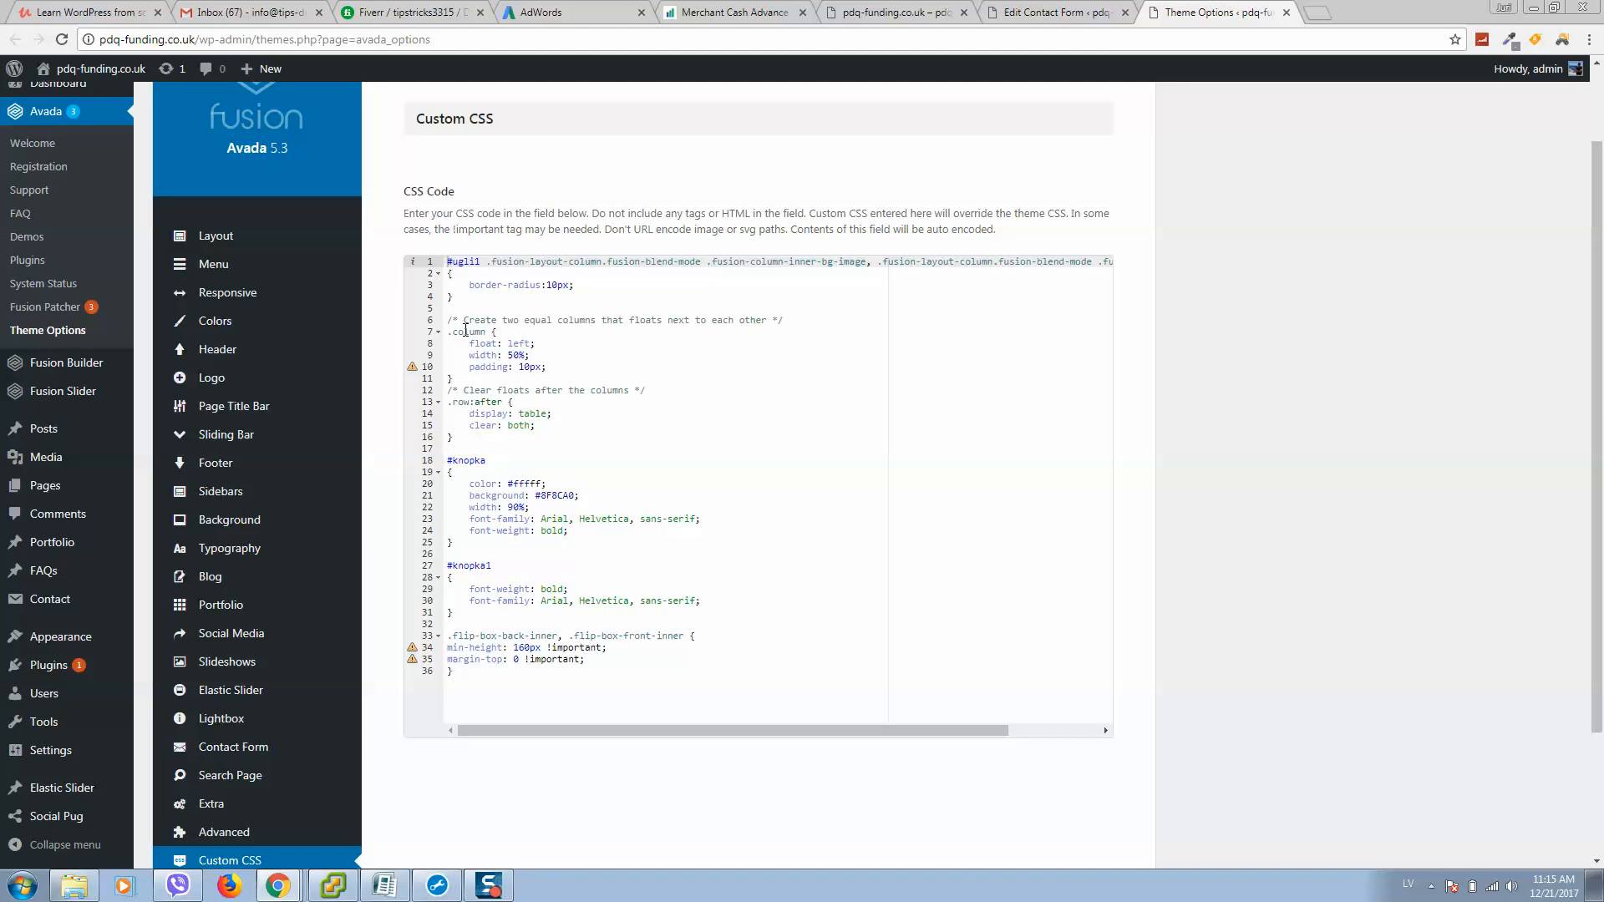
Highlight the two-column .column float: left and .row:after clearing rules.
{"action": "left_click_drag", "start_coordinate": [447, 319], "coordinate": [450, 448]}
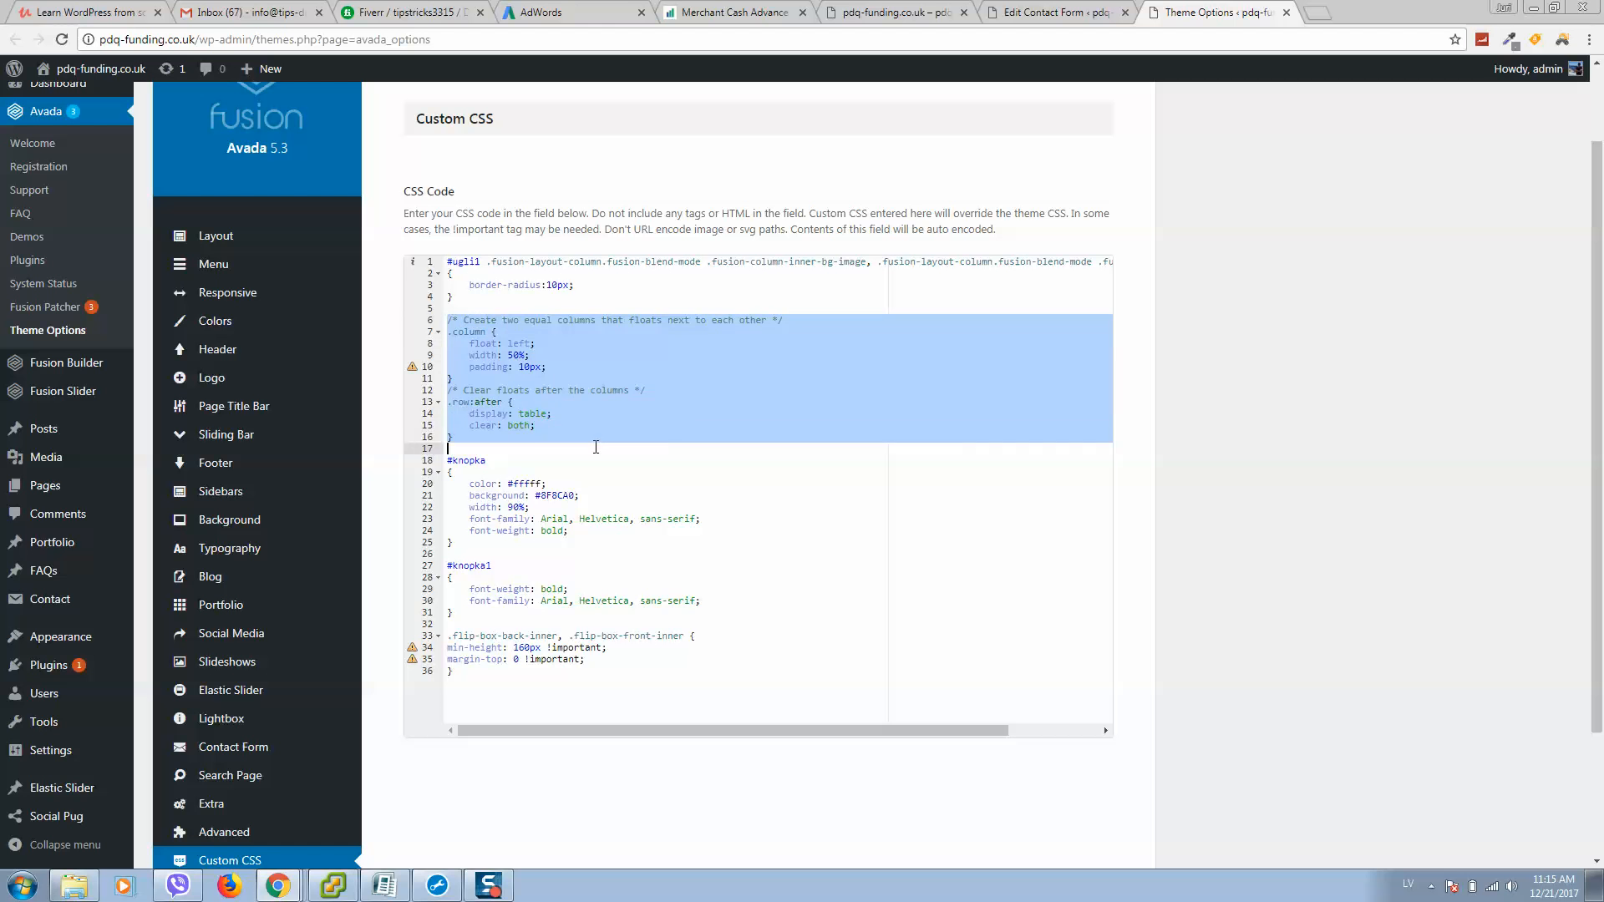
{"action": "left_click", "coordinate": [506, 319]}
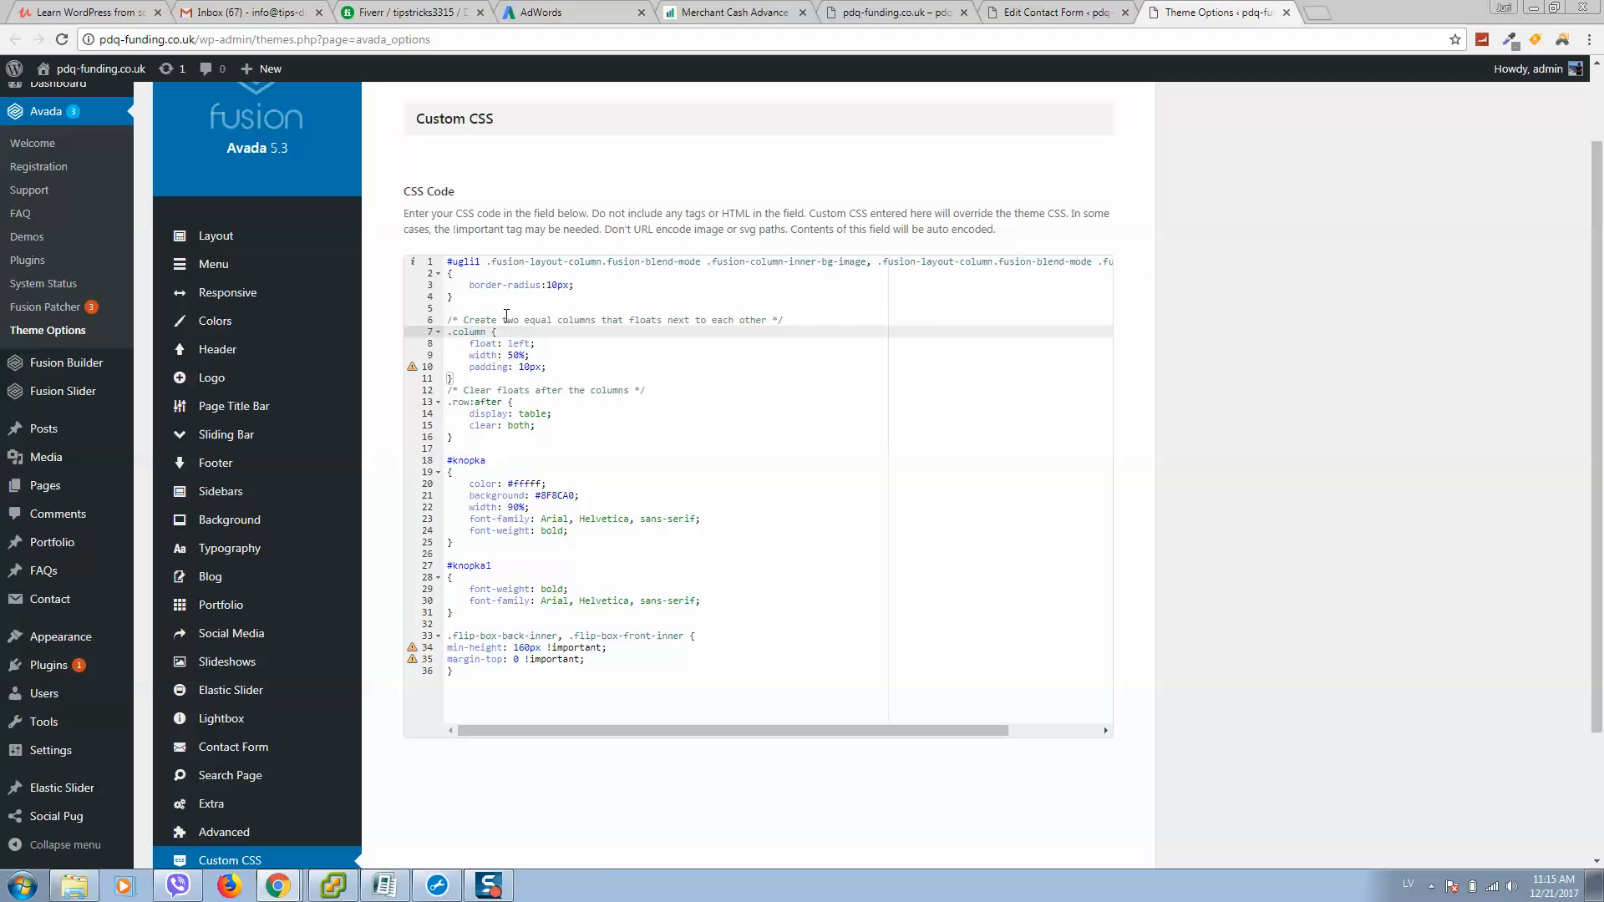
{"action": "mouse_move", "coordinate": [545, 343]}
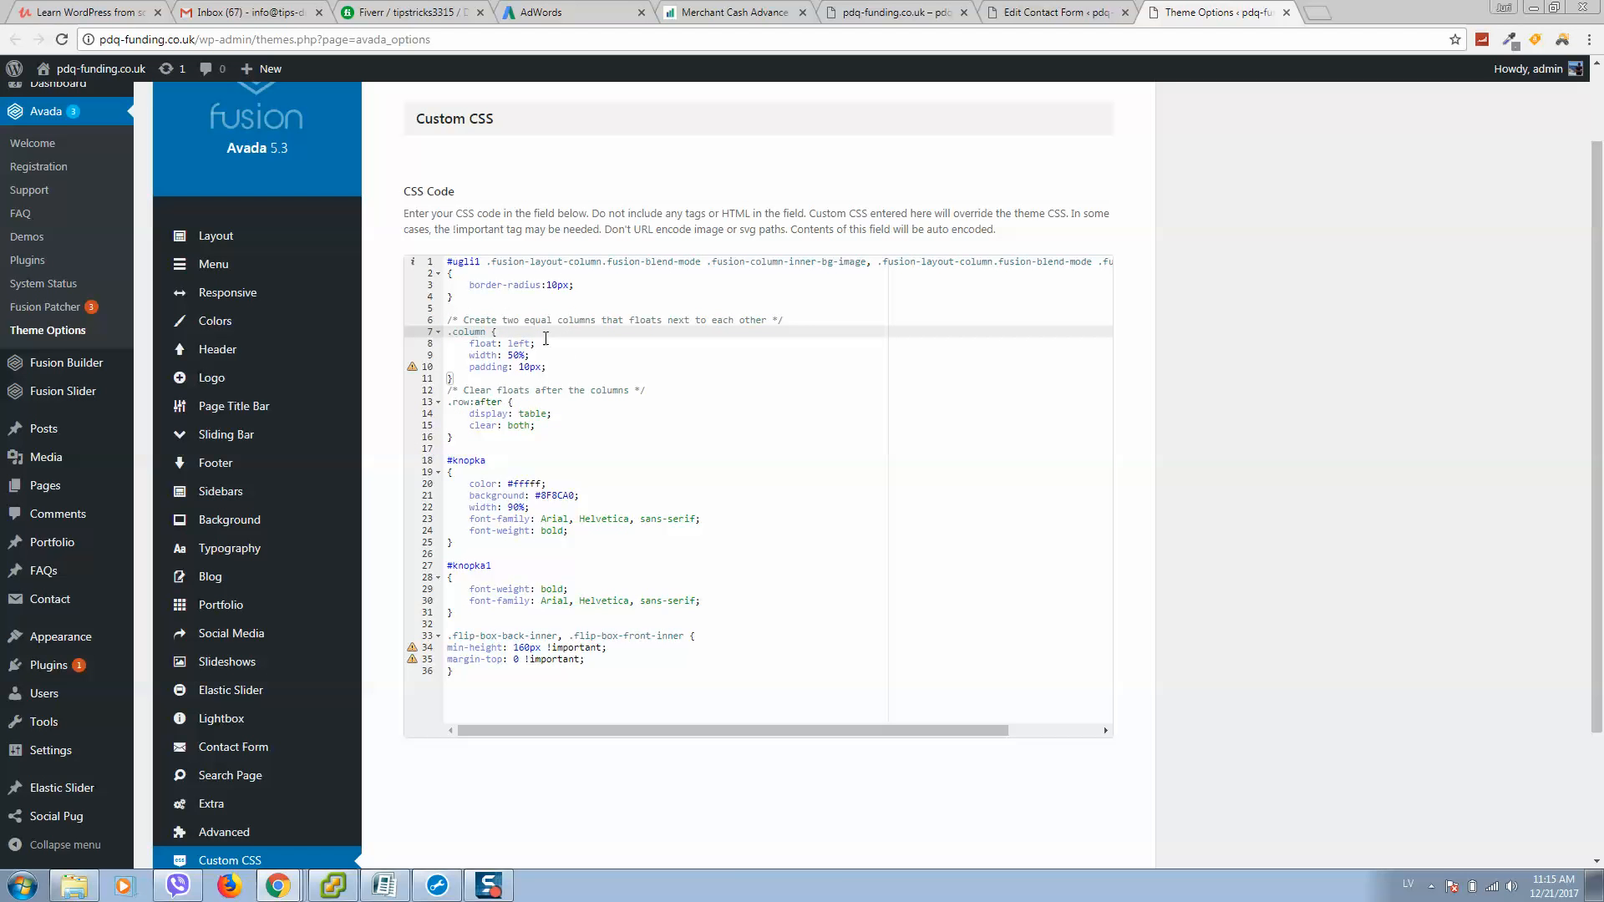
{"action": "double_click", "coordinate": [468, 332]}
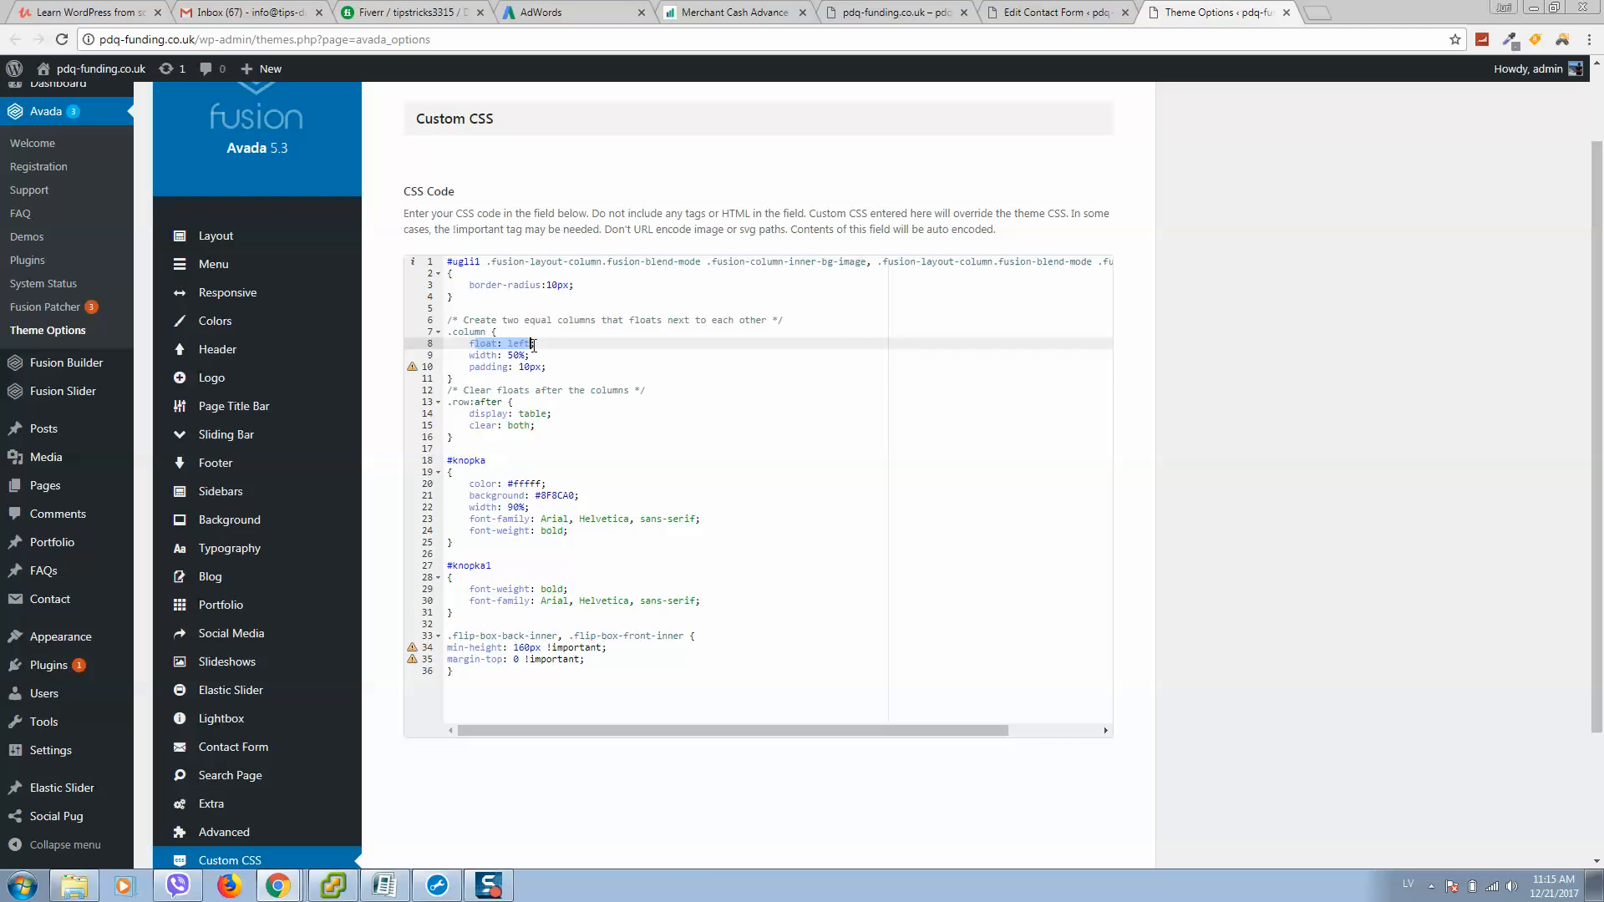
{"action": "left_click", "coordinate": [502, 355]}
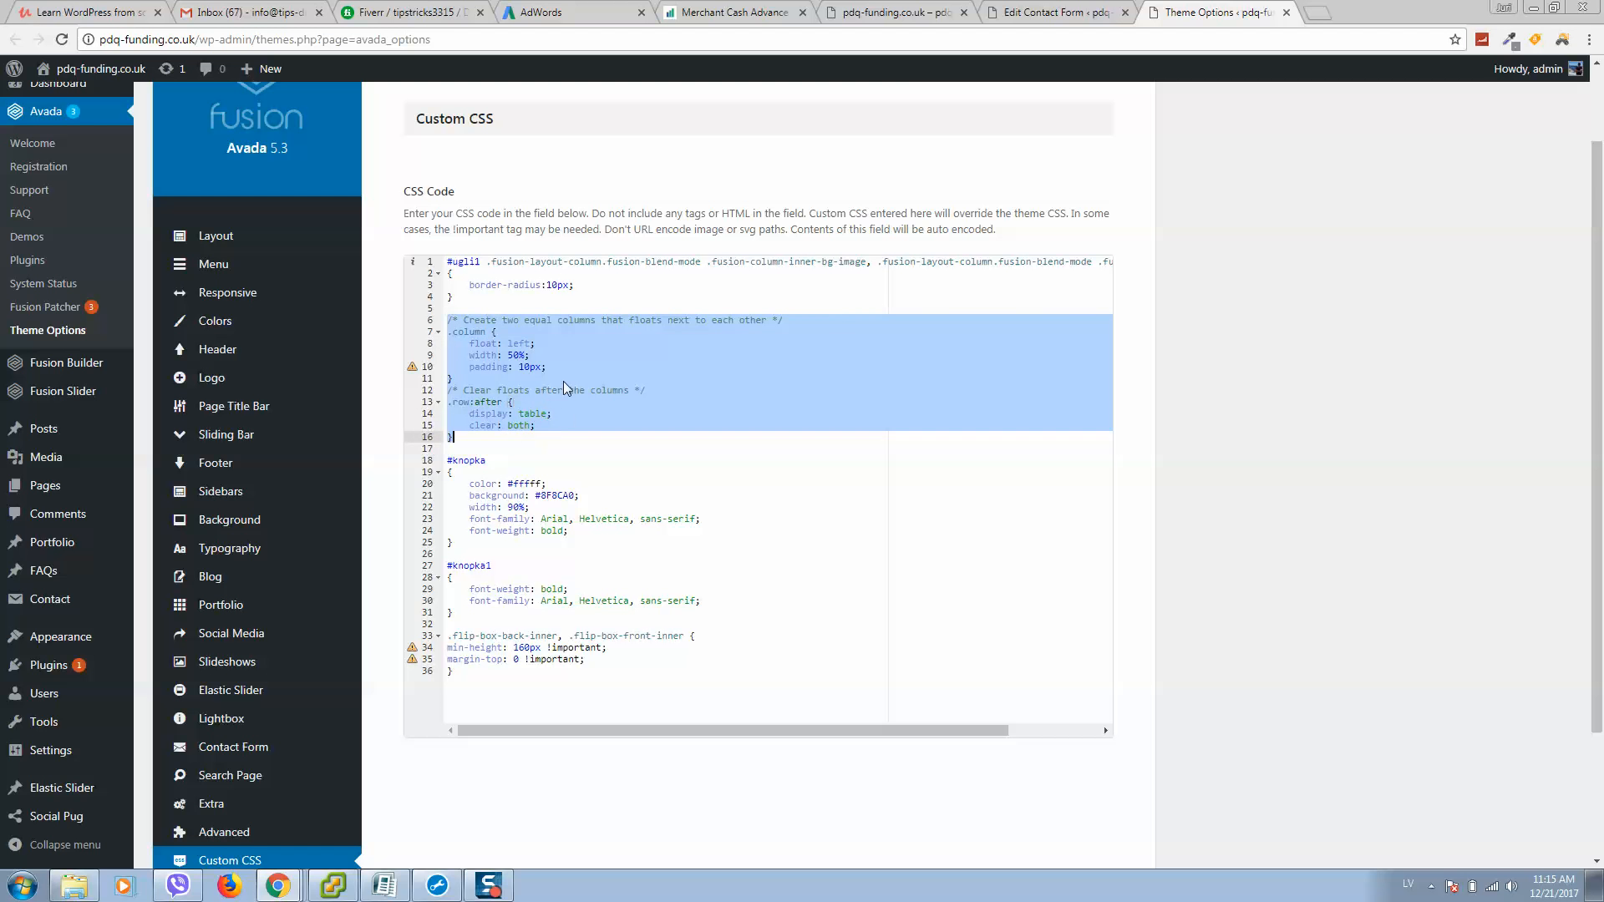
{"action": "mouse_move", "coordinate": [539, 377]}
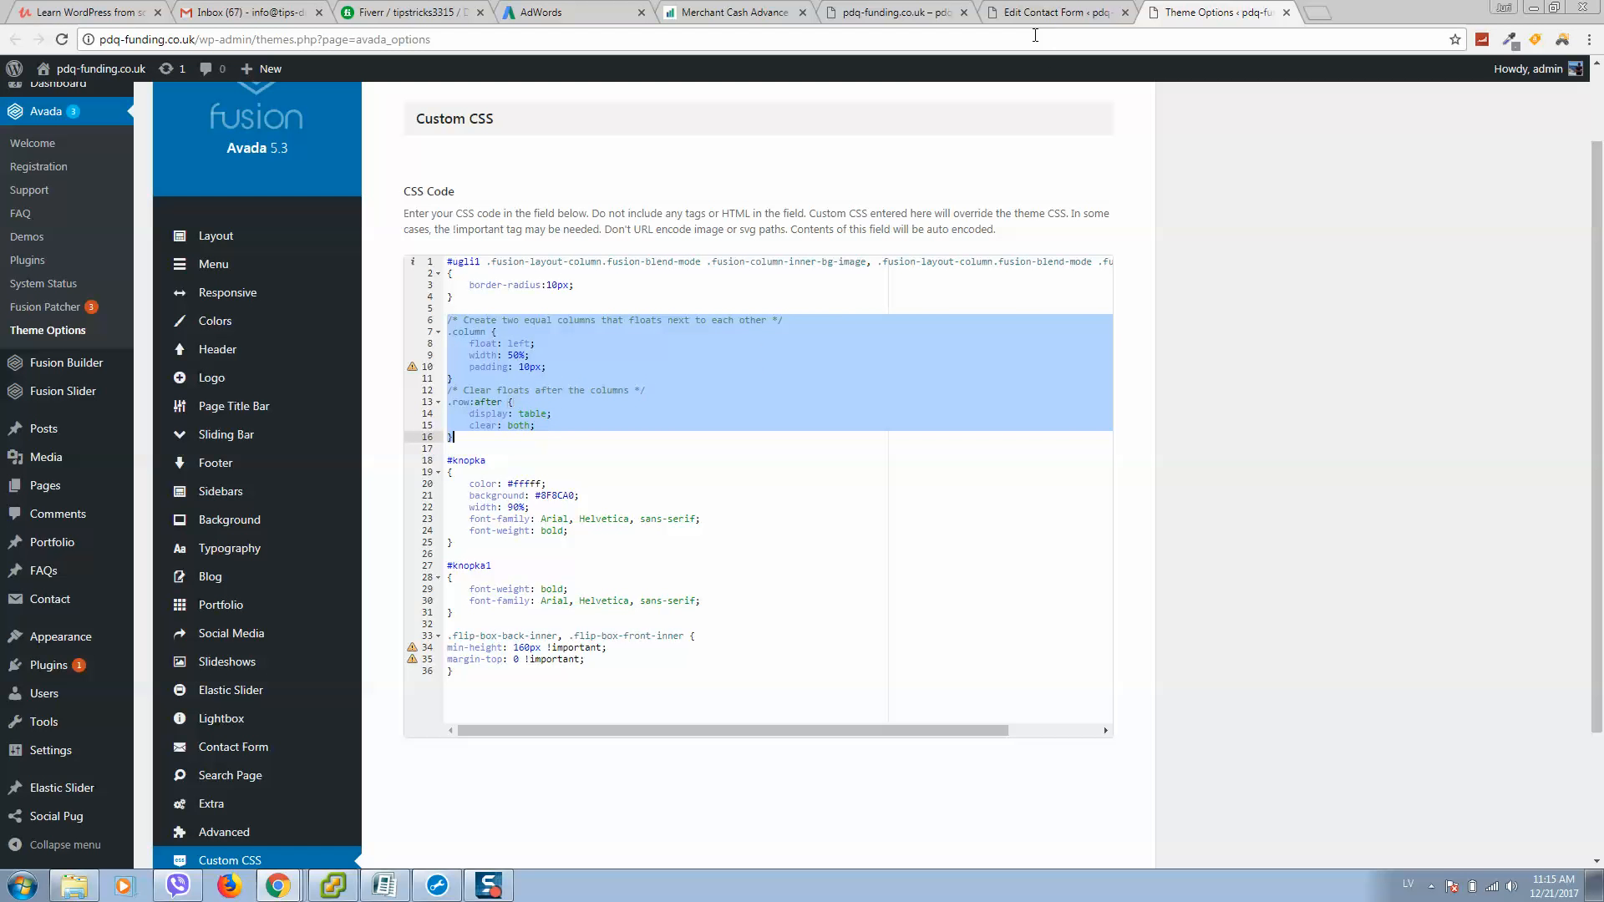
Preview the live homepage, then return to the QUOTE form editor tab.
{"action": "left_click", "coordinate": [895, 12]}
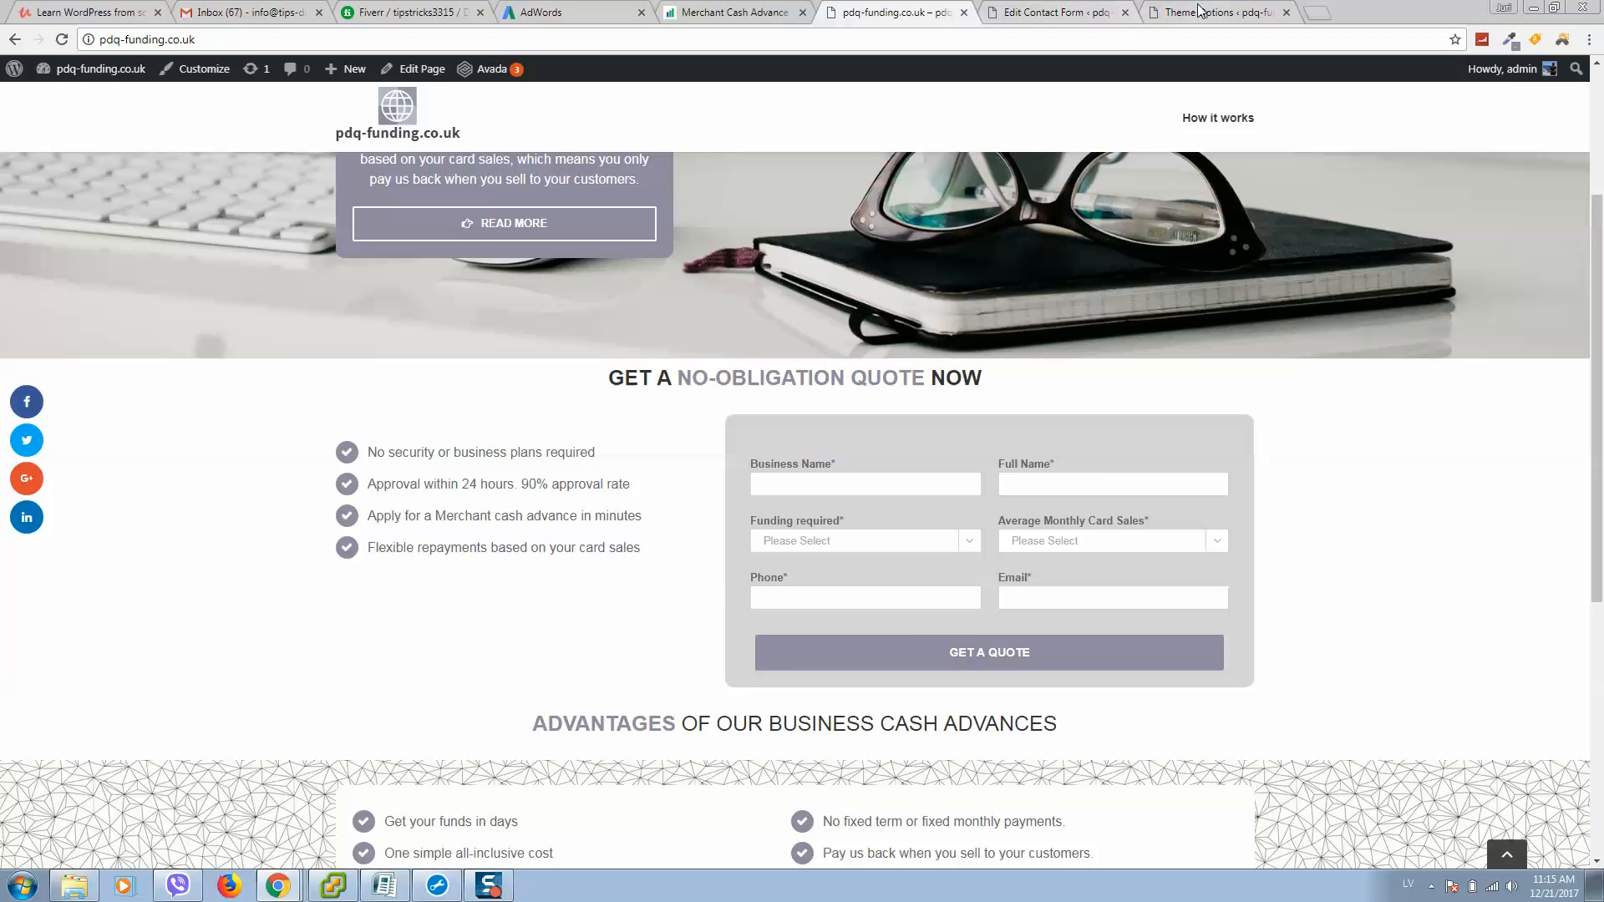
{"action": "left_click", "coordinate": [1218, 11]}
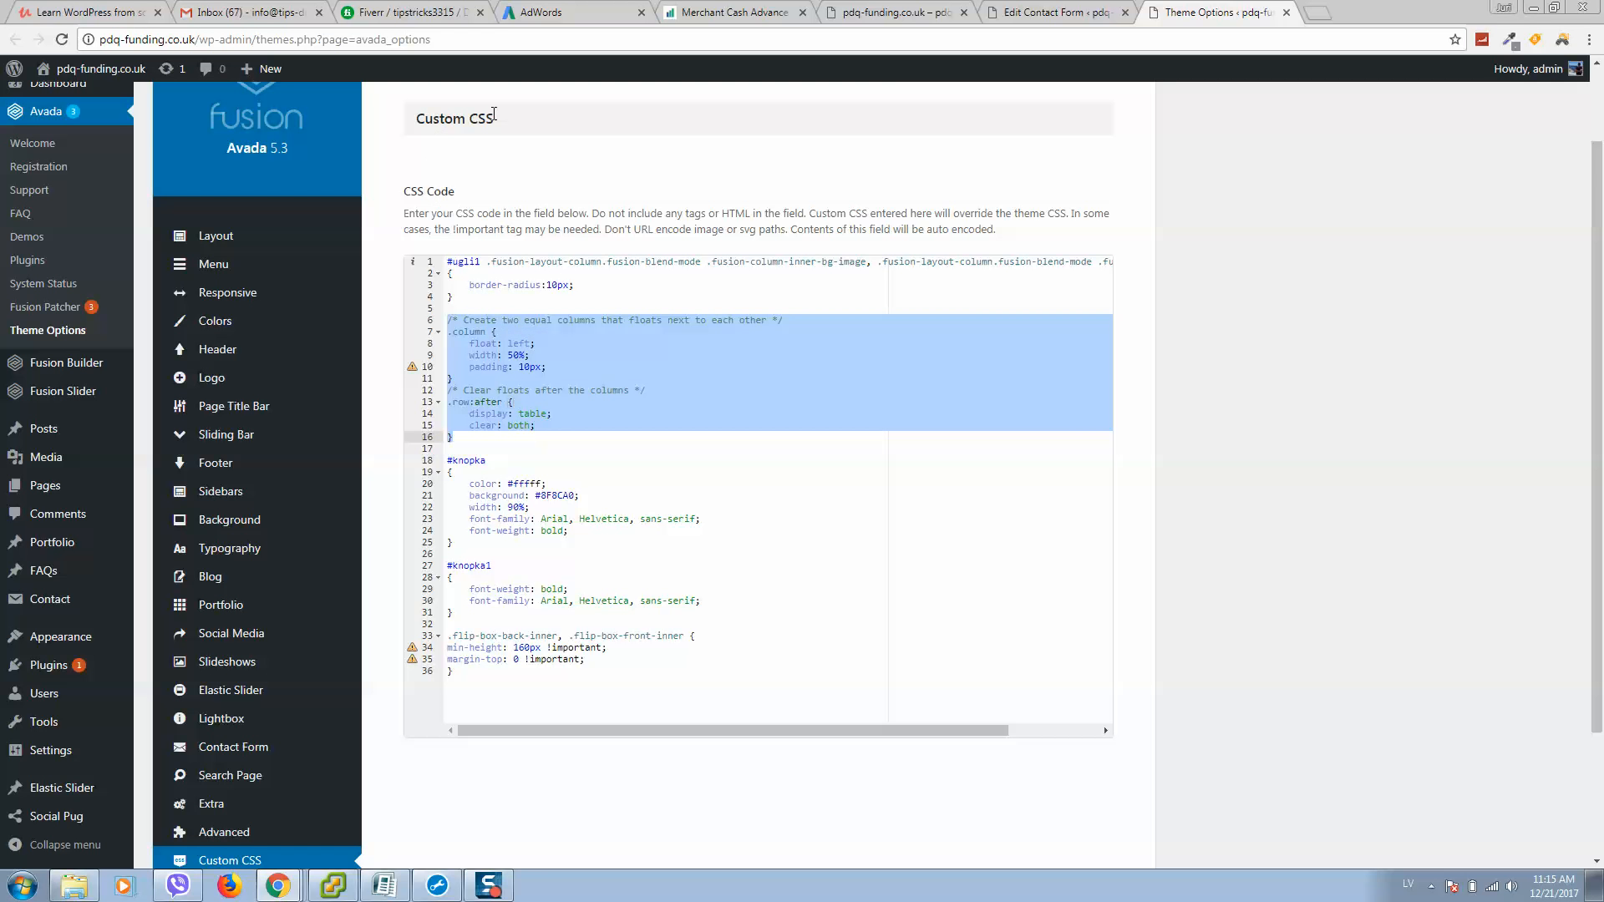
{"action": "left_click", "coordinate": [1053, 13]}
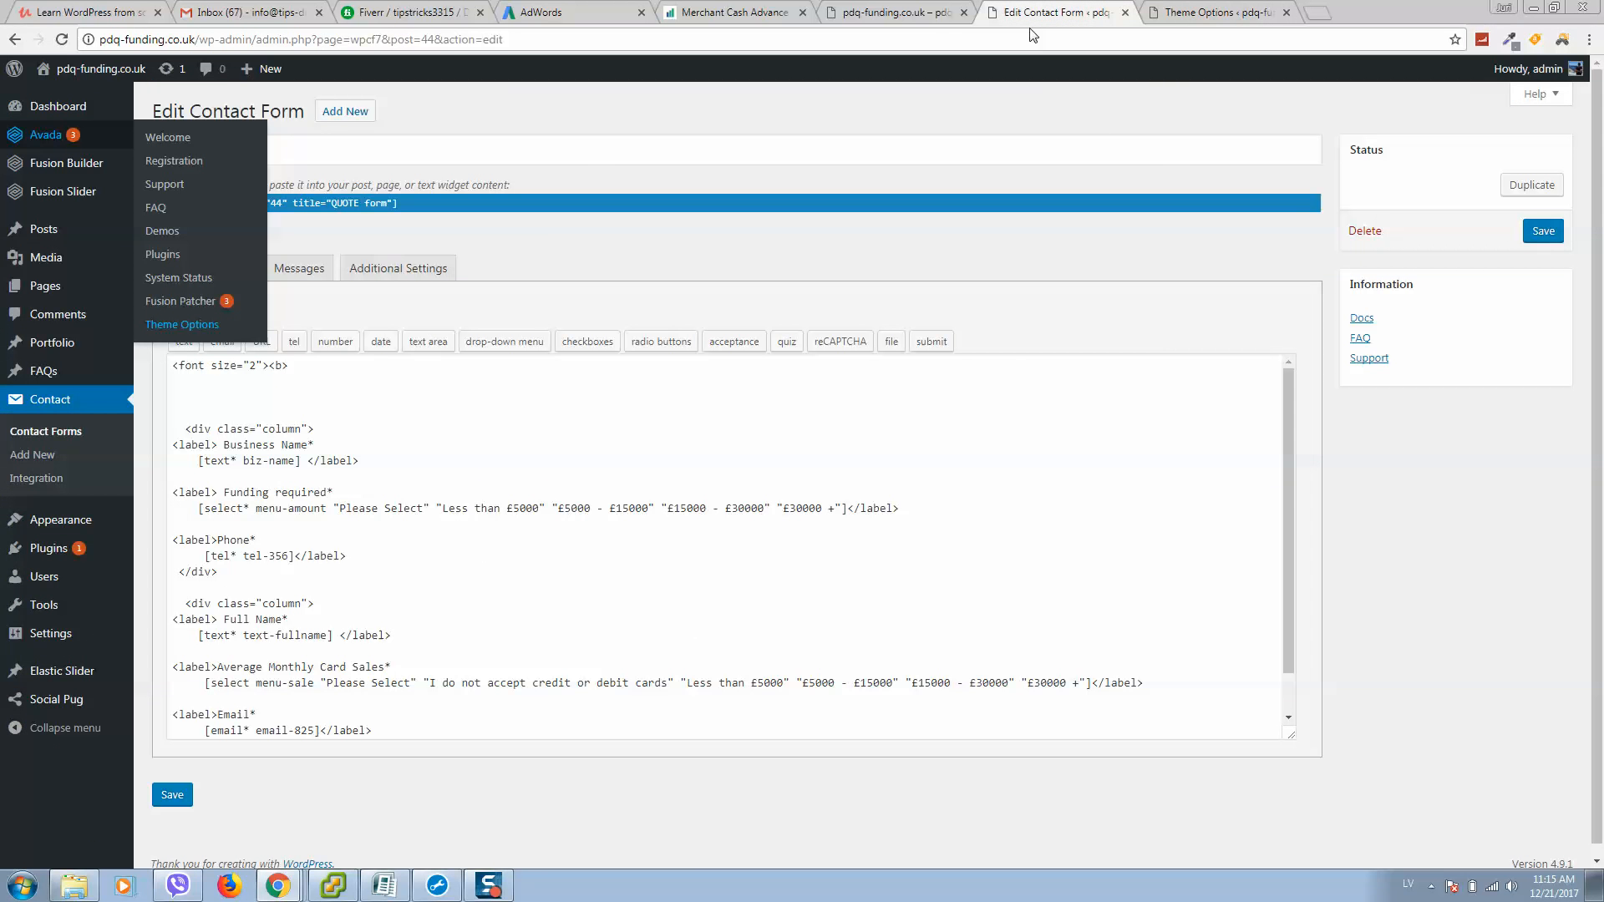
{"action": "mouse_move", "coordinate": [281, 429]}
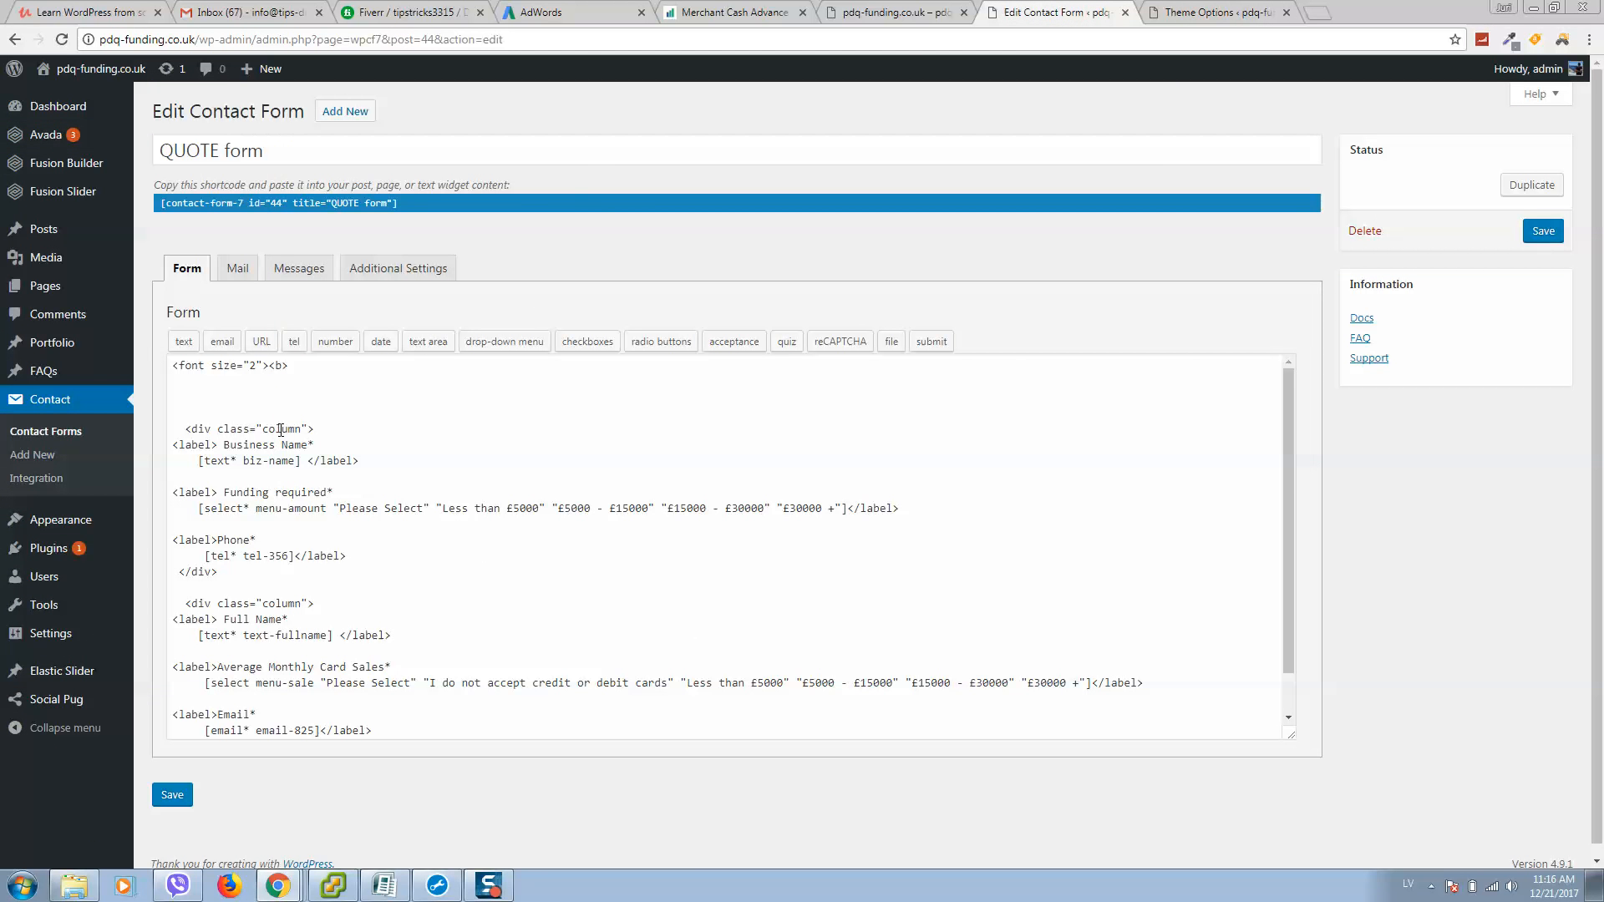
{"action": "mouse_move", "coordinate": [305, 366]}
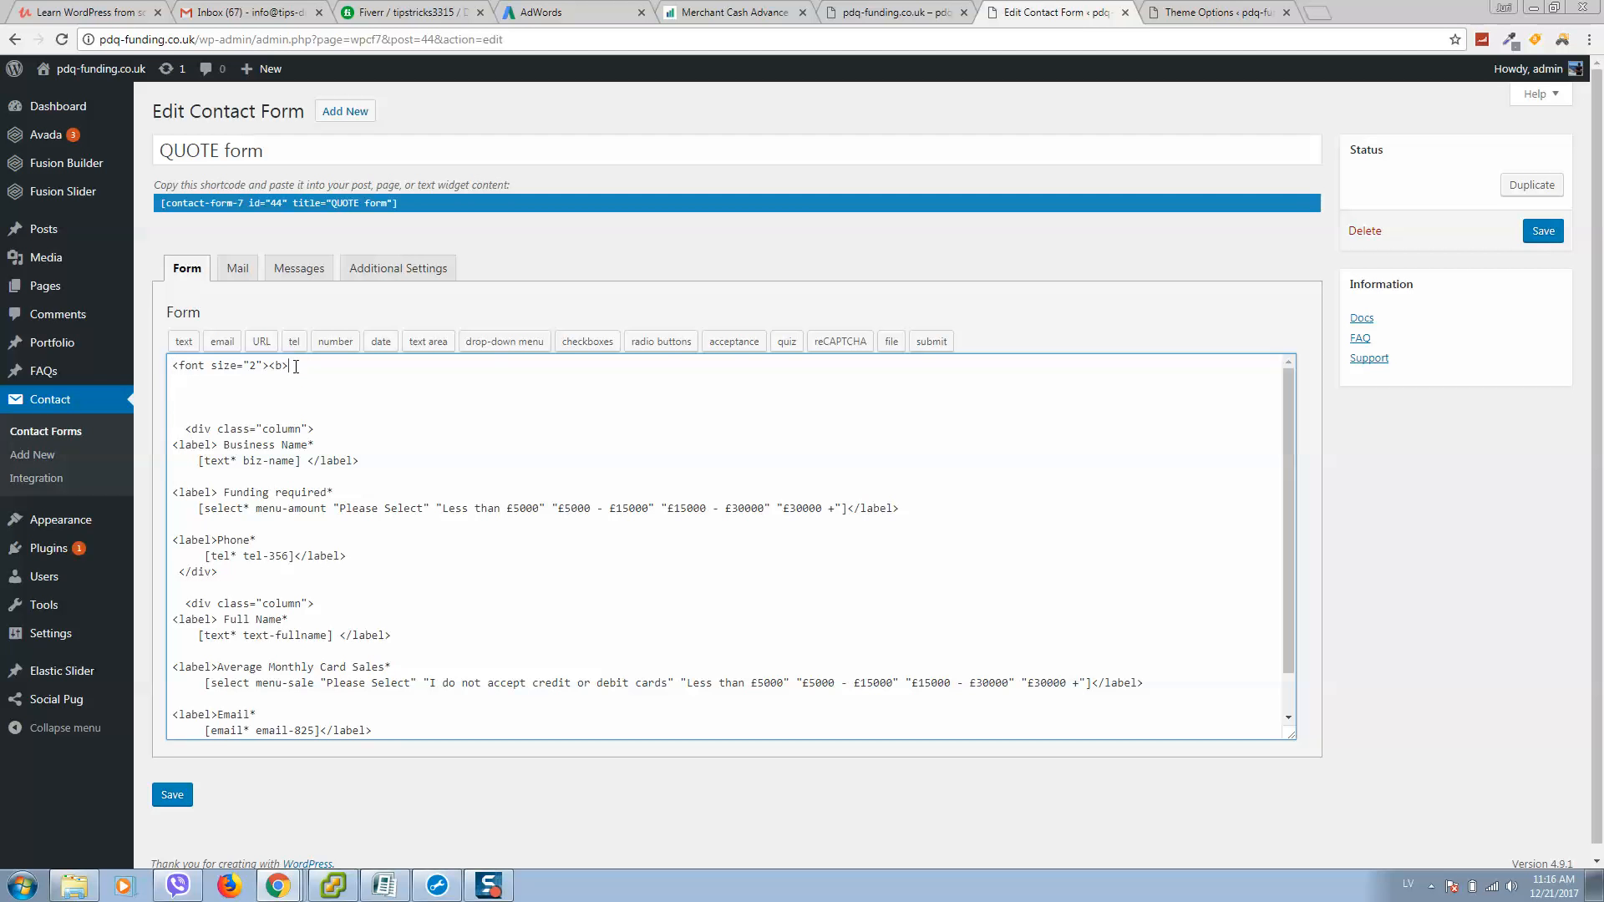
{"action": "scroll", "scroll_direction": "down", "scroll_amount": 3}
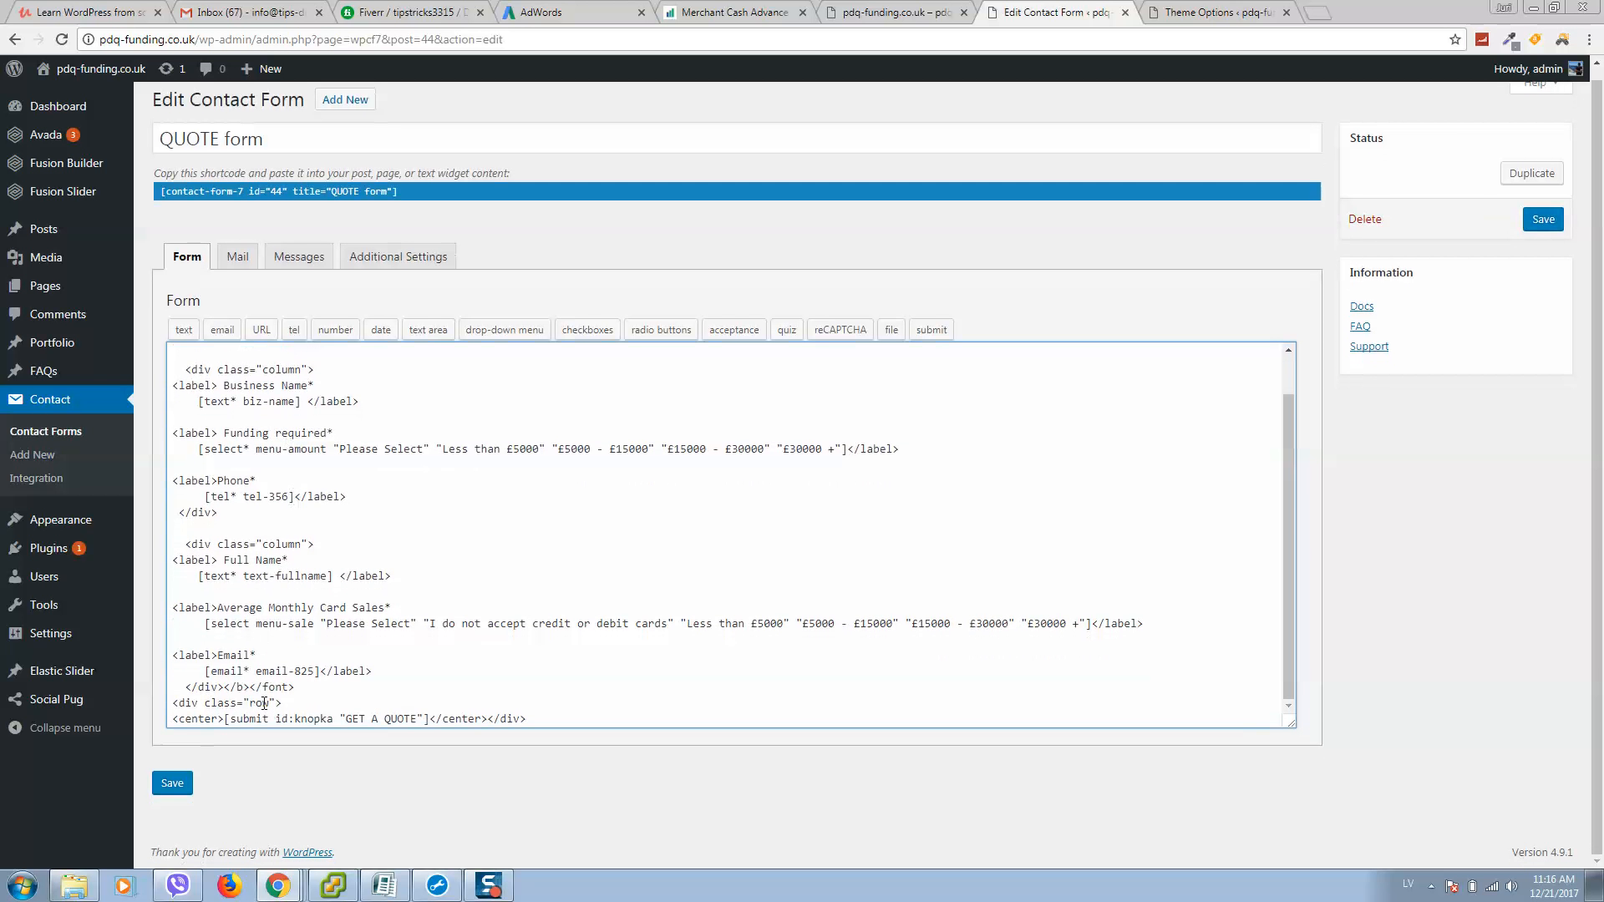
{"action": "double_click", "coordinate": [279, 686]}
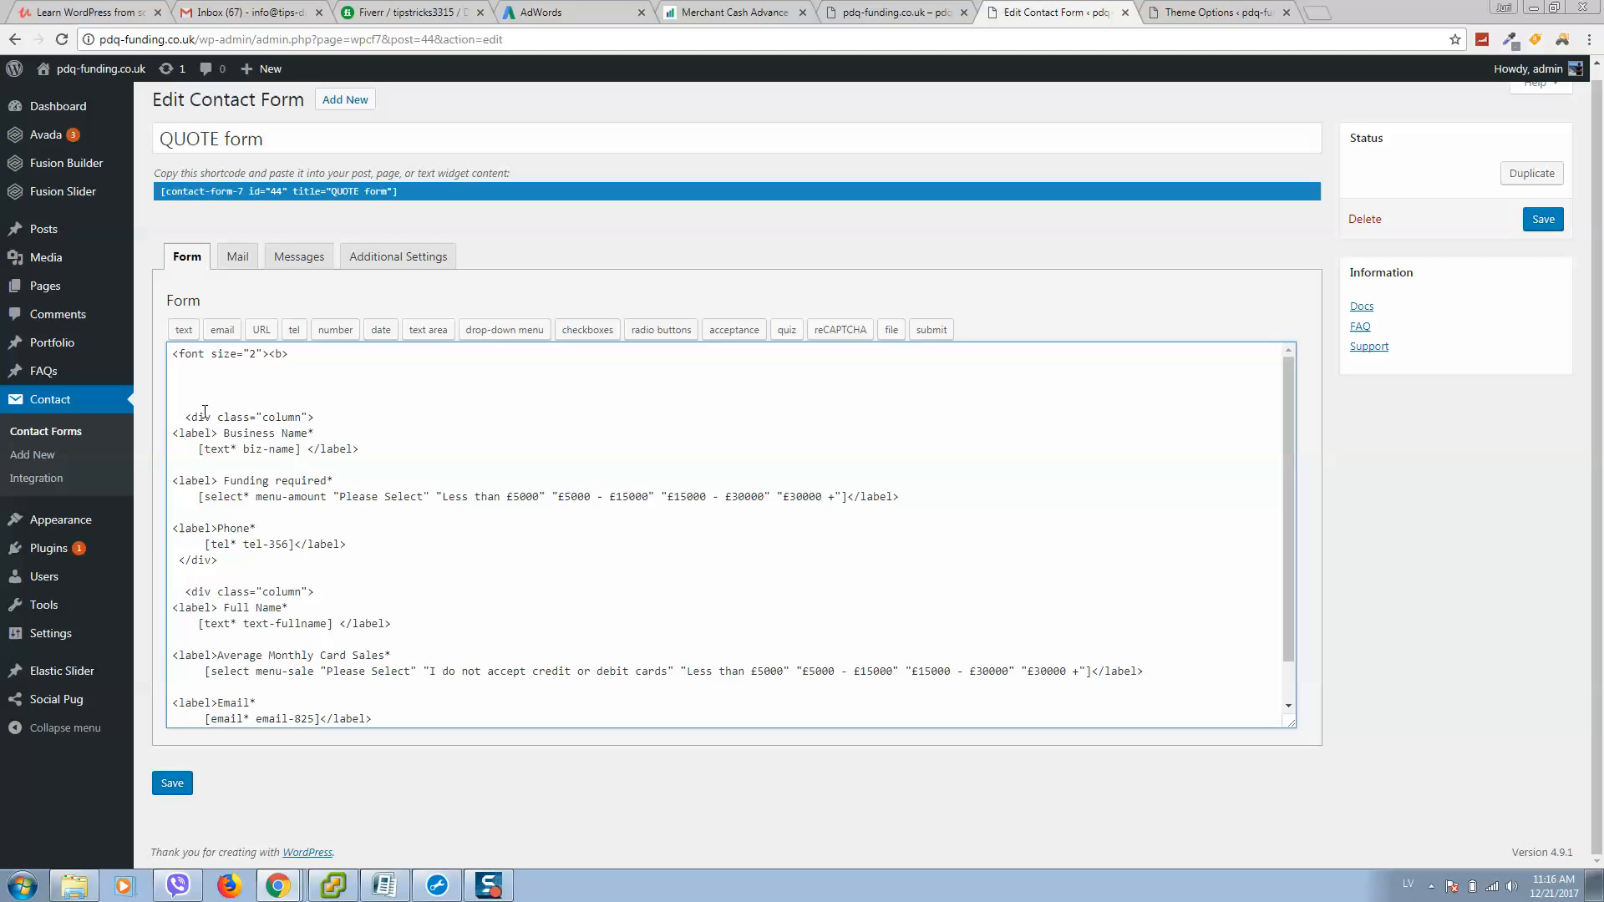
{"action": "double_click", "coordinate": [247, 416]}
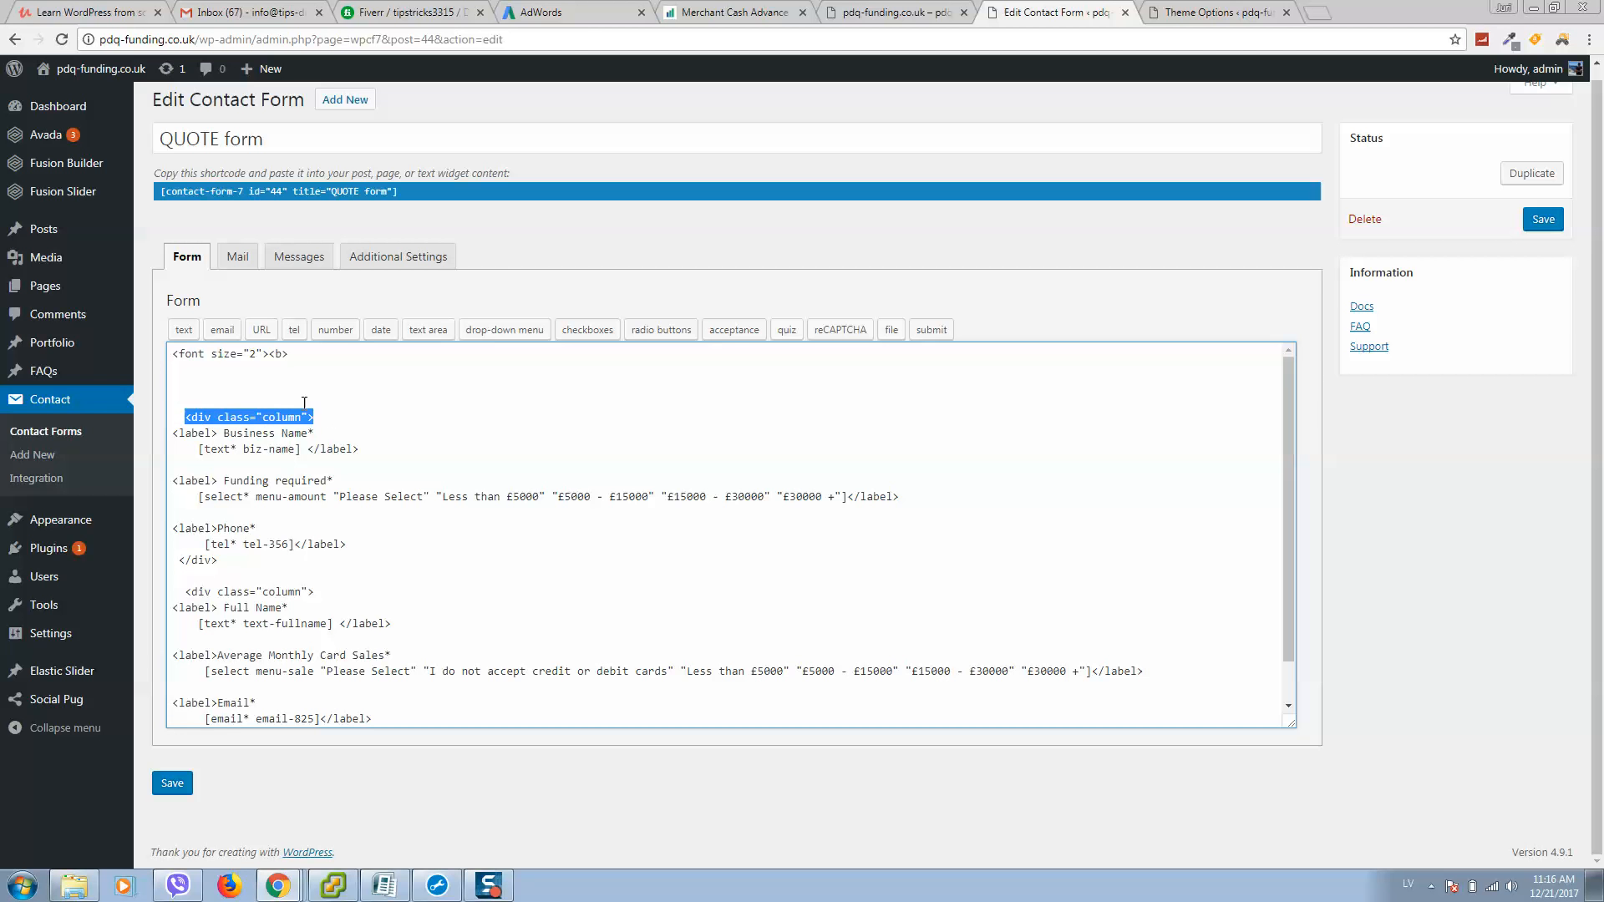
{"action": "left_click", "coordinate": [1207, 12]}
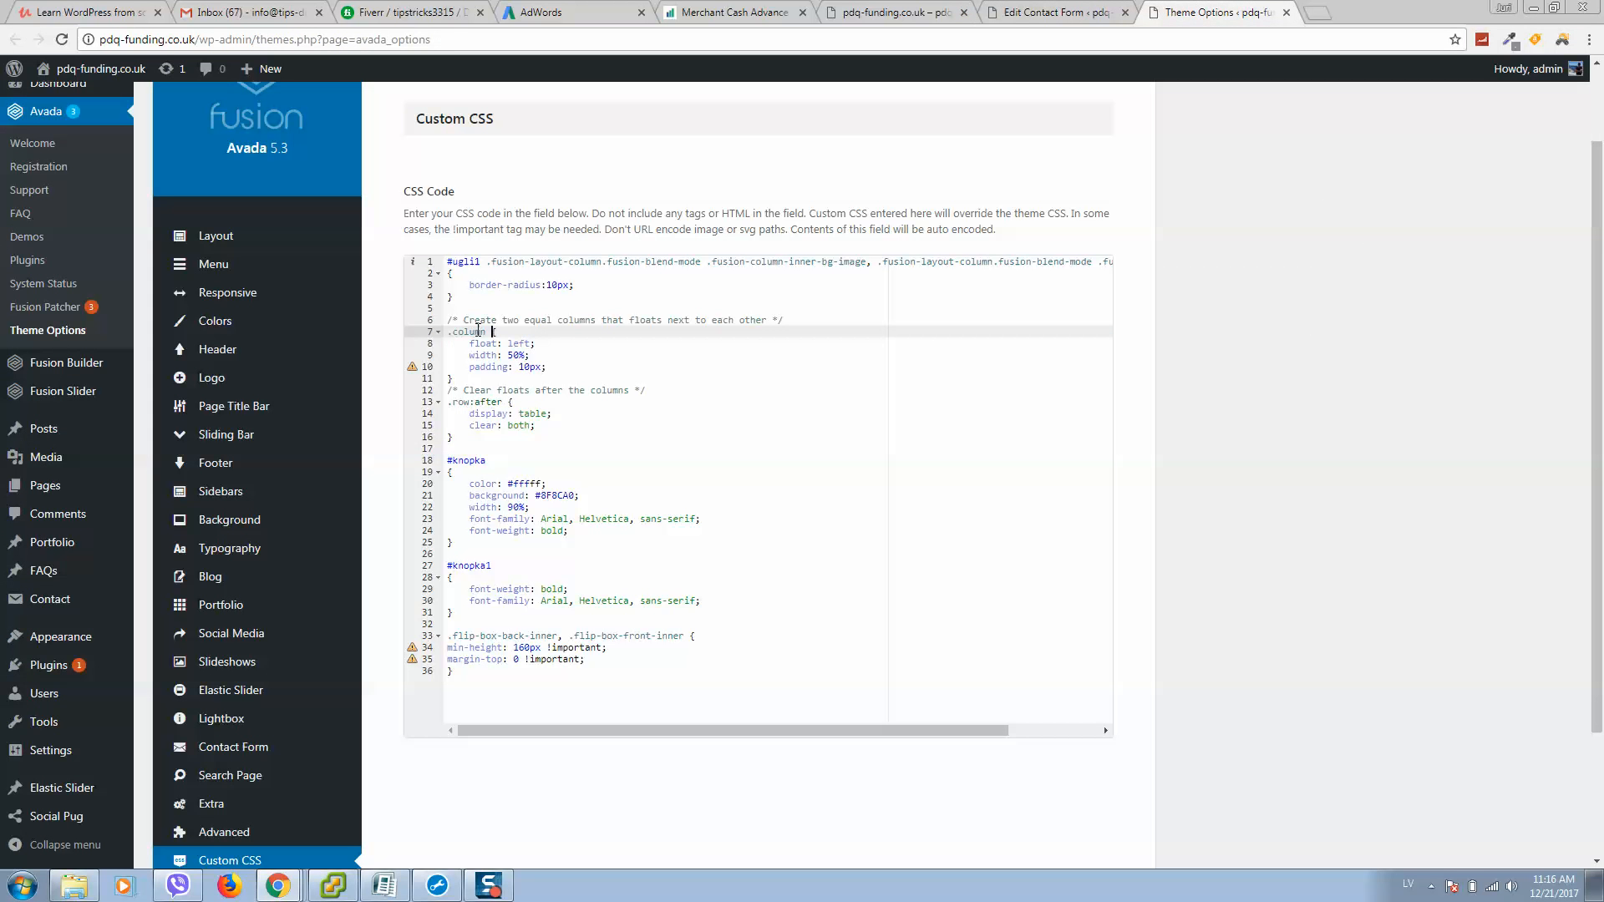
{"action": "double_click", "coordinate": [469, 332]}
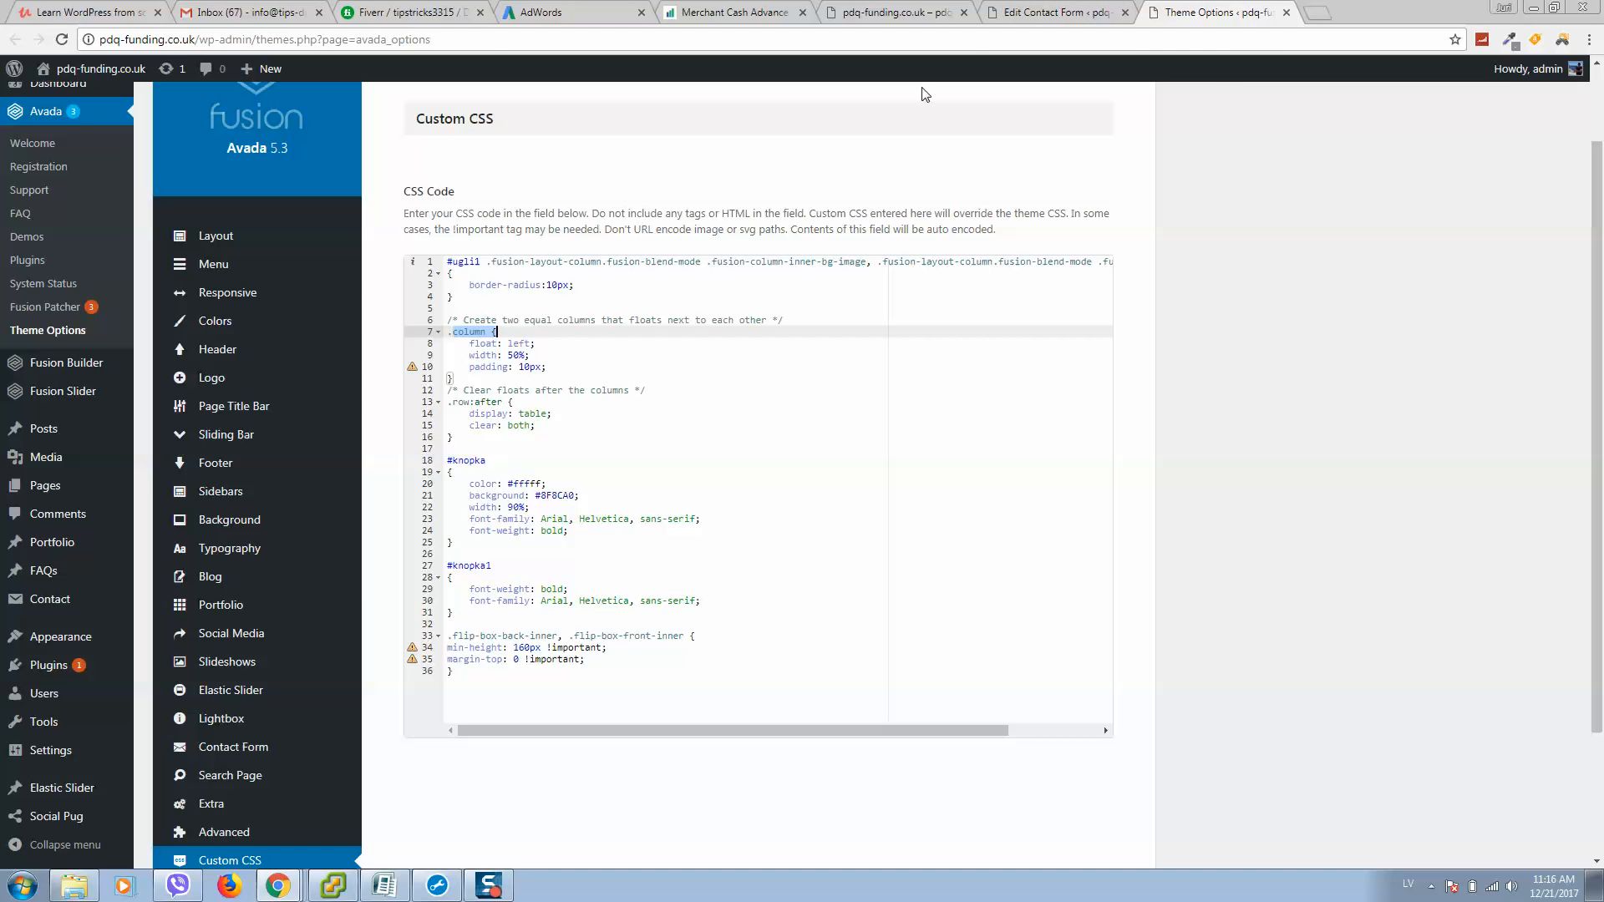
{"action": "left_click", "coordinate": [1043, 13]}
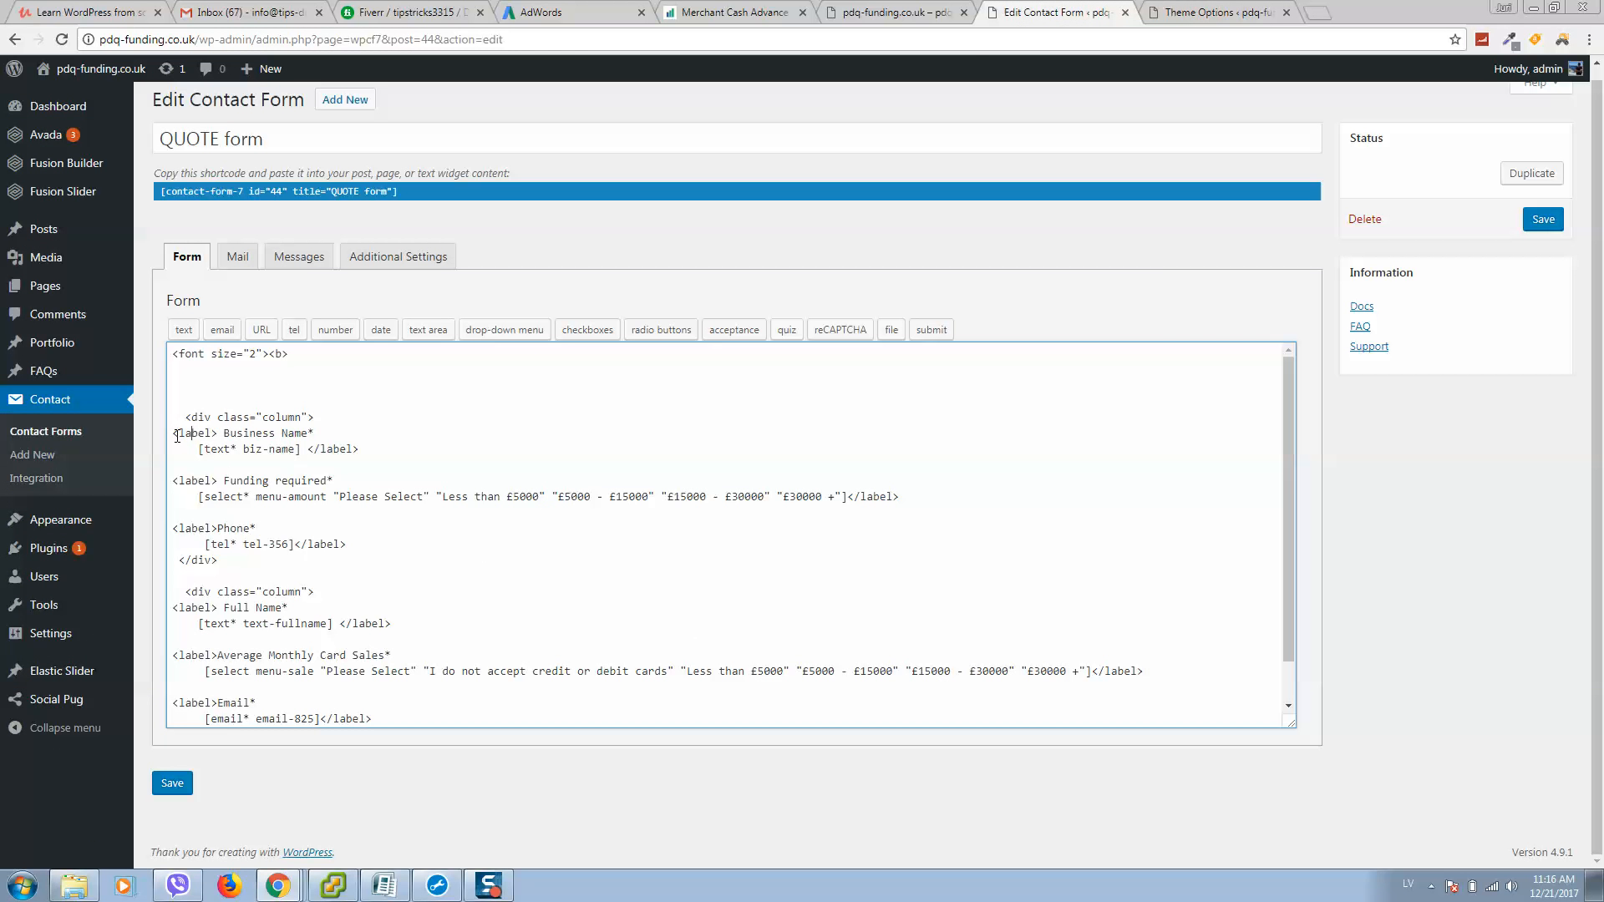
Highlight the first column's Business Name, Funding required and Phone fields in the form markup.
{"action": "left_click_drag", "start_coordinate": [172, 433], "coordinate": [218, 559]}
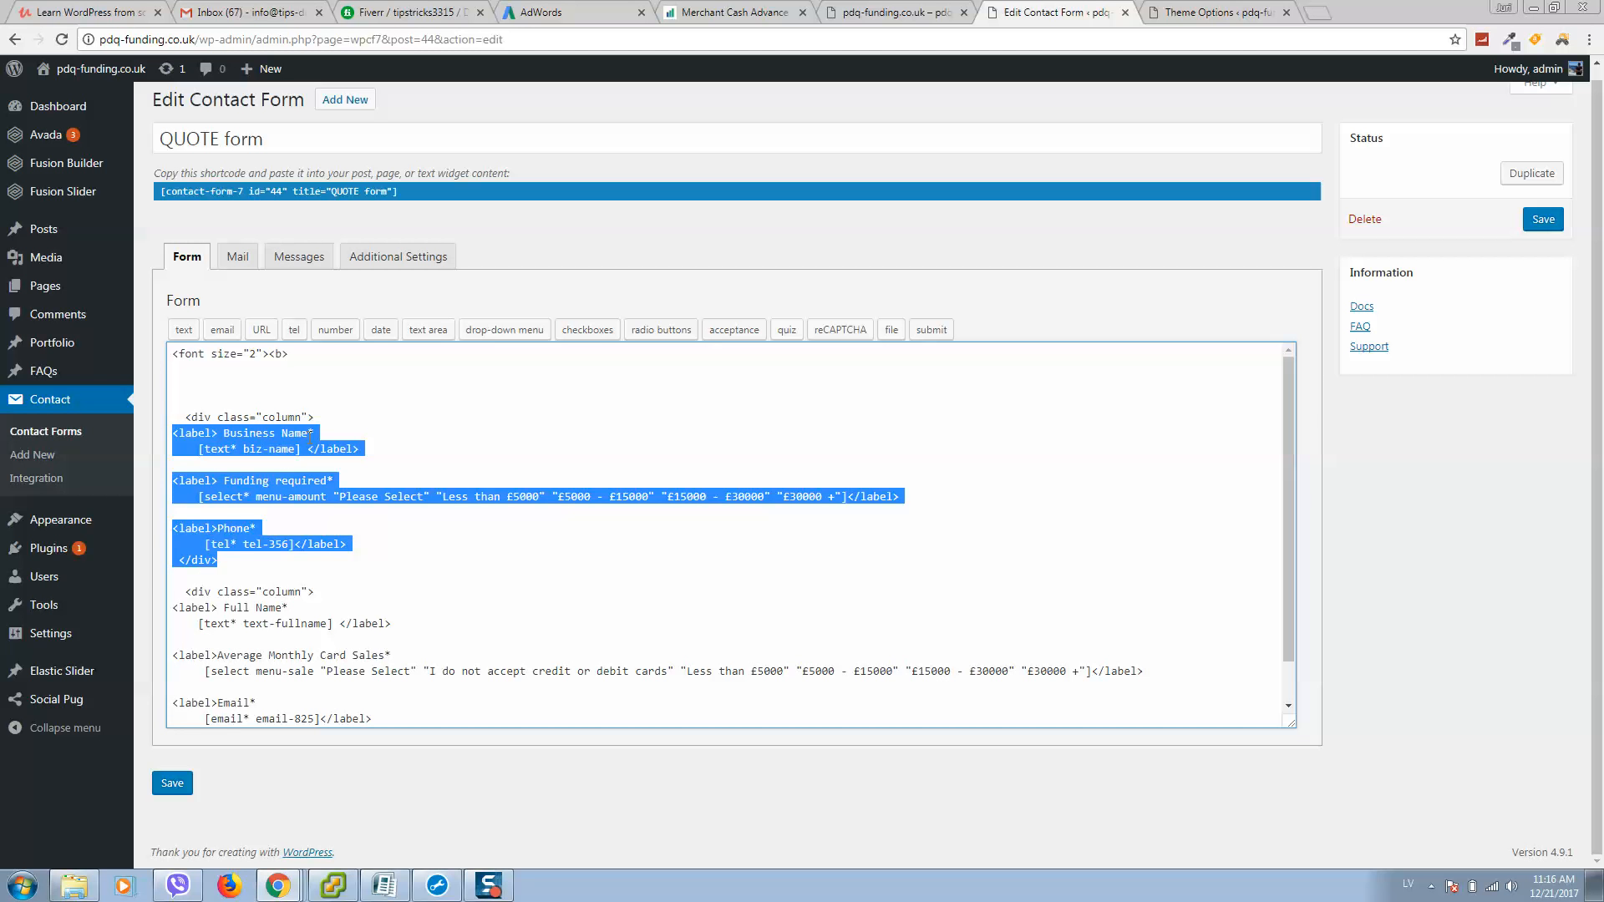
{"action": "mouse_move", "coordinate": [261, 434]}
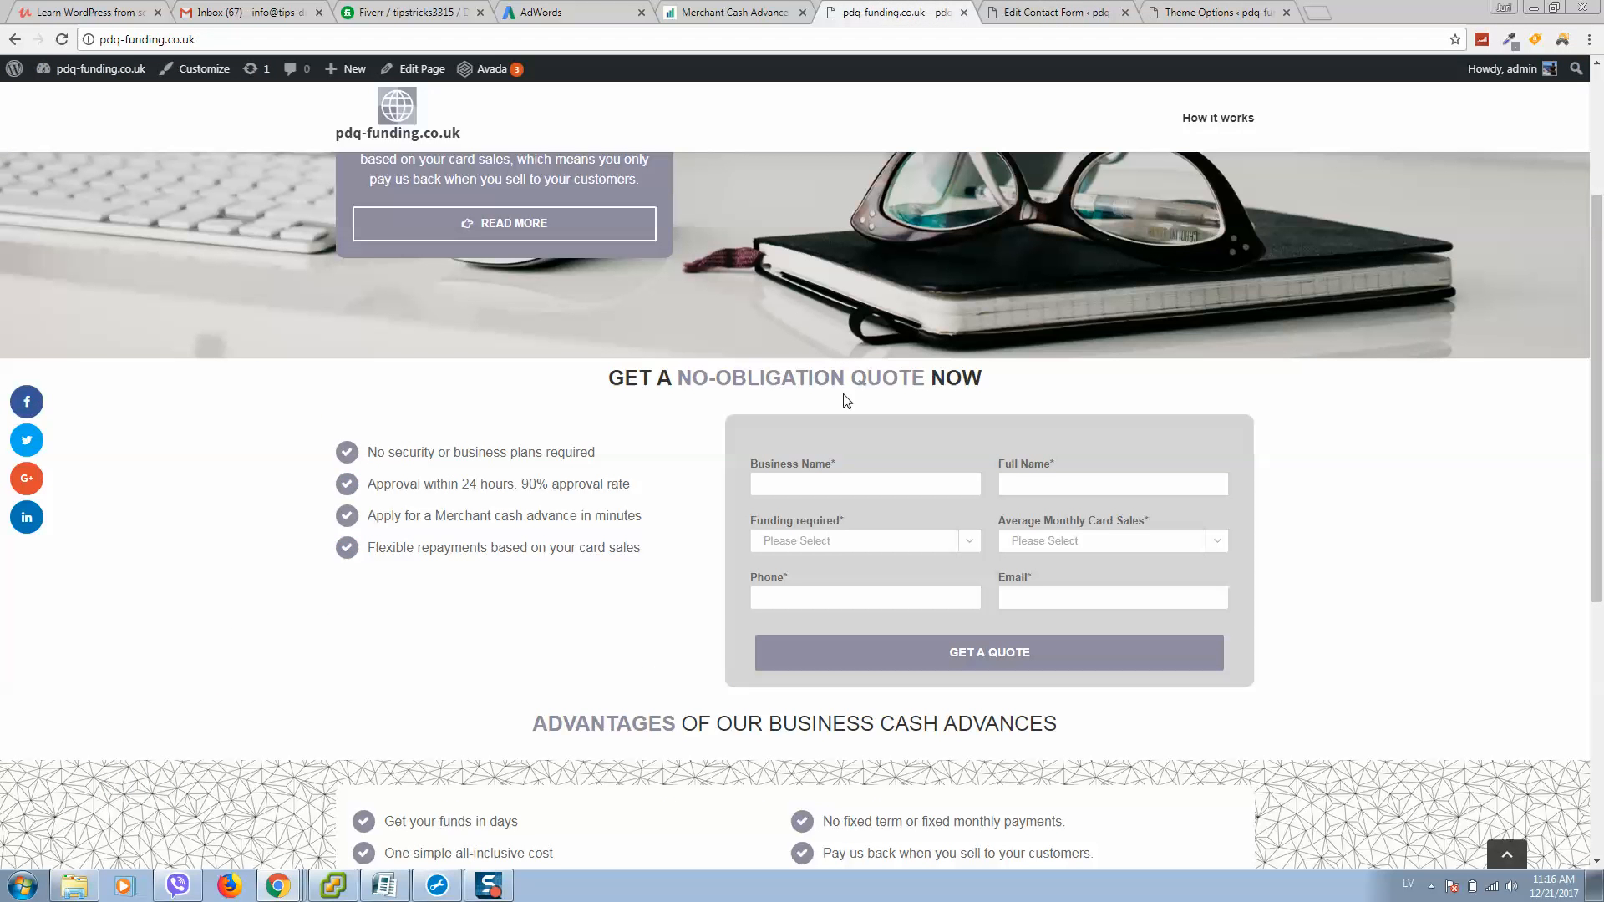
Highlight the Phone label on the live homepage, then go back to the QUOTE form editor.
{"action": "double_click", "coordinate": [793, 464]}
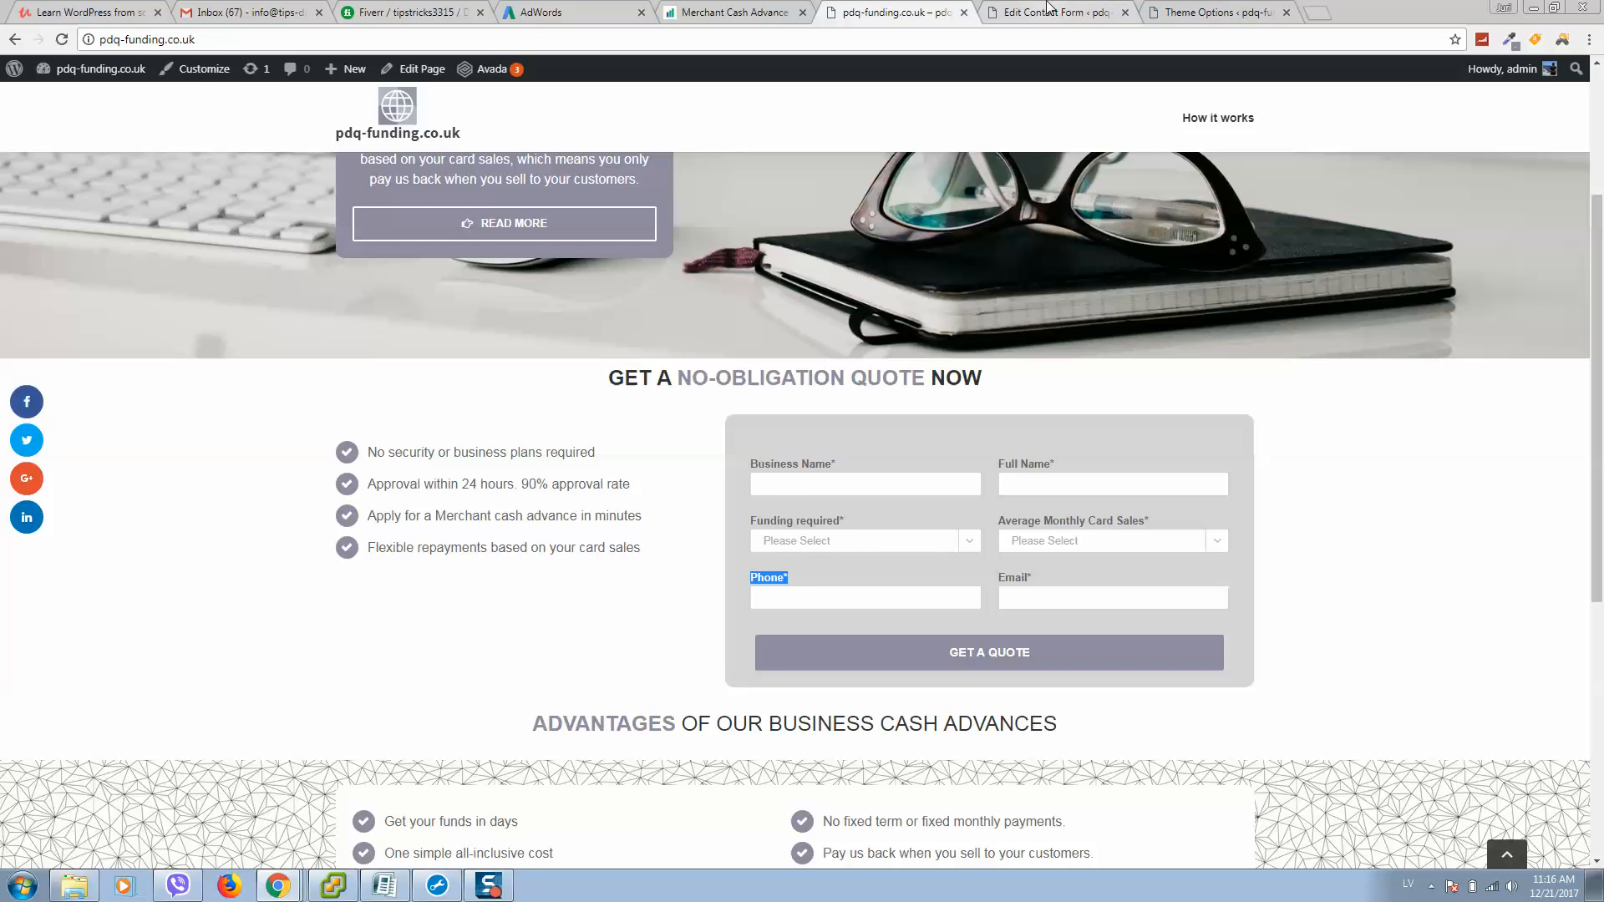
{"action": "left_click", "coordinate": [1054, 13]}
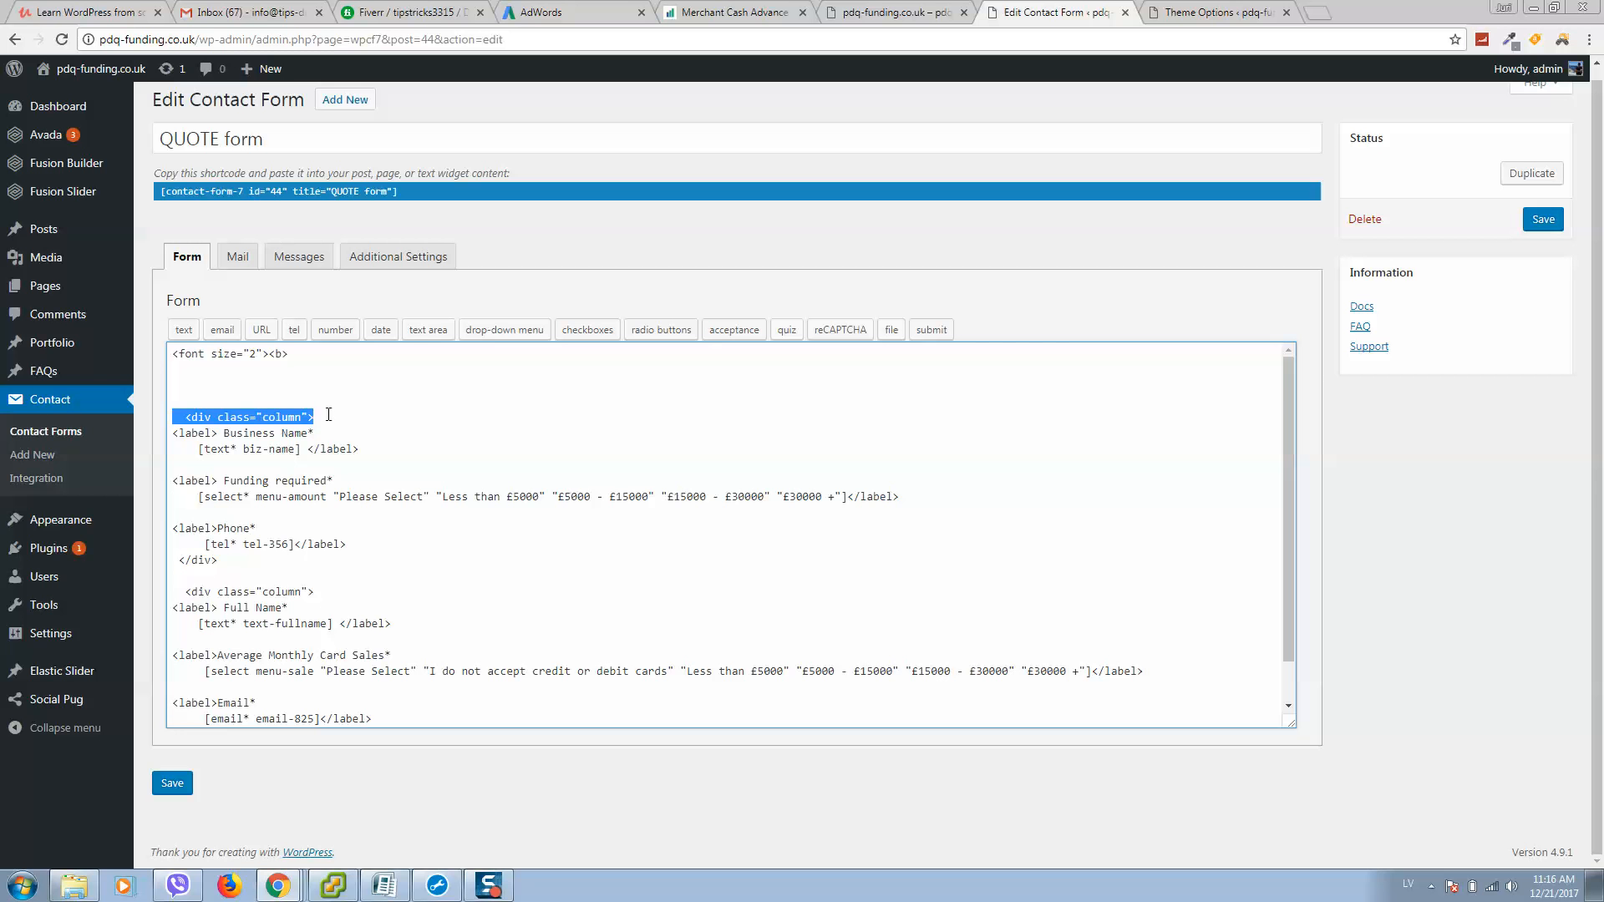
{"action": "left_click", "coordinate": [240, 435]}
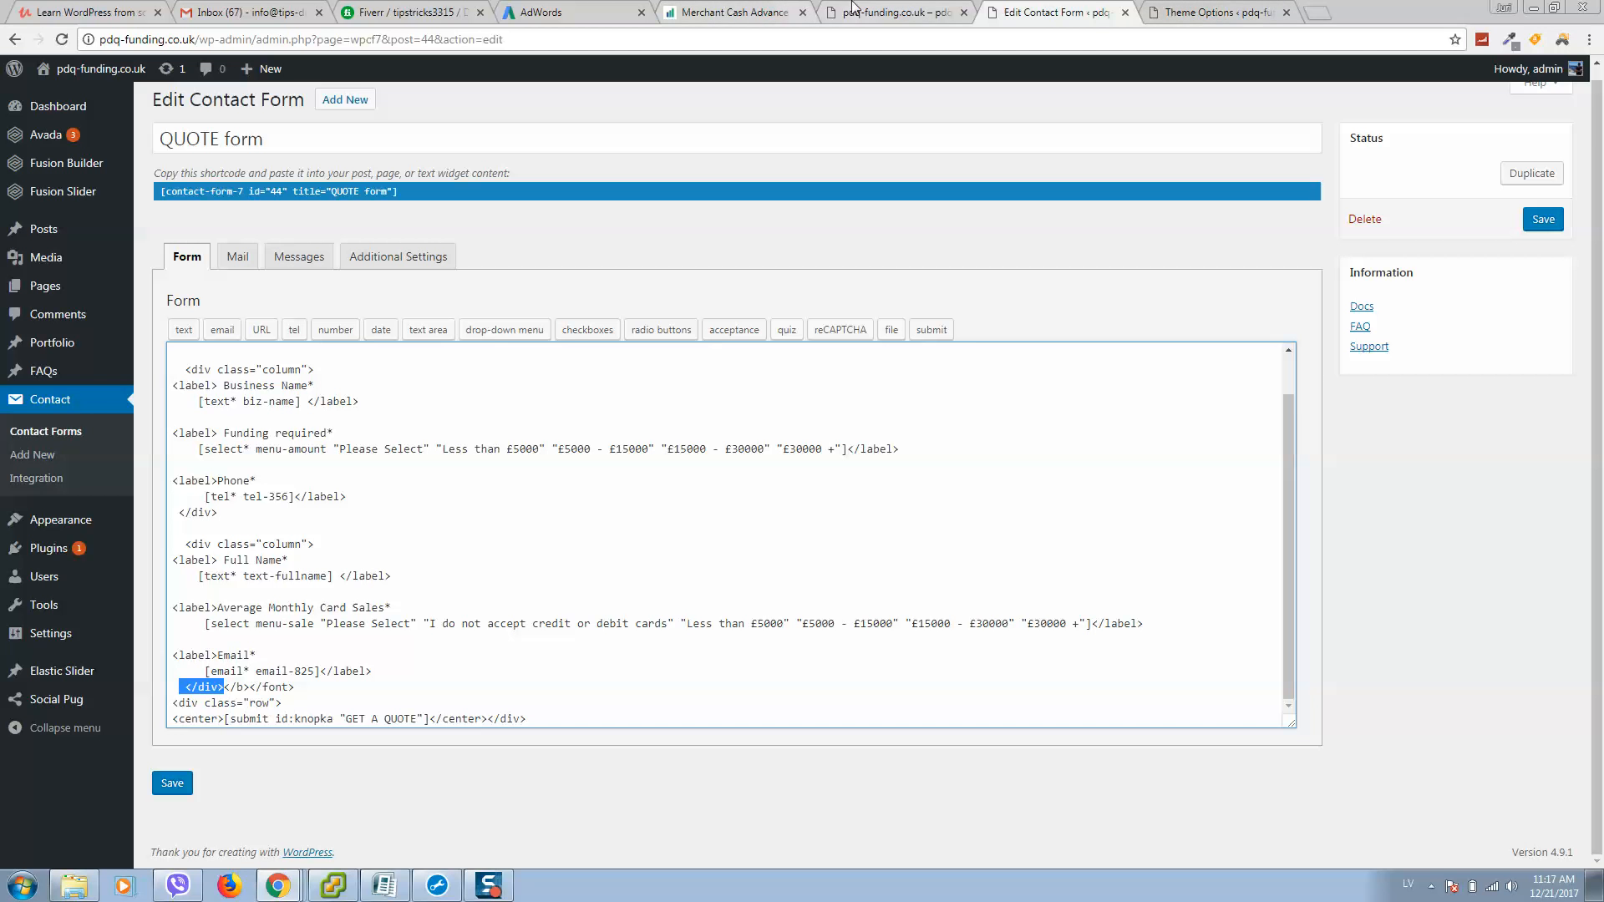
{"action": "mouse_move", "coordinate": [505, 569]}
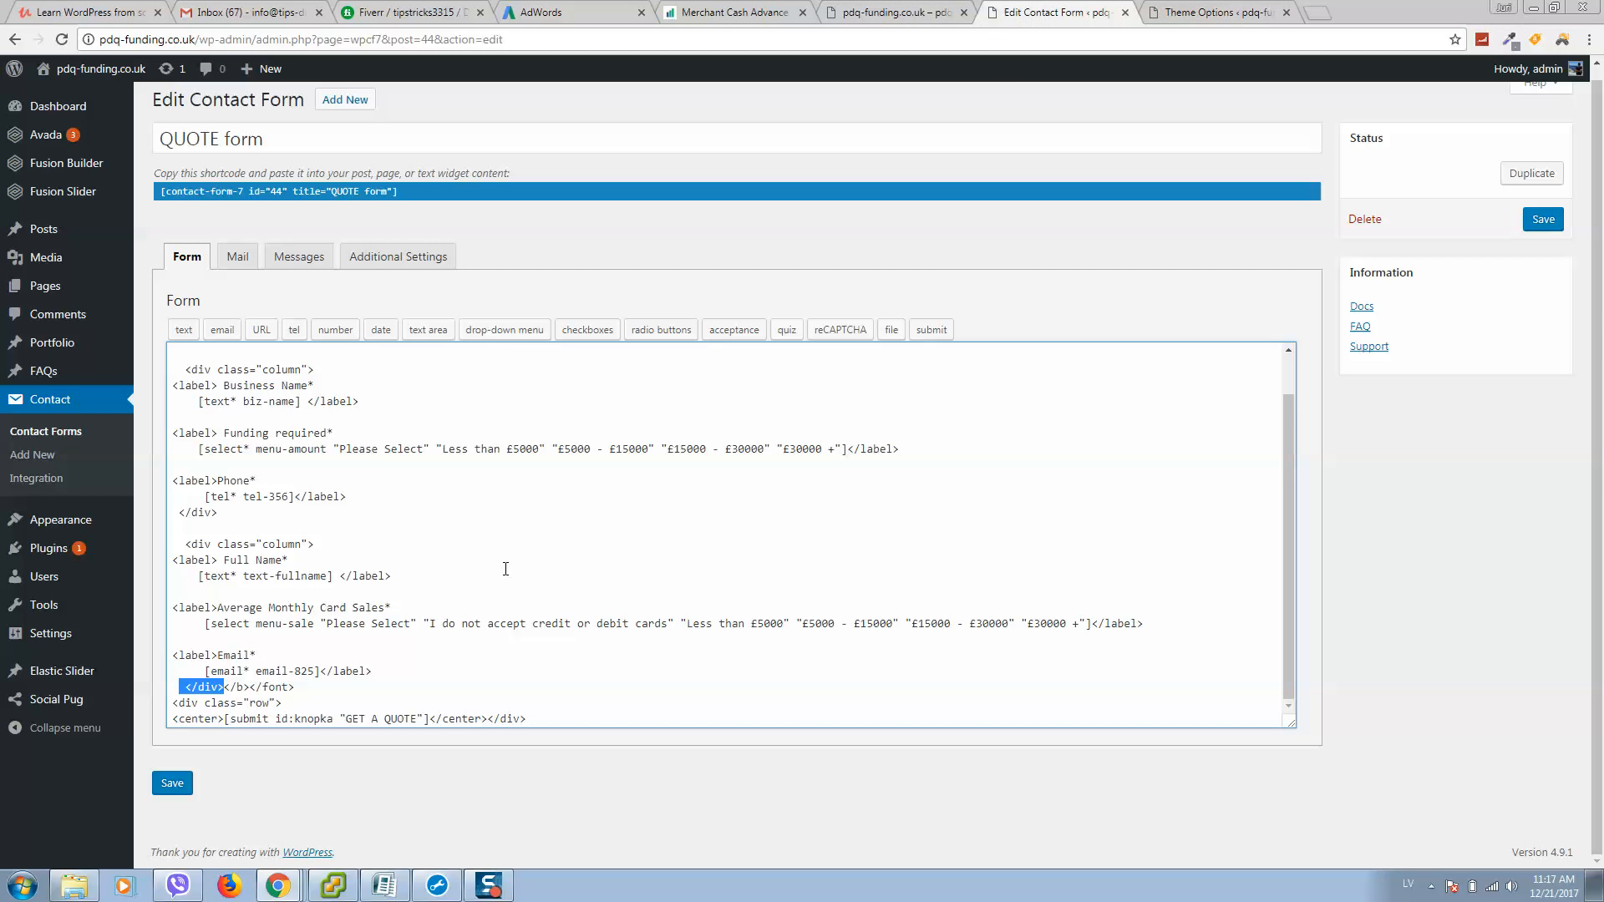
{"action": "left_click", "coordinate": [895, 13]}
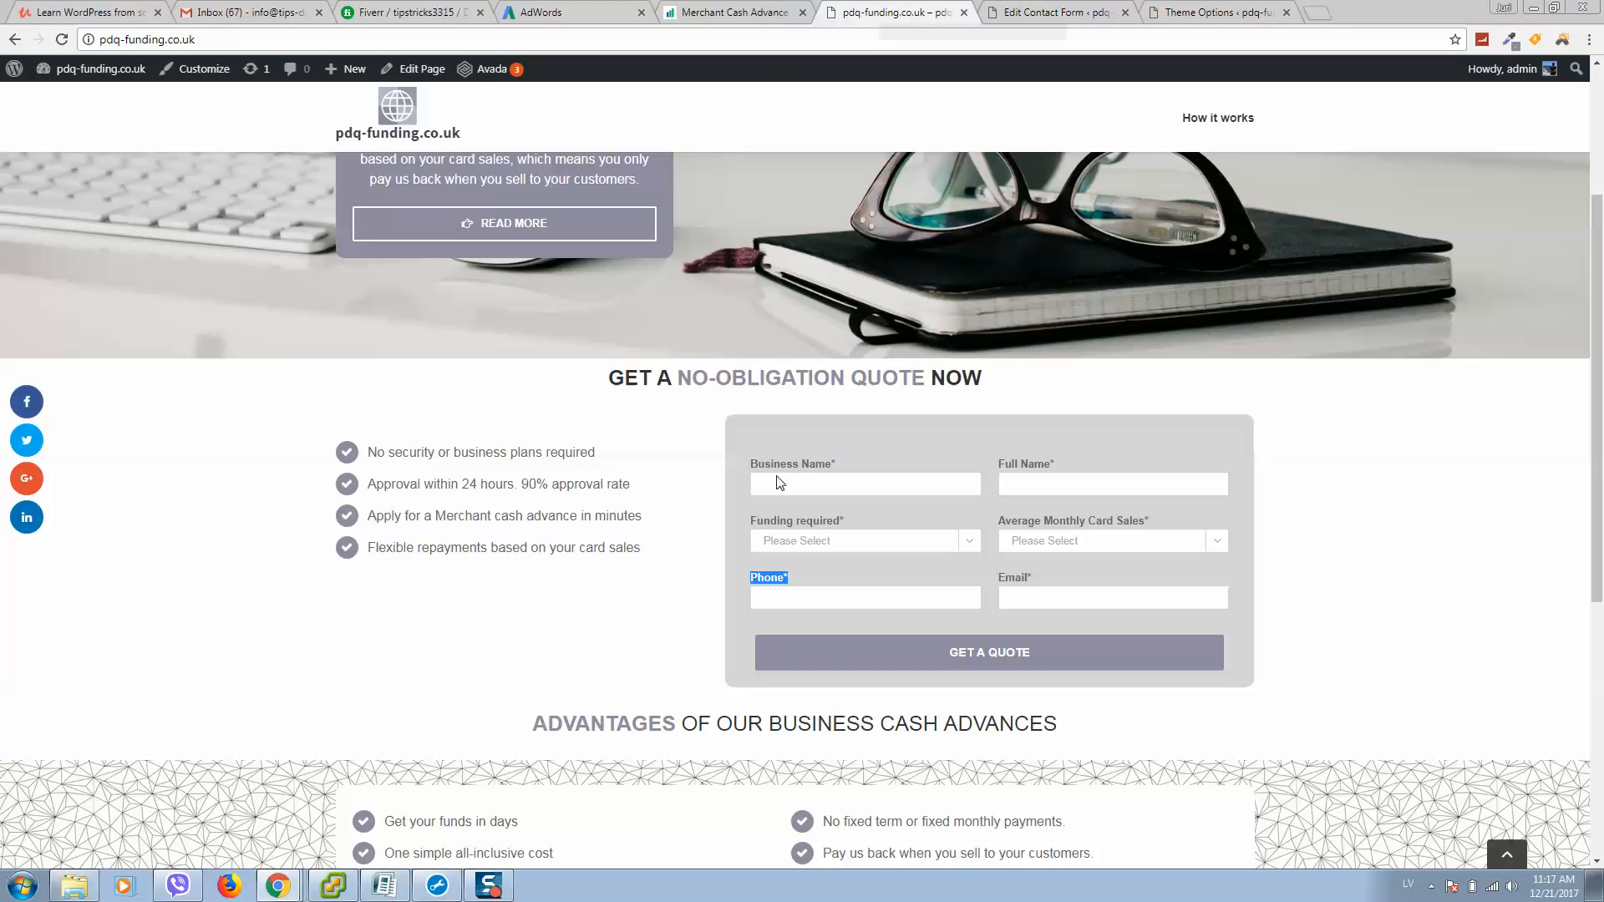
{"action": "mouse_move", "coordinate": [703, 624]}
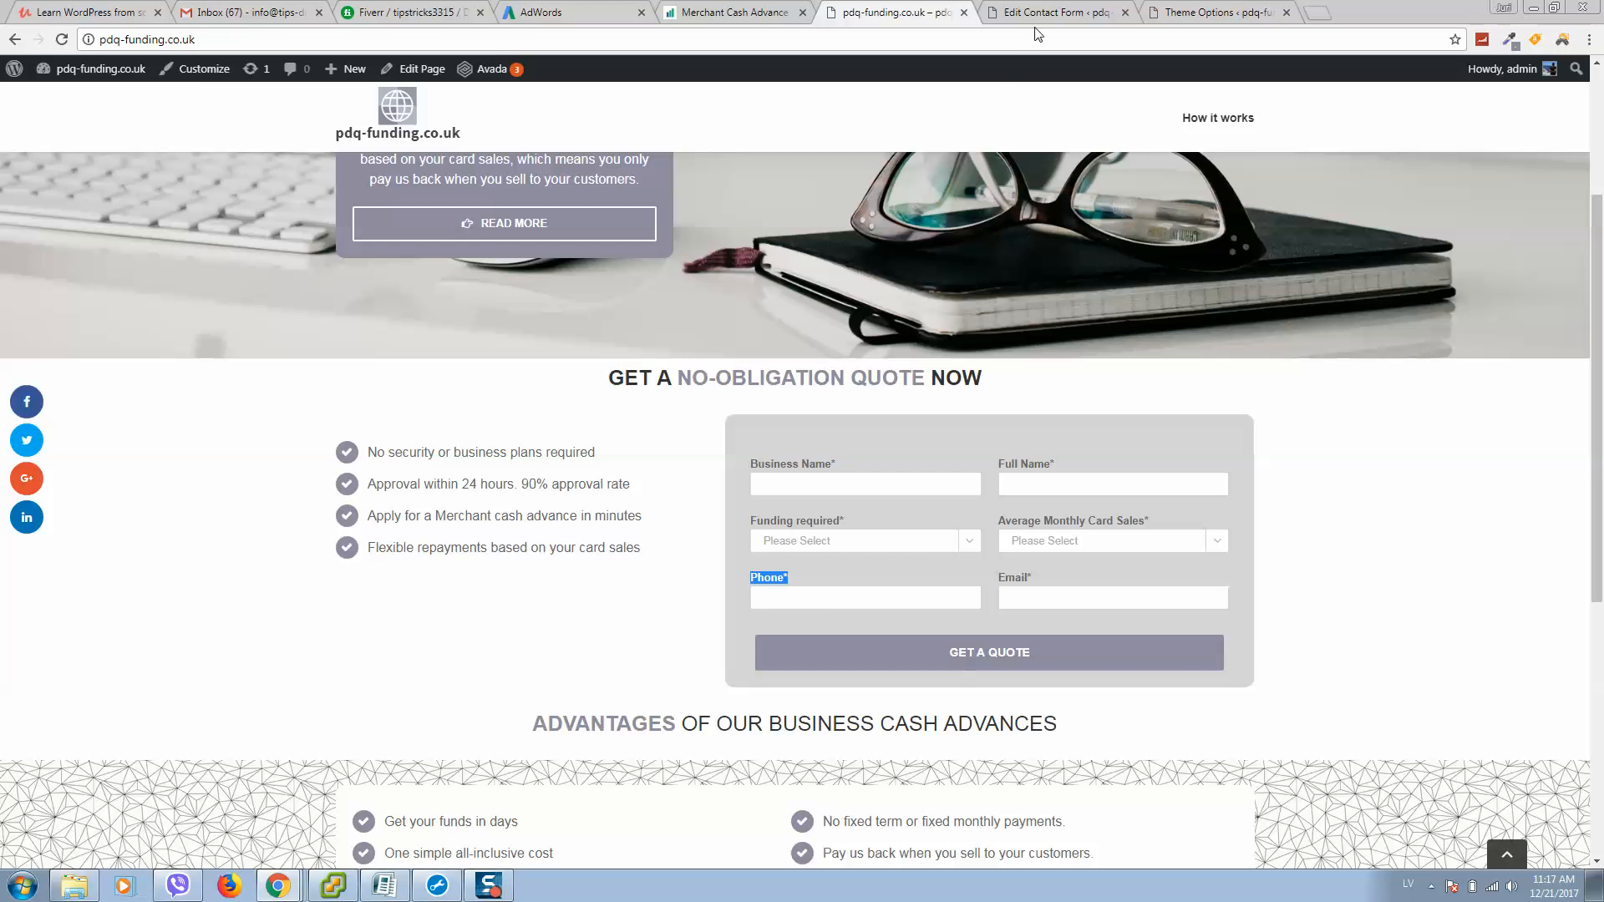
{"action": "left_click", "coordinate": [1054, 13]}
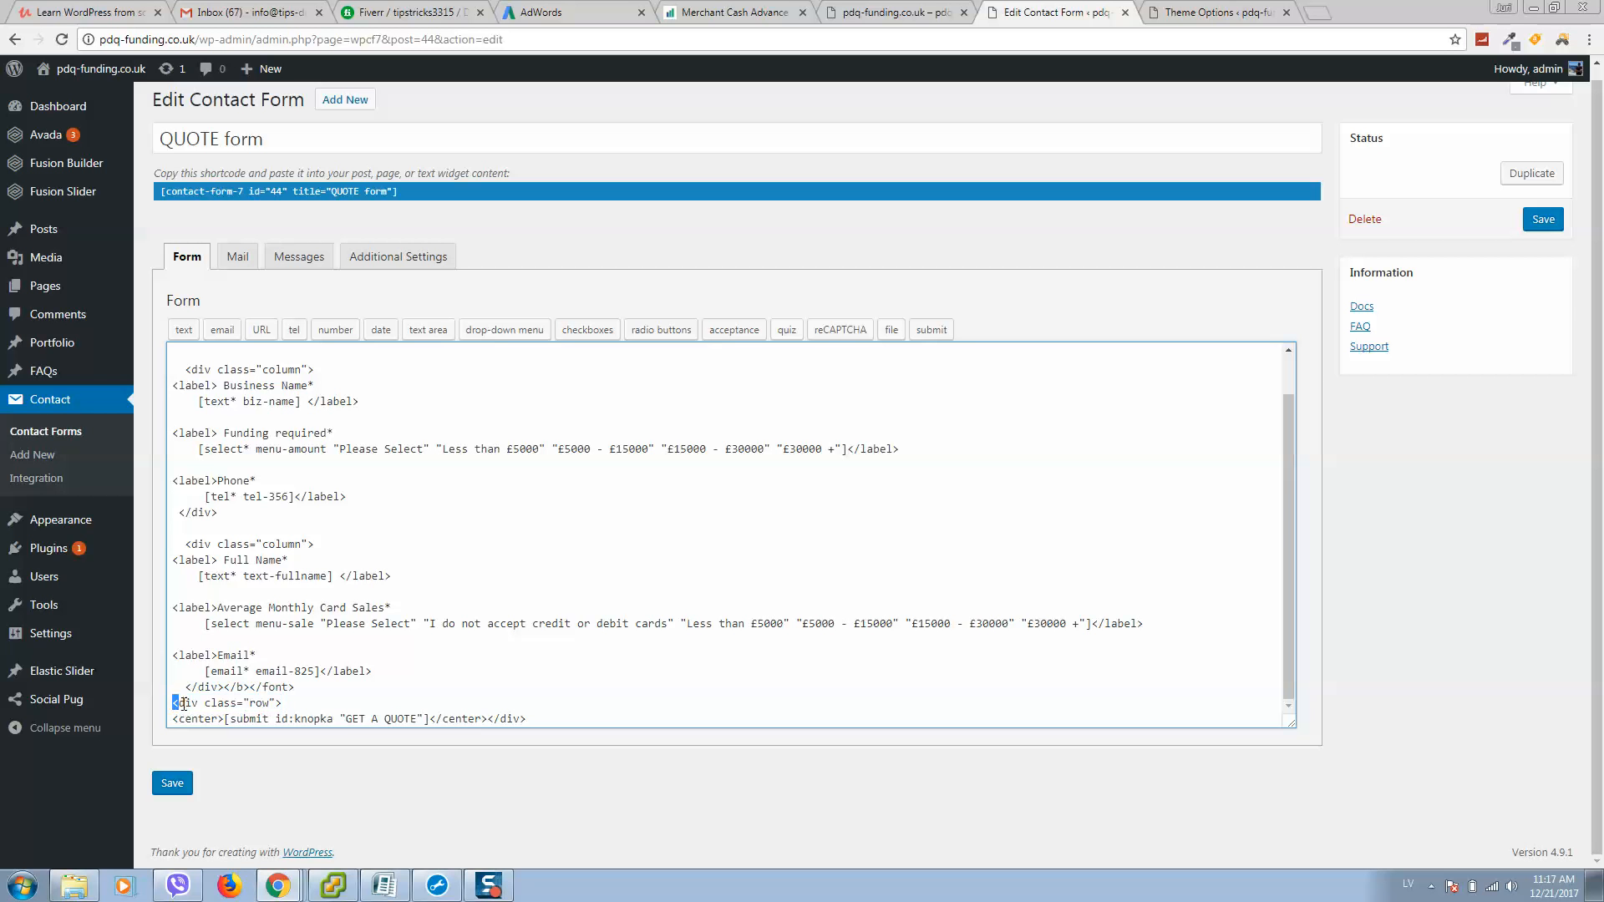
Point out the submit button's knopka id and the matching #knopka rule in Avada's custom CSS.
{"action": "double_click", "coordinate": [225, 702]}
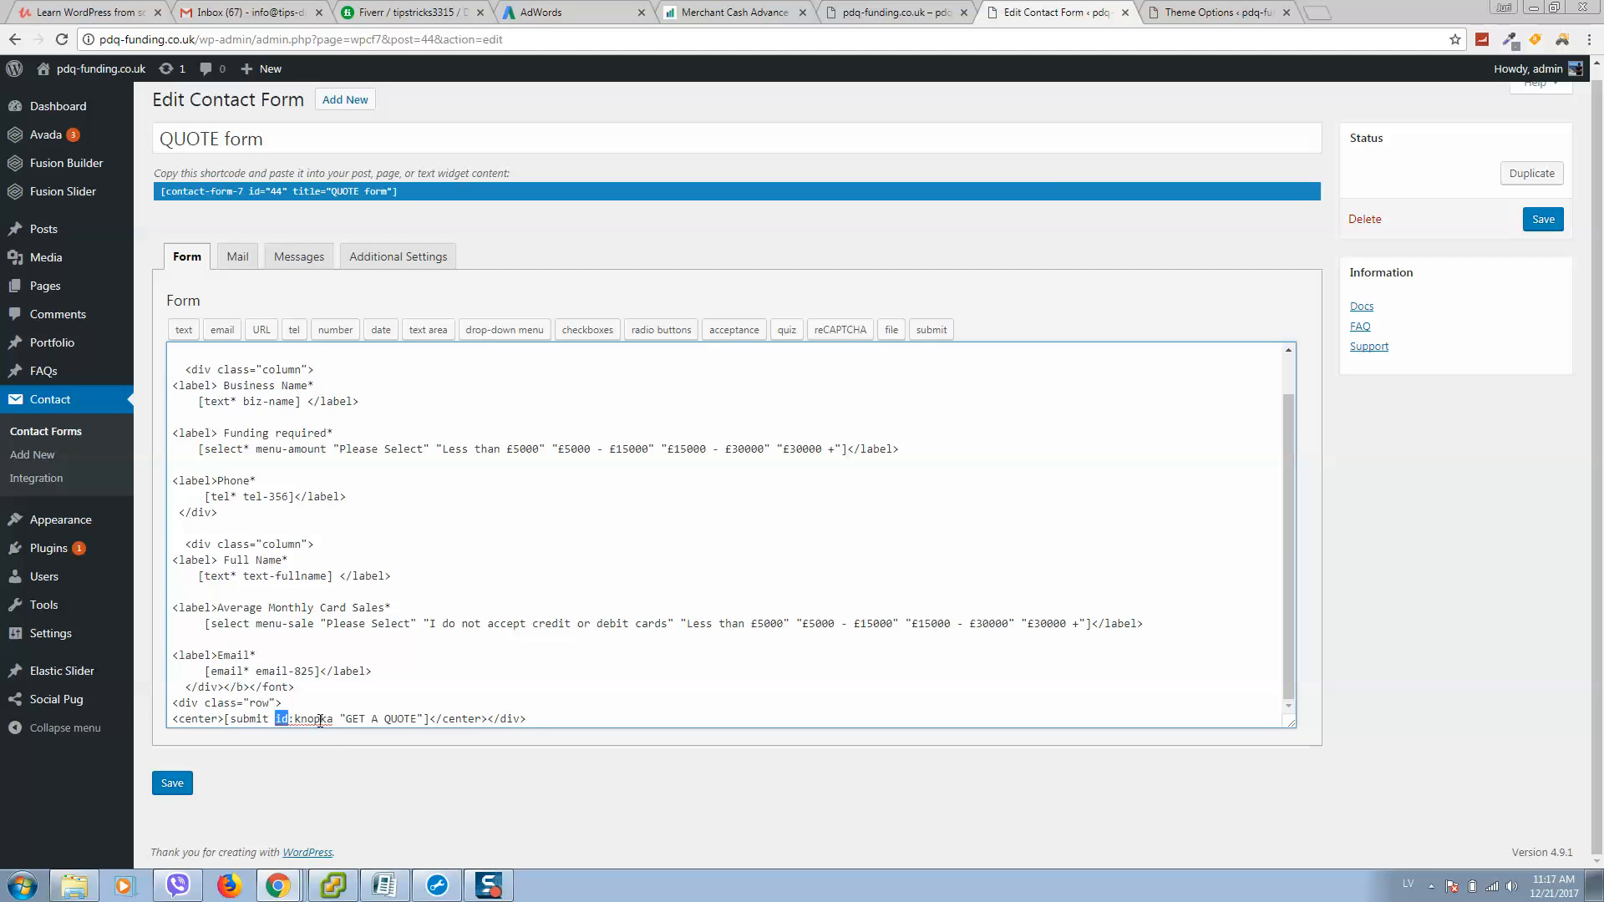
{"action": "double_click", "coordinate": [302, 718]}
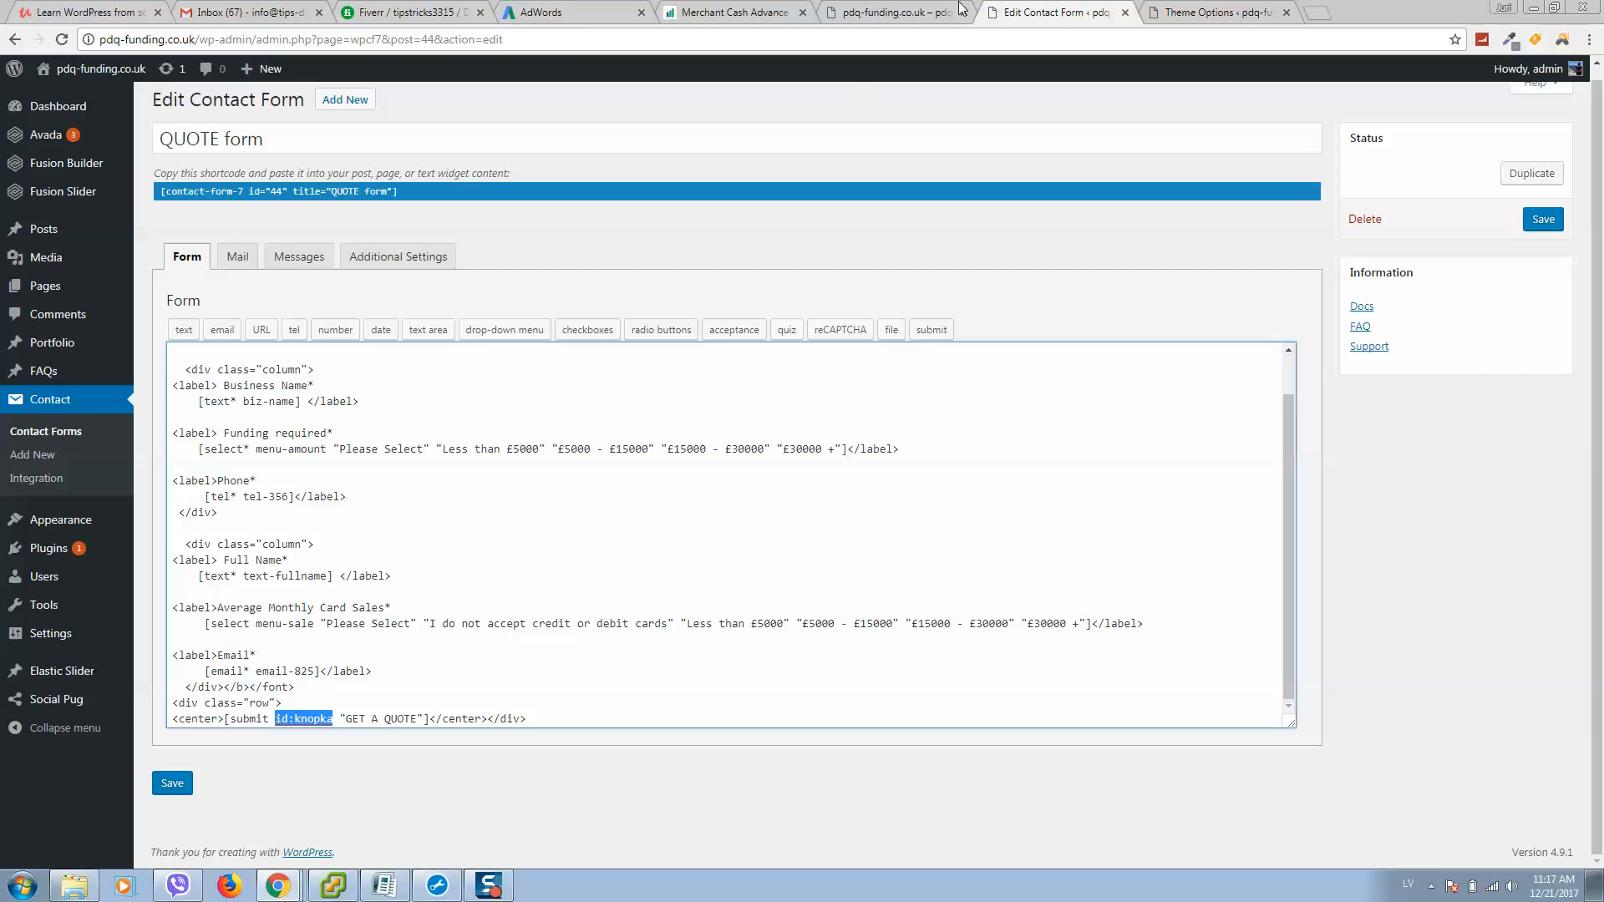
{"action": "left_click", "coordinate": [1217, 12]}
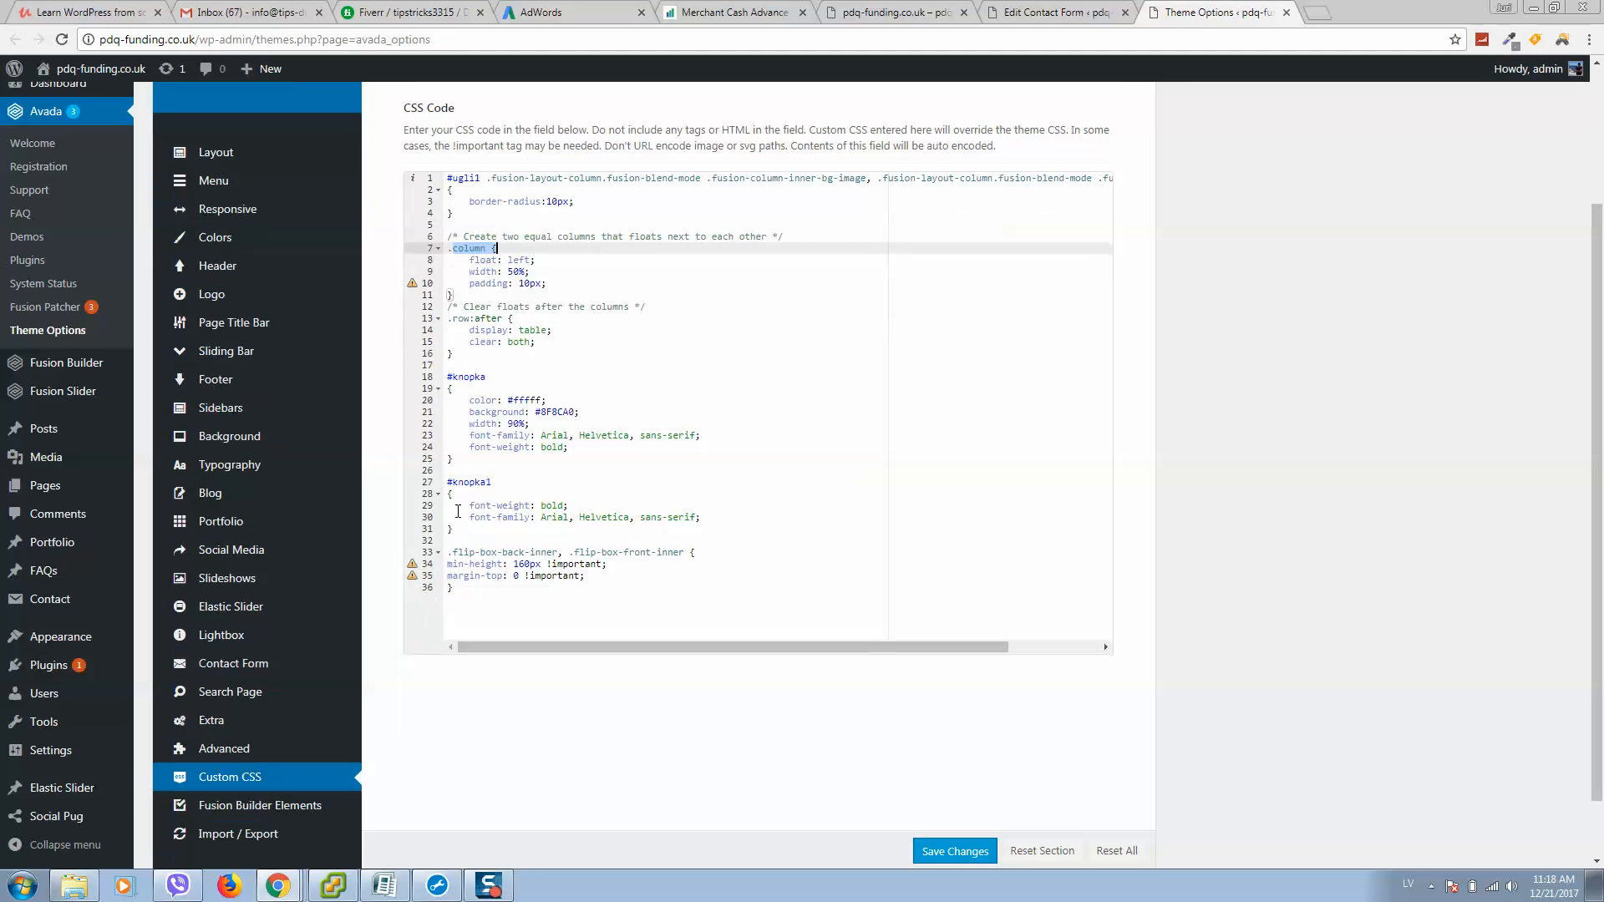
{"action": "left_click_drag", "start_coordinate": [447, 376], "coordinate": [452, 458]}
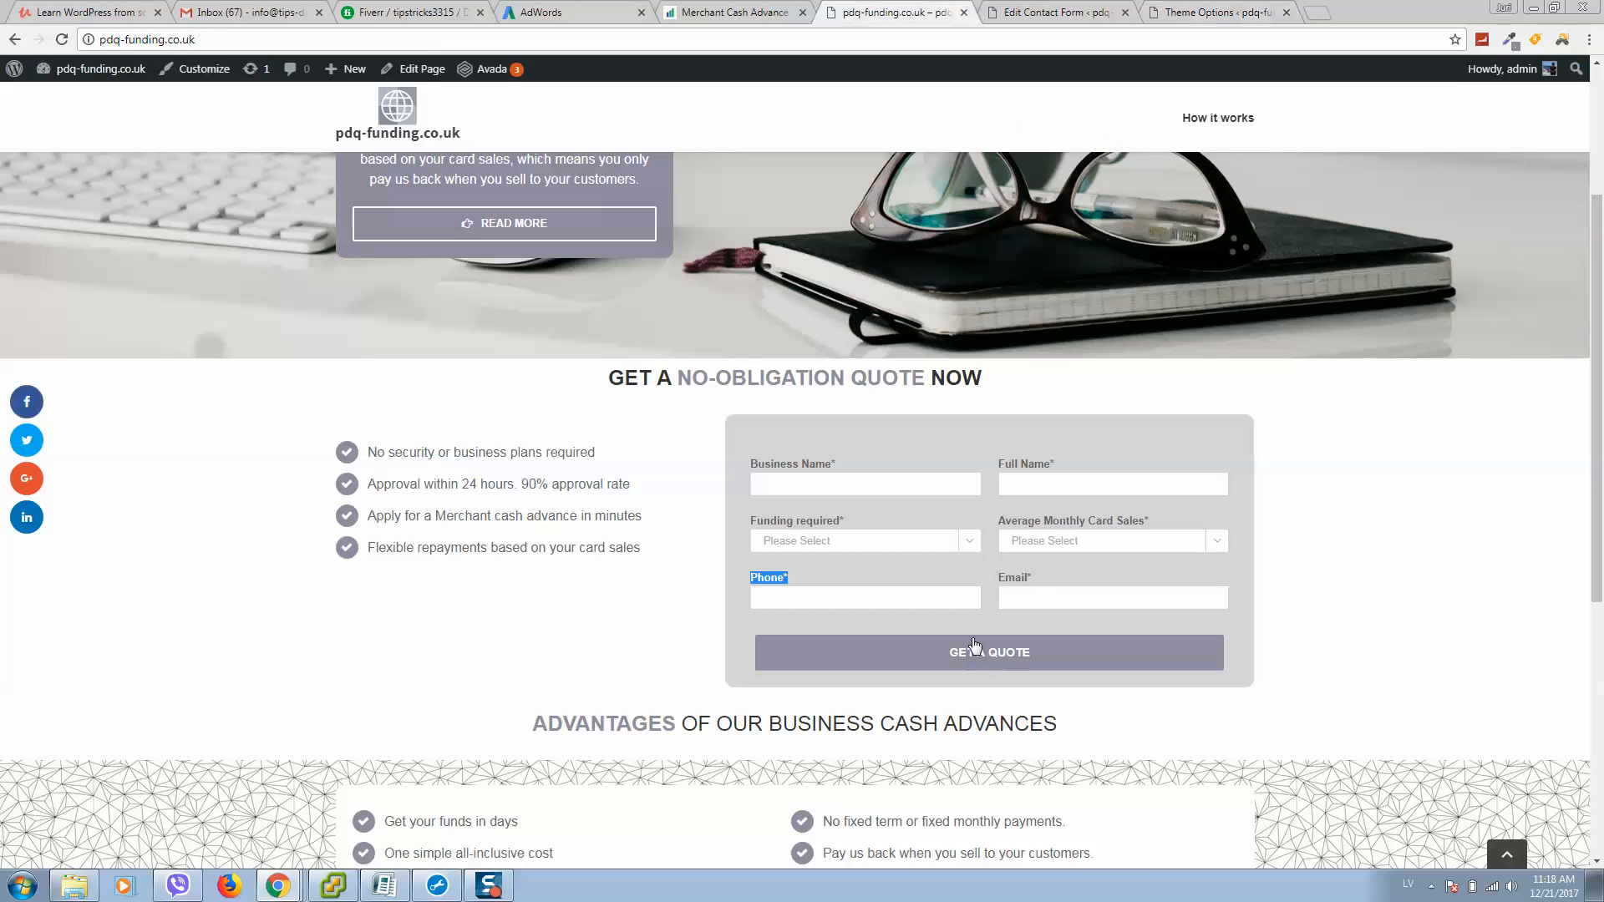
{"action": "left_click", "coordinate": [1054, 13]}
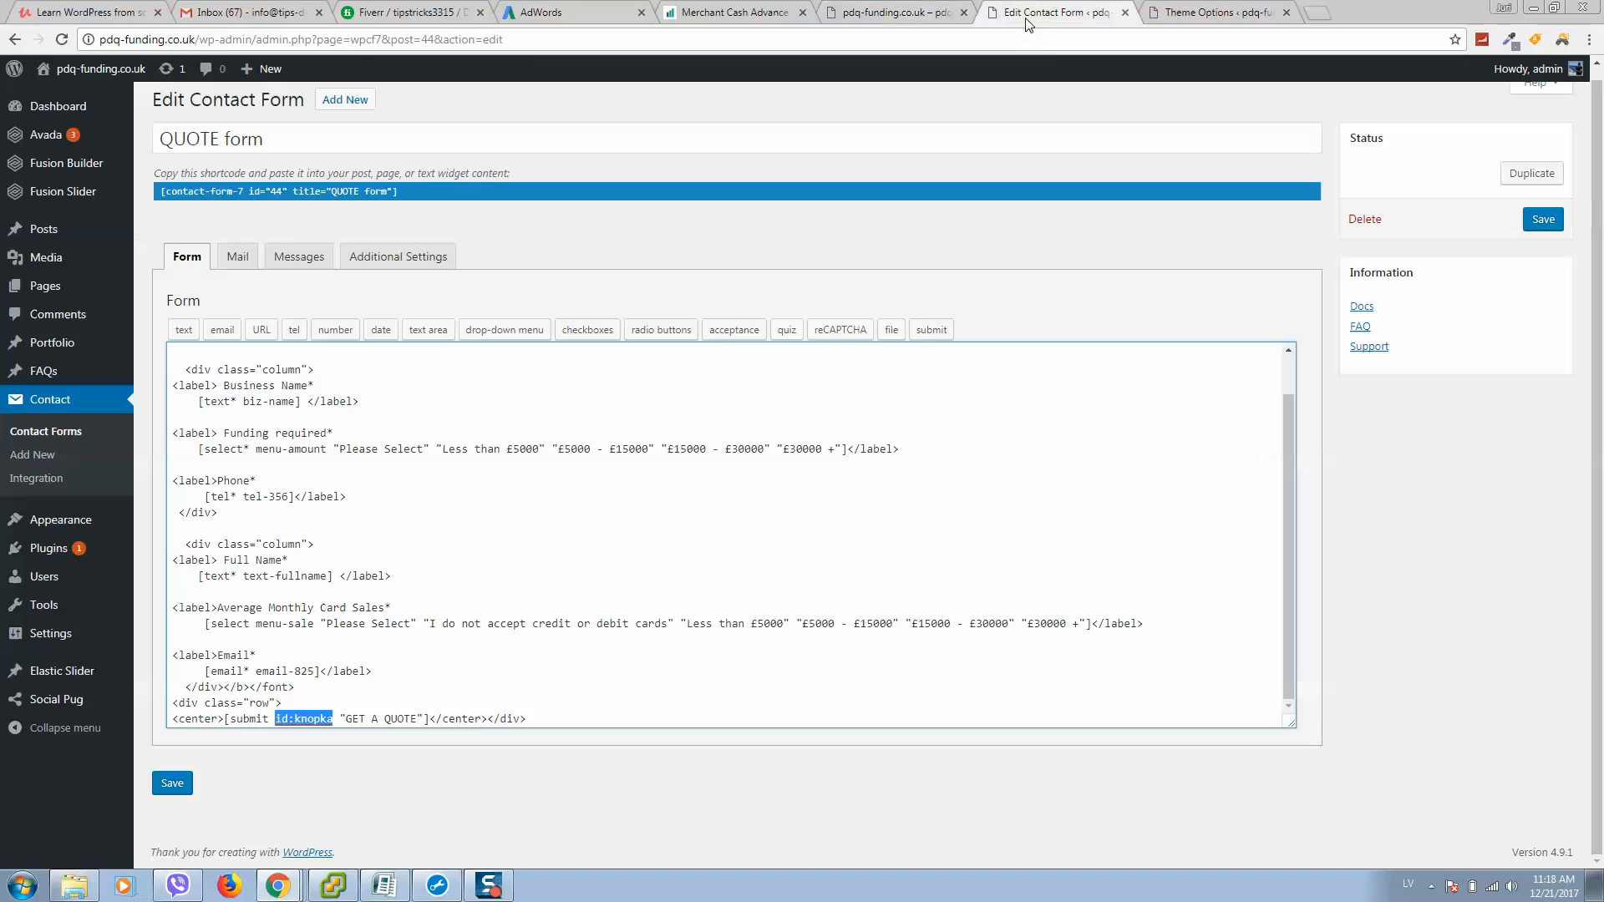
{"action": "left_click", "coordinate": [259, 655]}
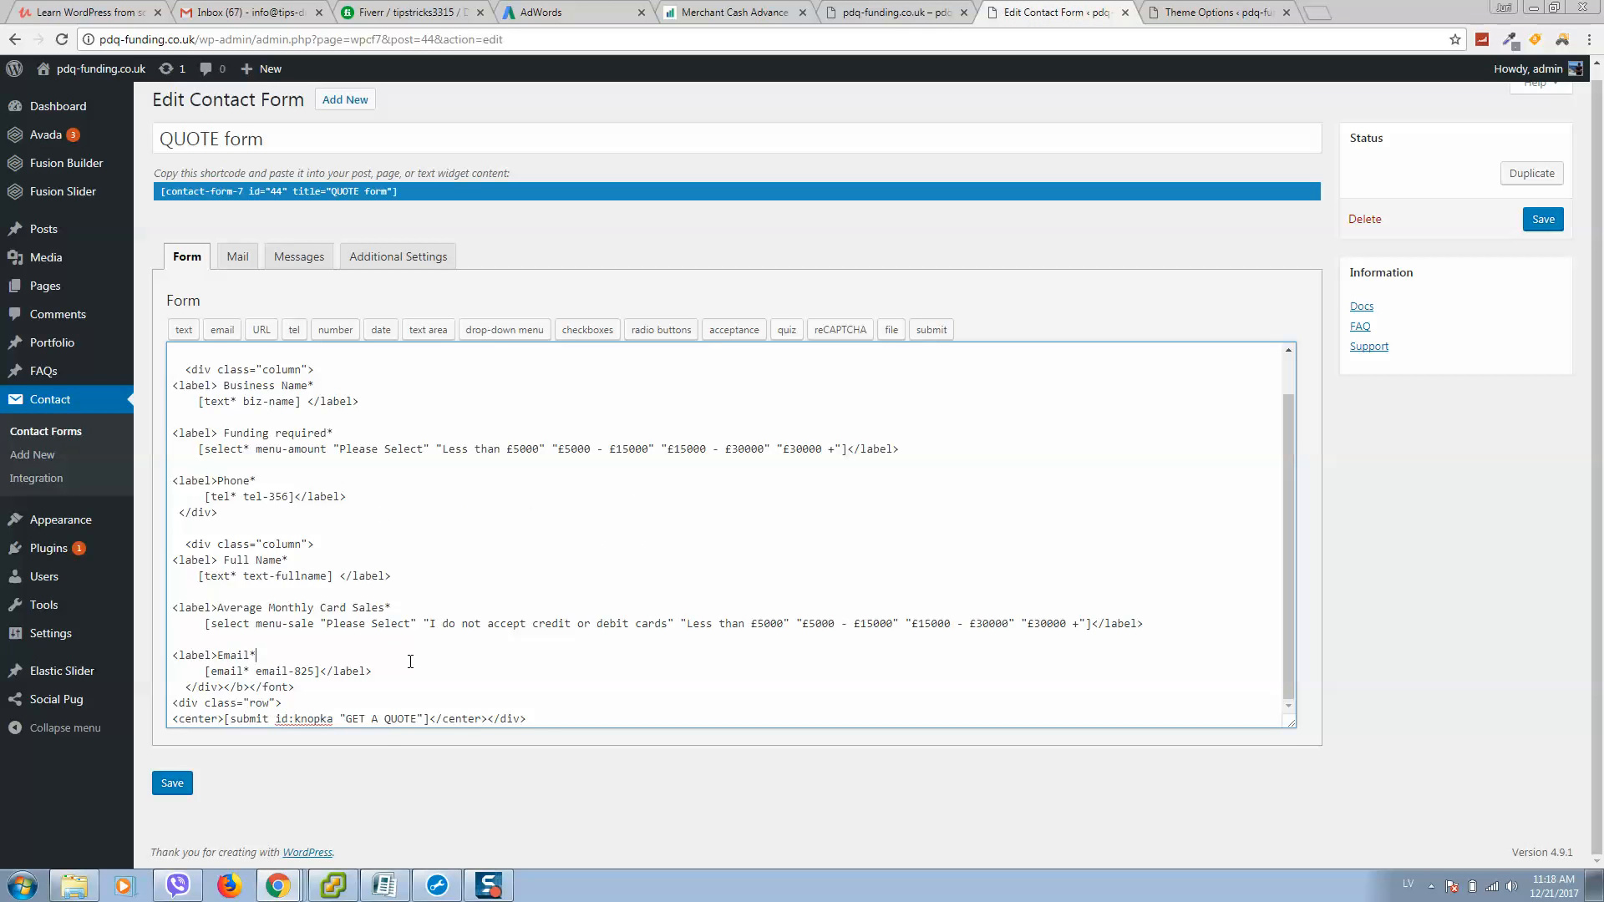
{"action": "left_click", "coordinate": [1218, 13]}
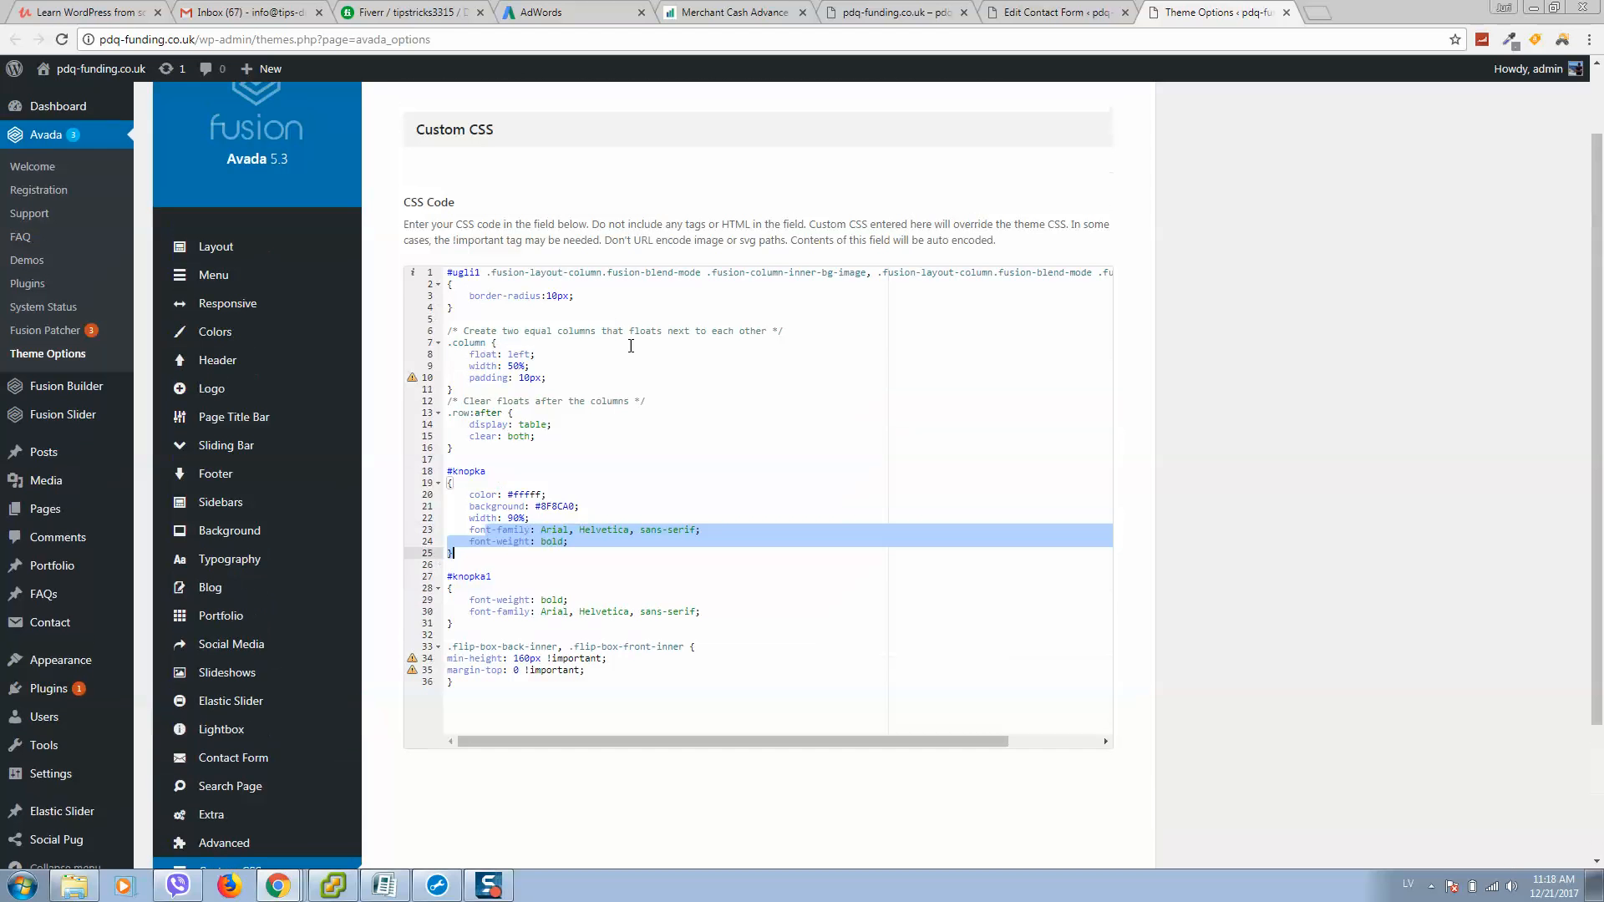
{"action": "mouse_move", "coordinate": [894, 13]}
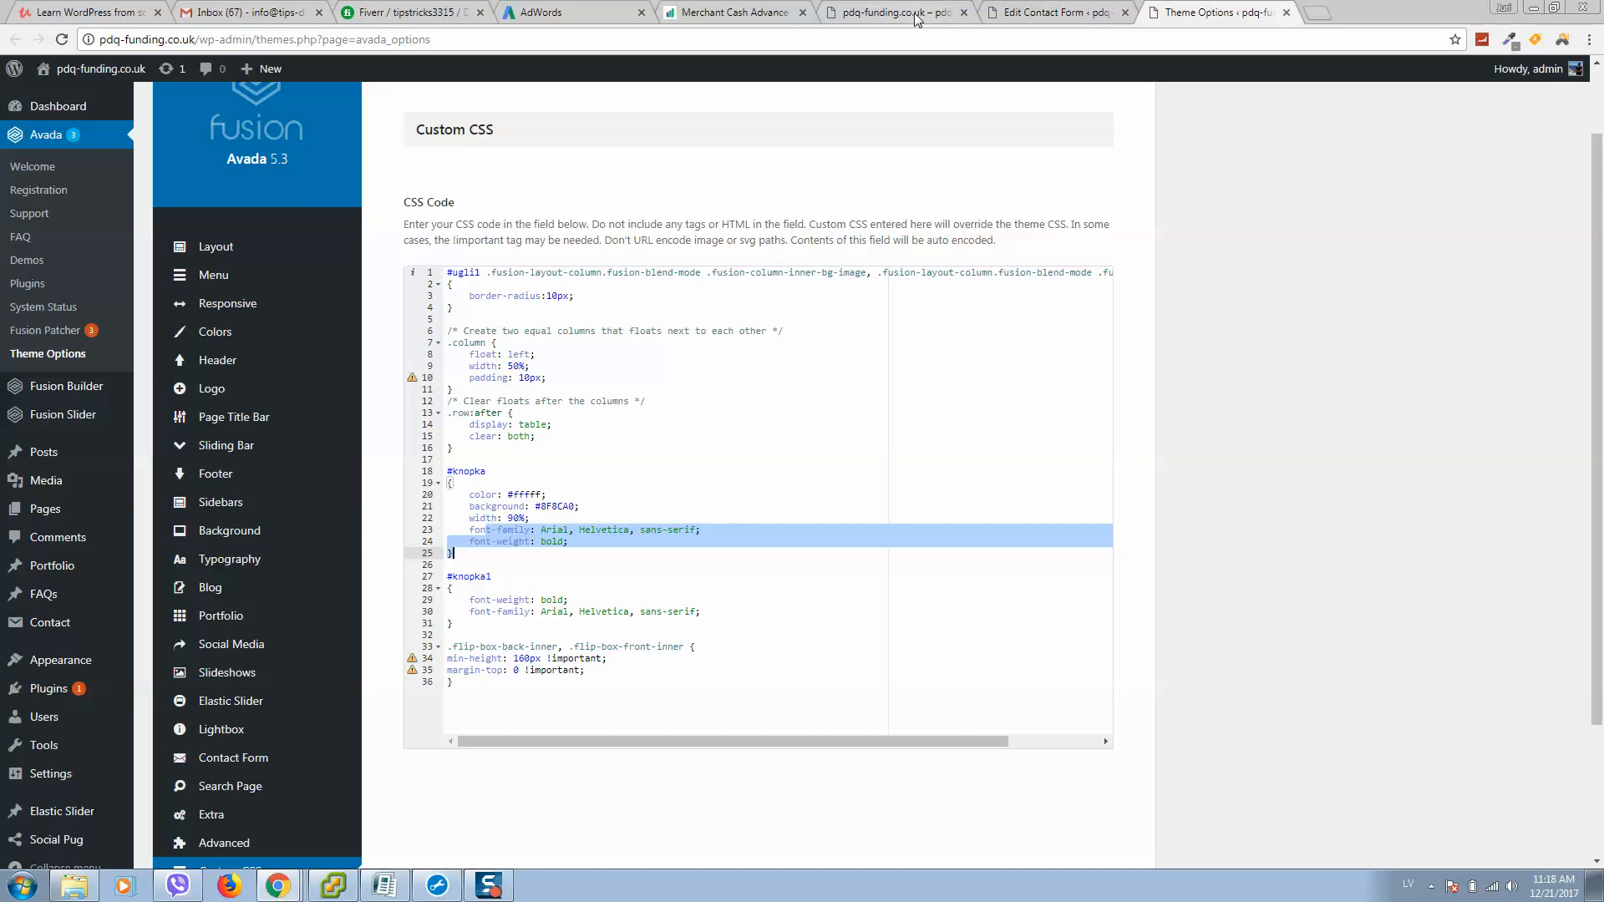
Switch to the pdq-funding.co.uk homepage showing the grey GET A QUOTE button.
{"action": "left_click", "coordinate": [894, 13]}
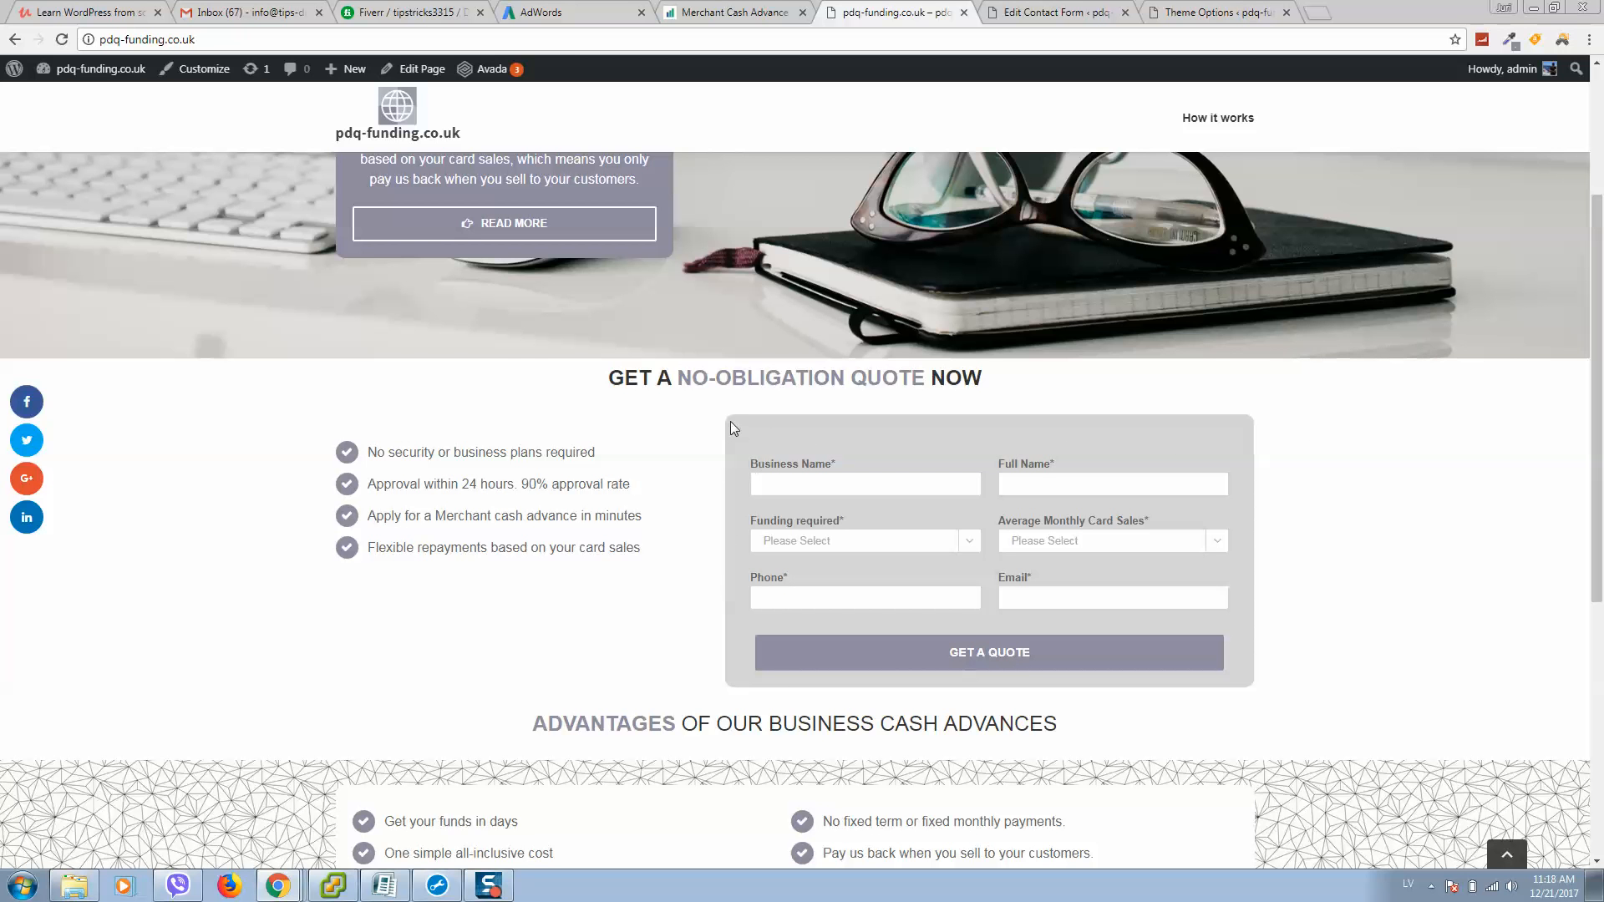
{"action": "mouse_move", "coordinate": [1248, 688]}
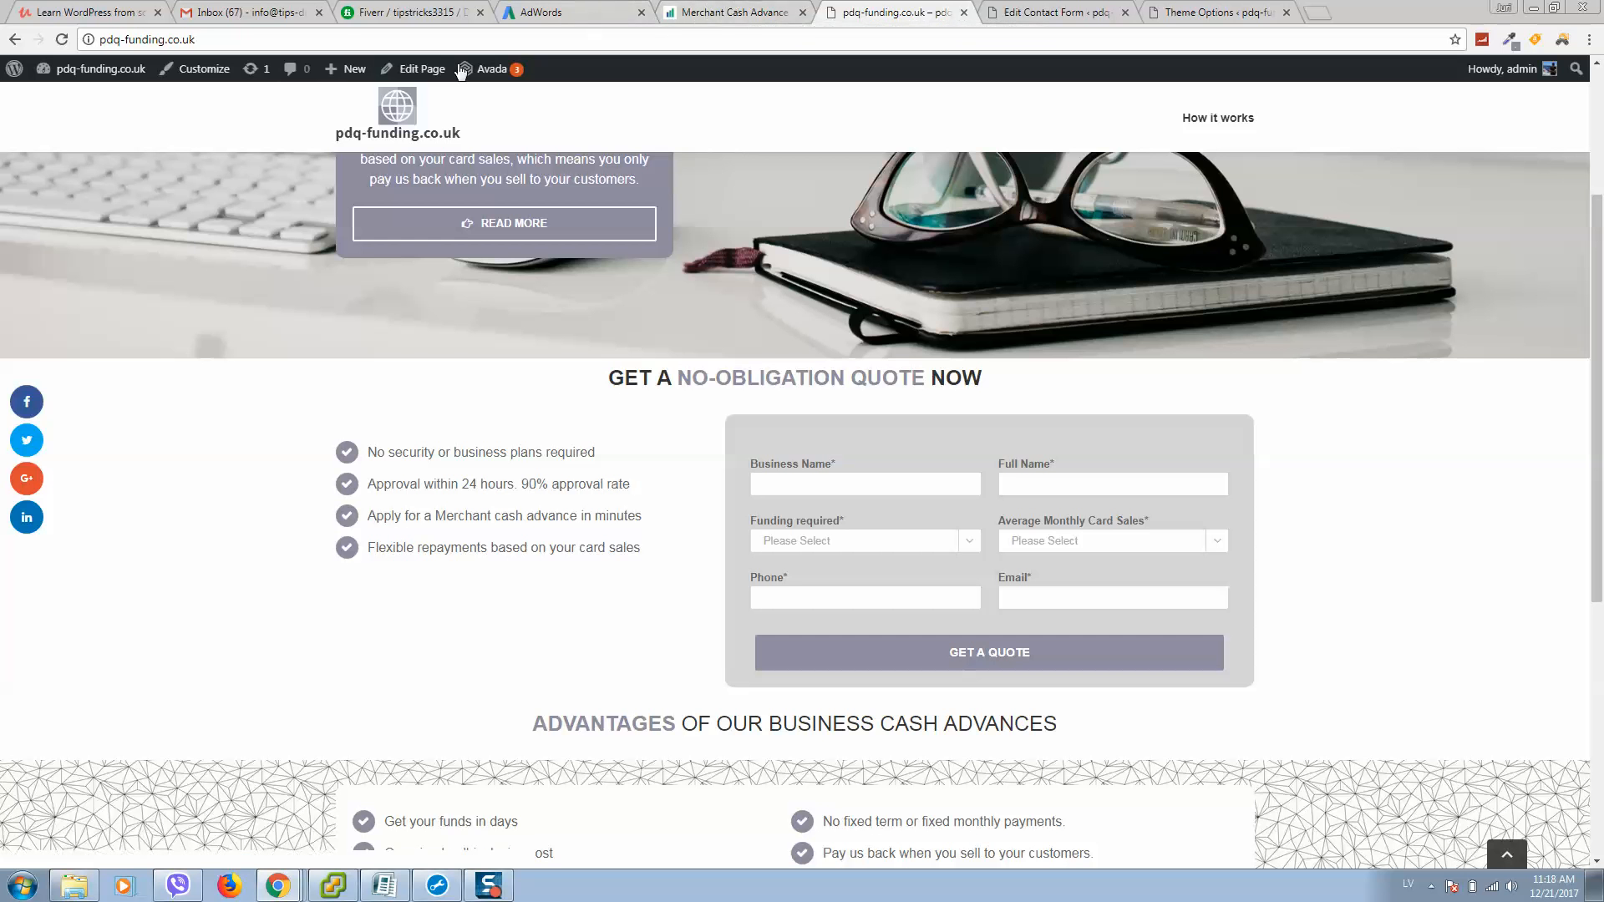
Open the Home page in Fusion Builder and scroll to the Checklist and Code Block container.
{"action": "left_click", "coordinate": [420, 69]}
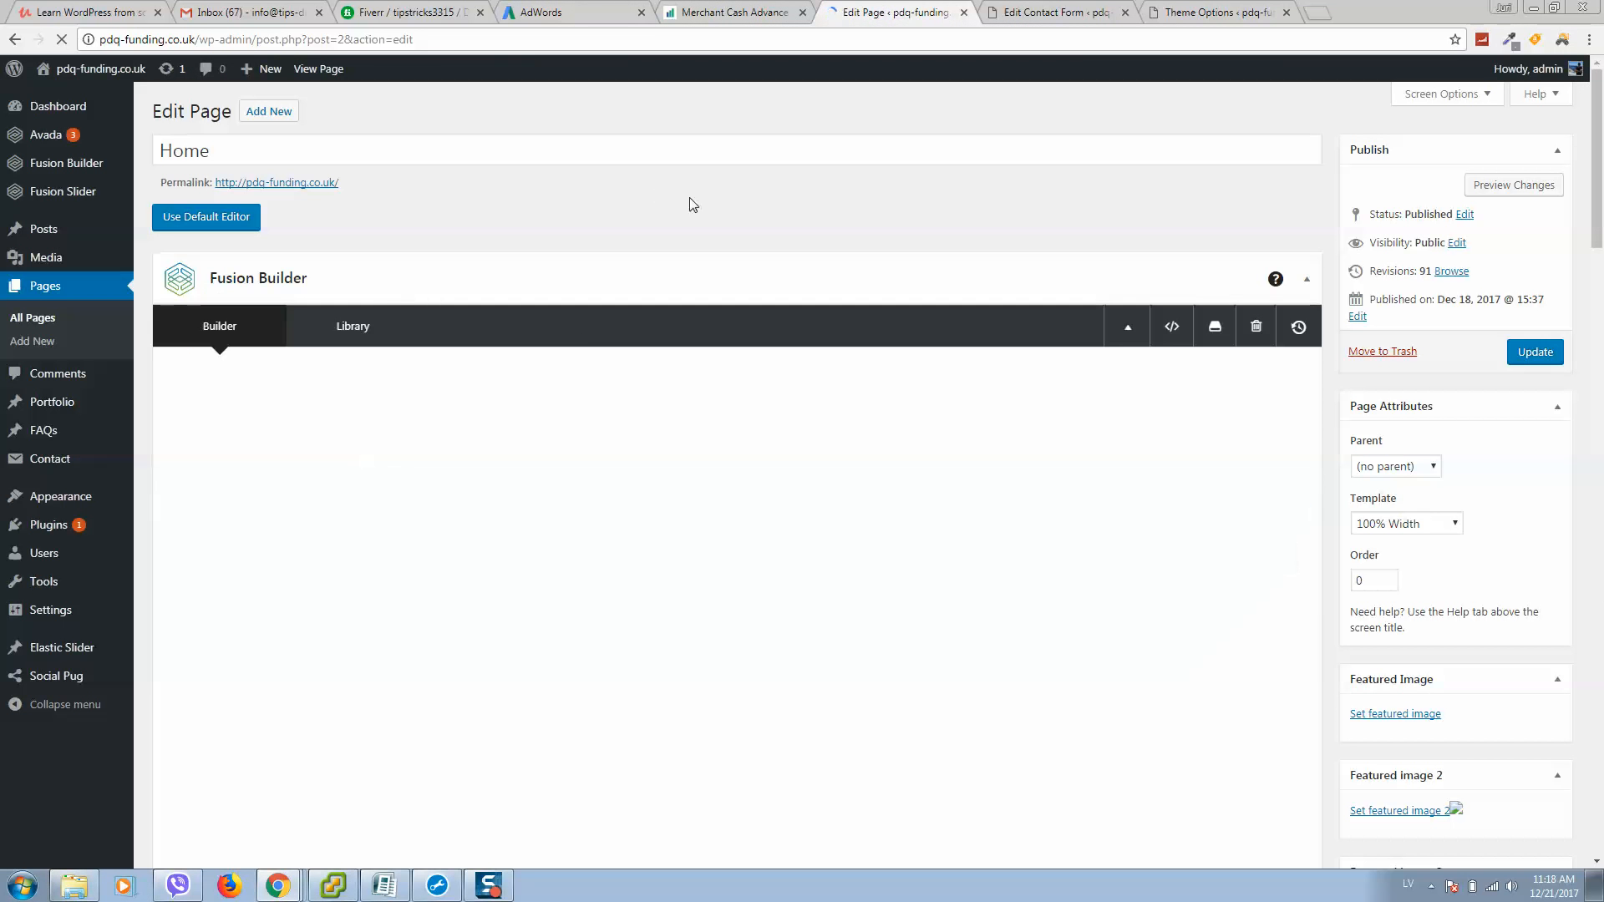
{"action": "scroll", "scroll_direction": "down", "scroll_amount": 3}
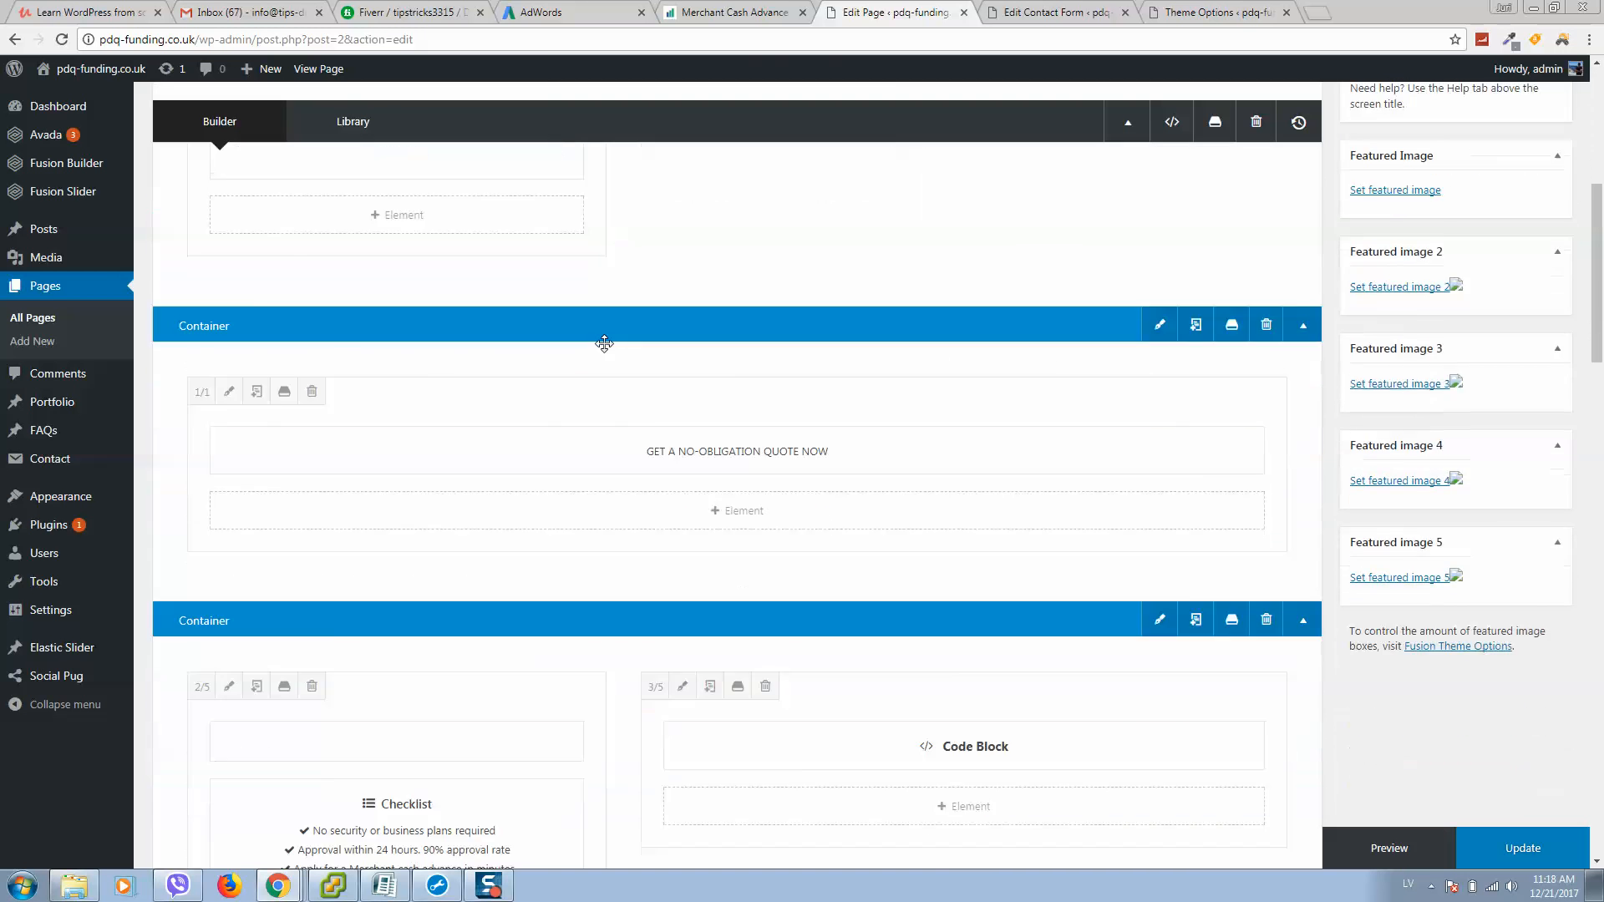
{"action": "scroll", "scroll_direction": "down", "scroll_amount": 3}
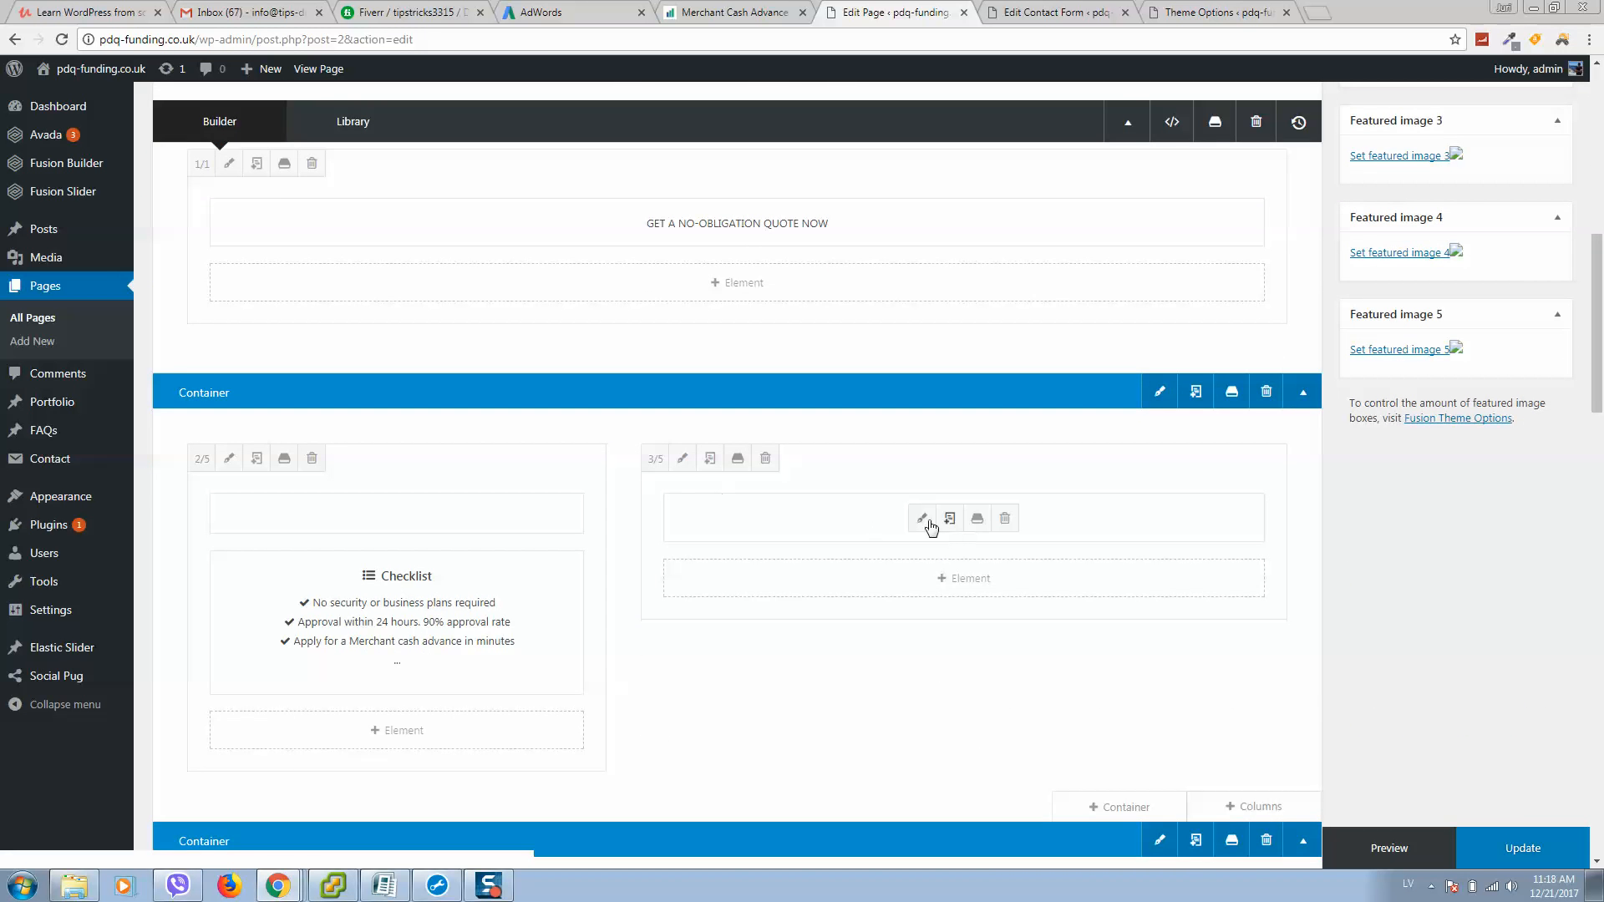
{"action": "left_click", "coordinate": [922, 518]}
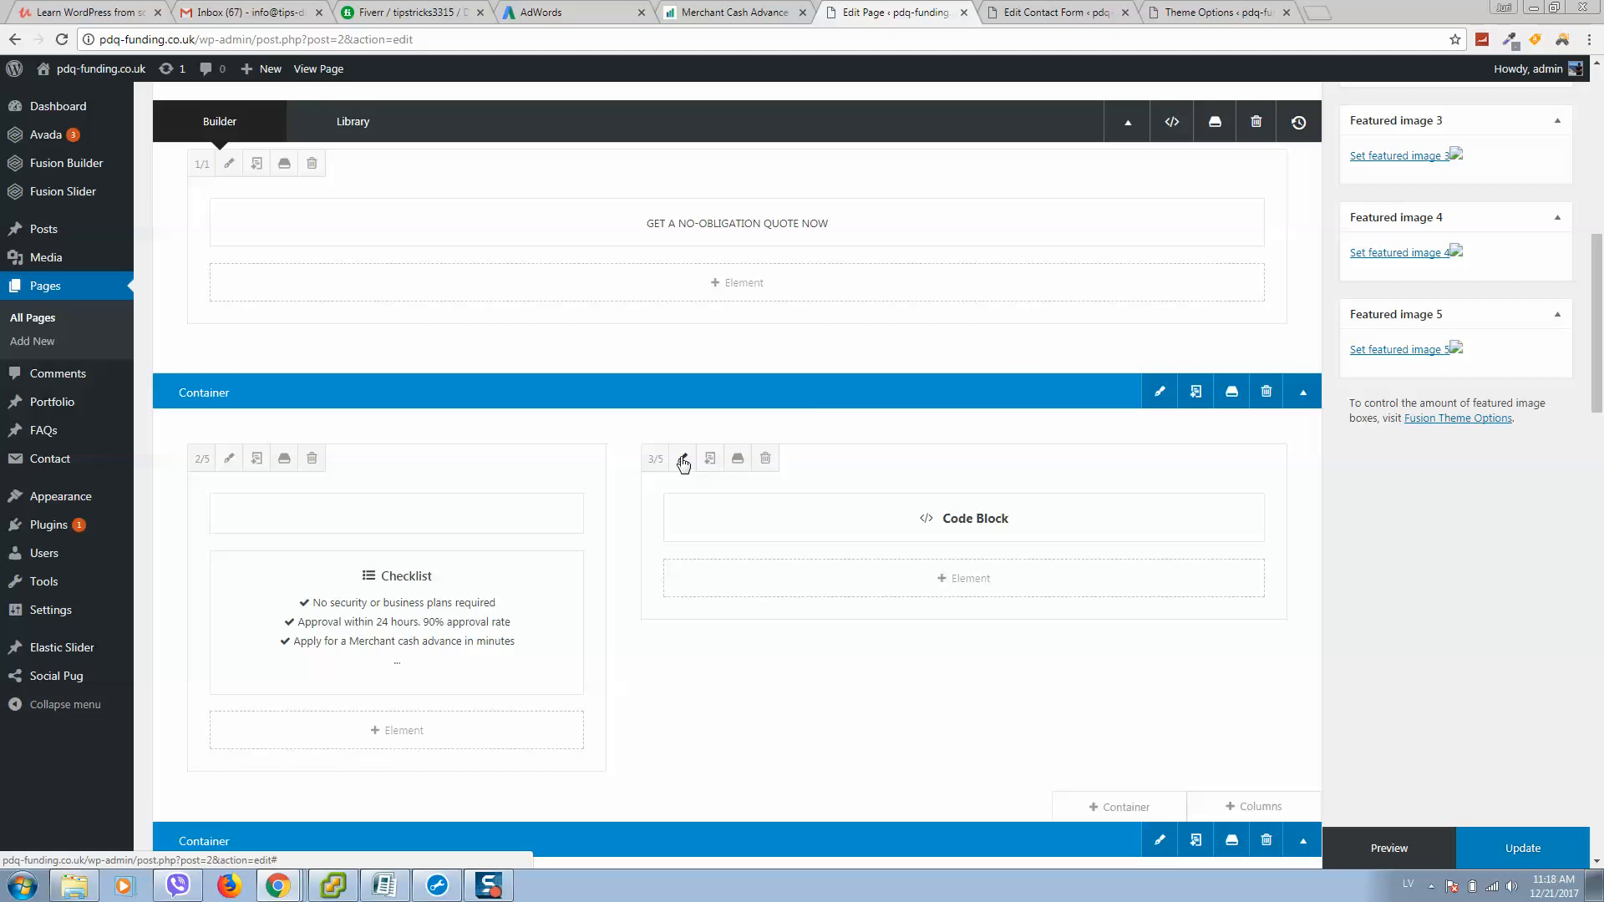
Inspect the 3/5 Code Block column's Design and General tabs, confirming CSS ID ugli1.
{"action": "left_click", "coordinate": [683, 462]}
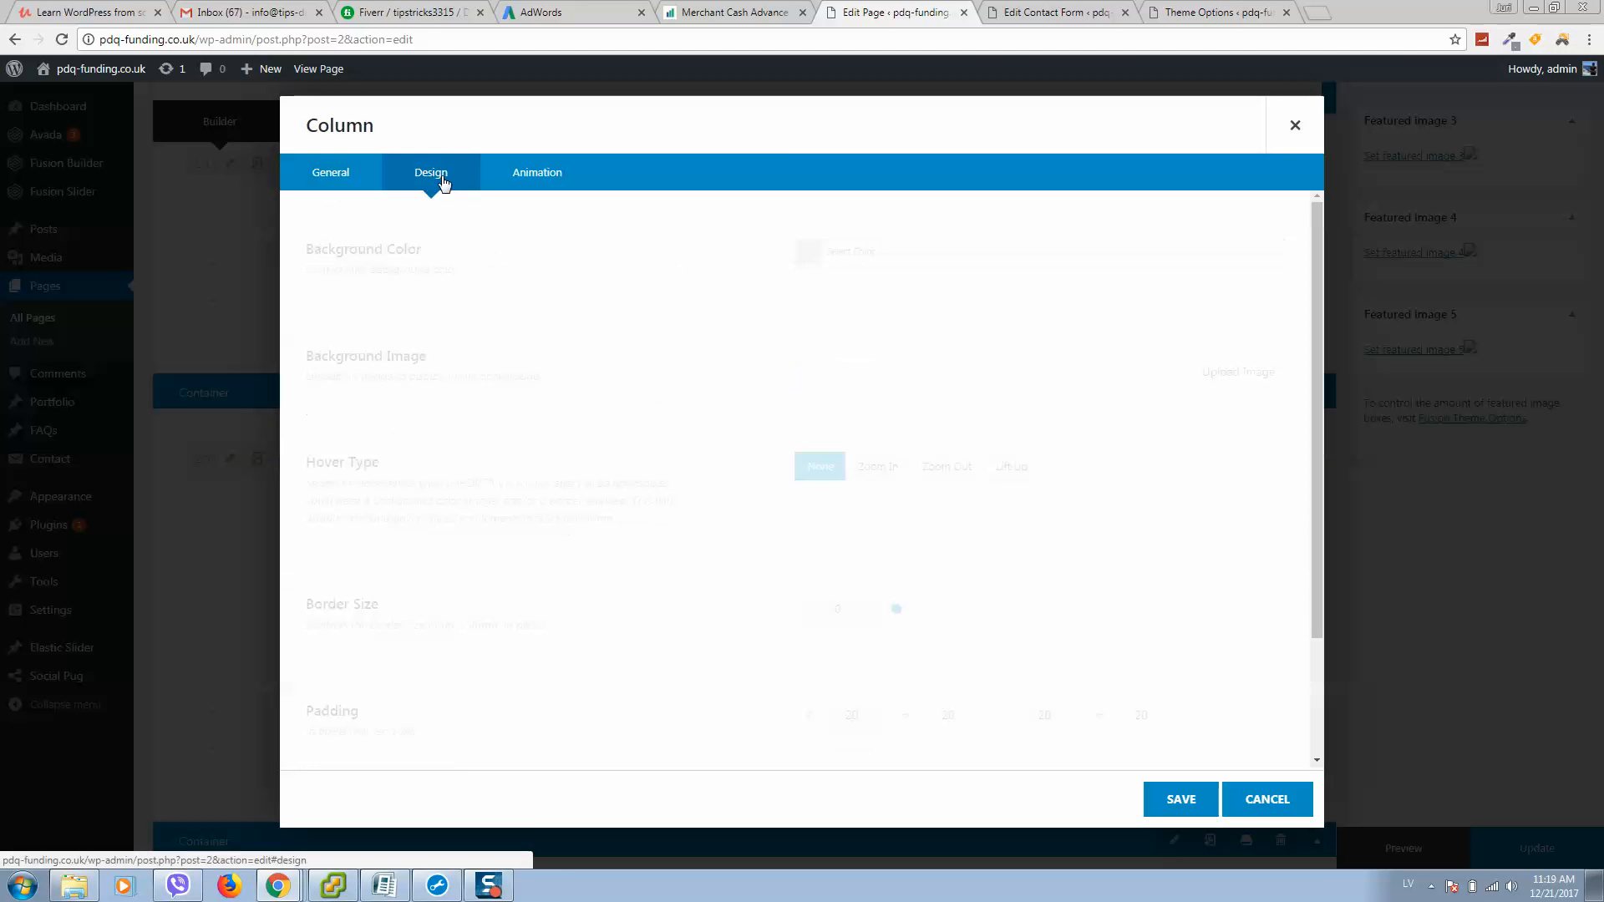
{"action": "left_click", "coordinate": [429, 172]}
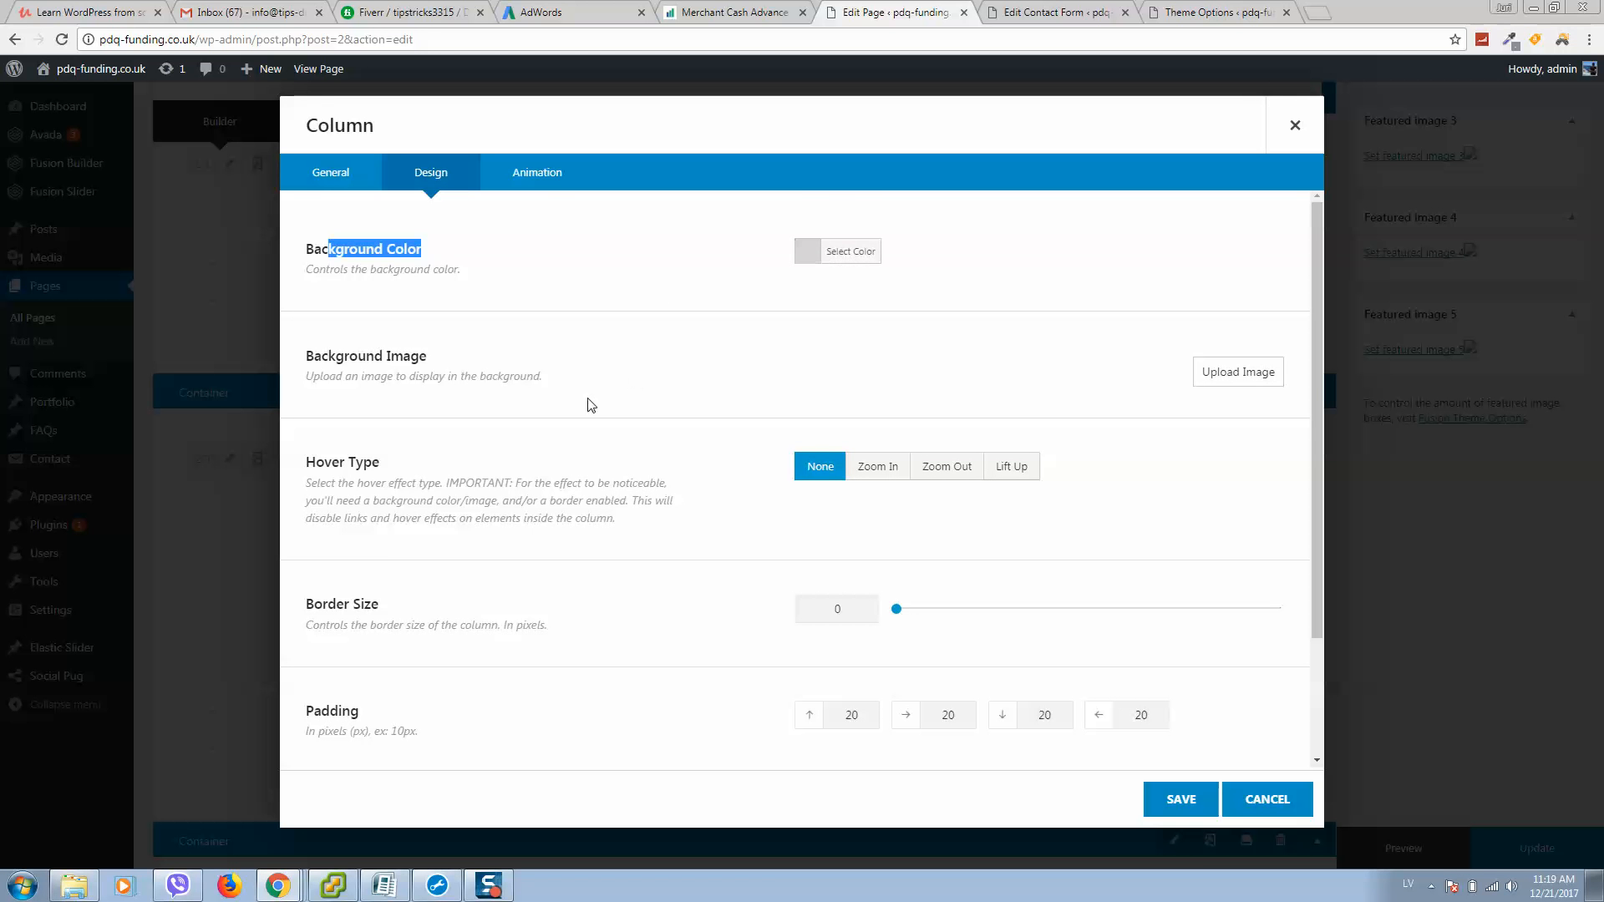
{"action": "scroll", "scroll_direction": "down", "scroll_amount": 3}
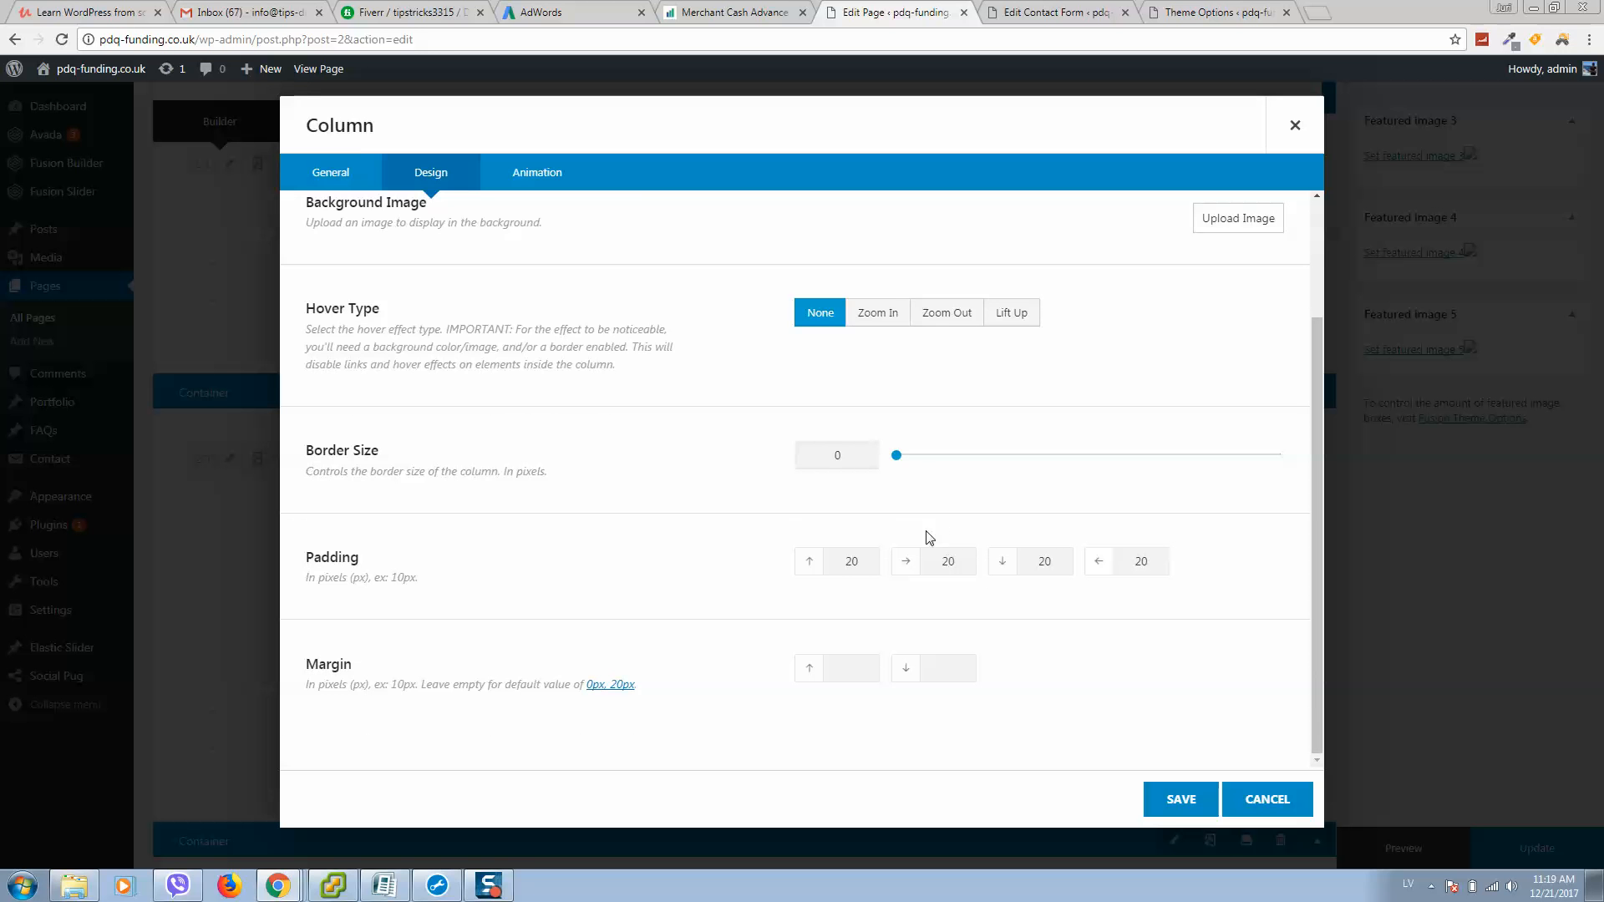
{"action": "left_click", "coordinate": [331, 172]}
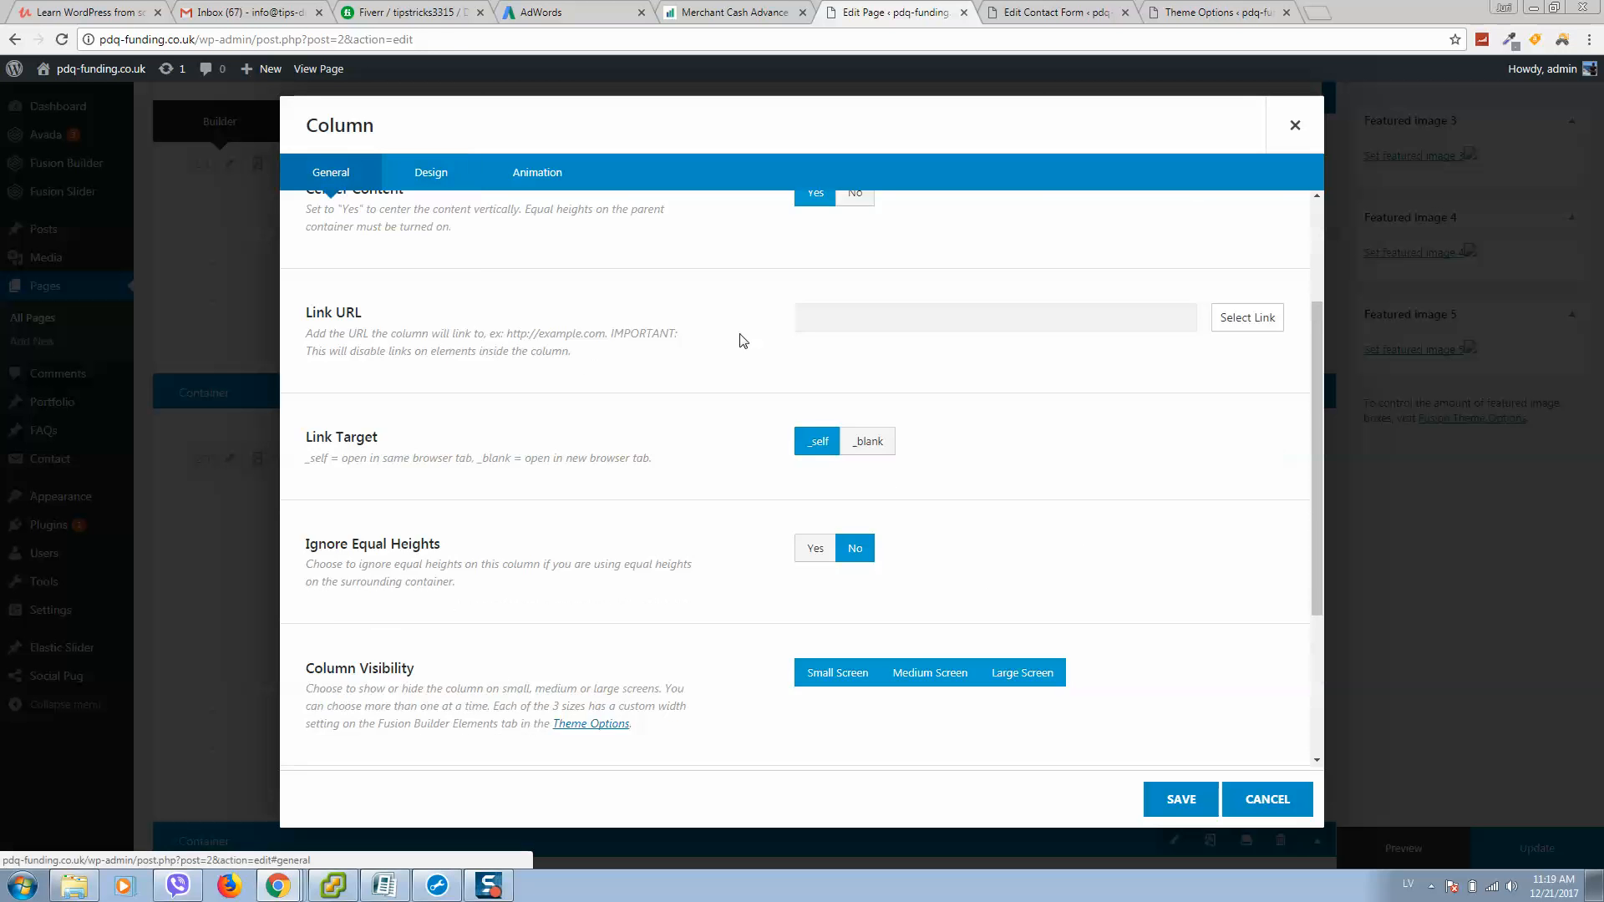
{"action": "scroll", "scroll_direction": "down", "scroll_amount": 3}
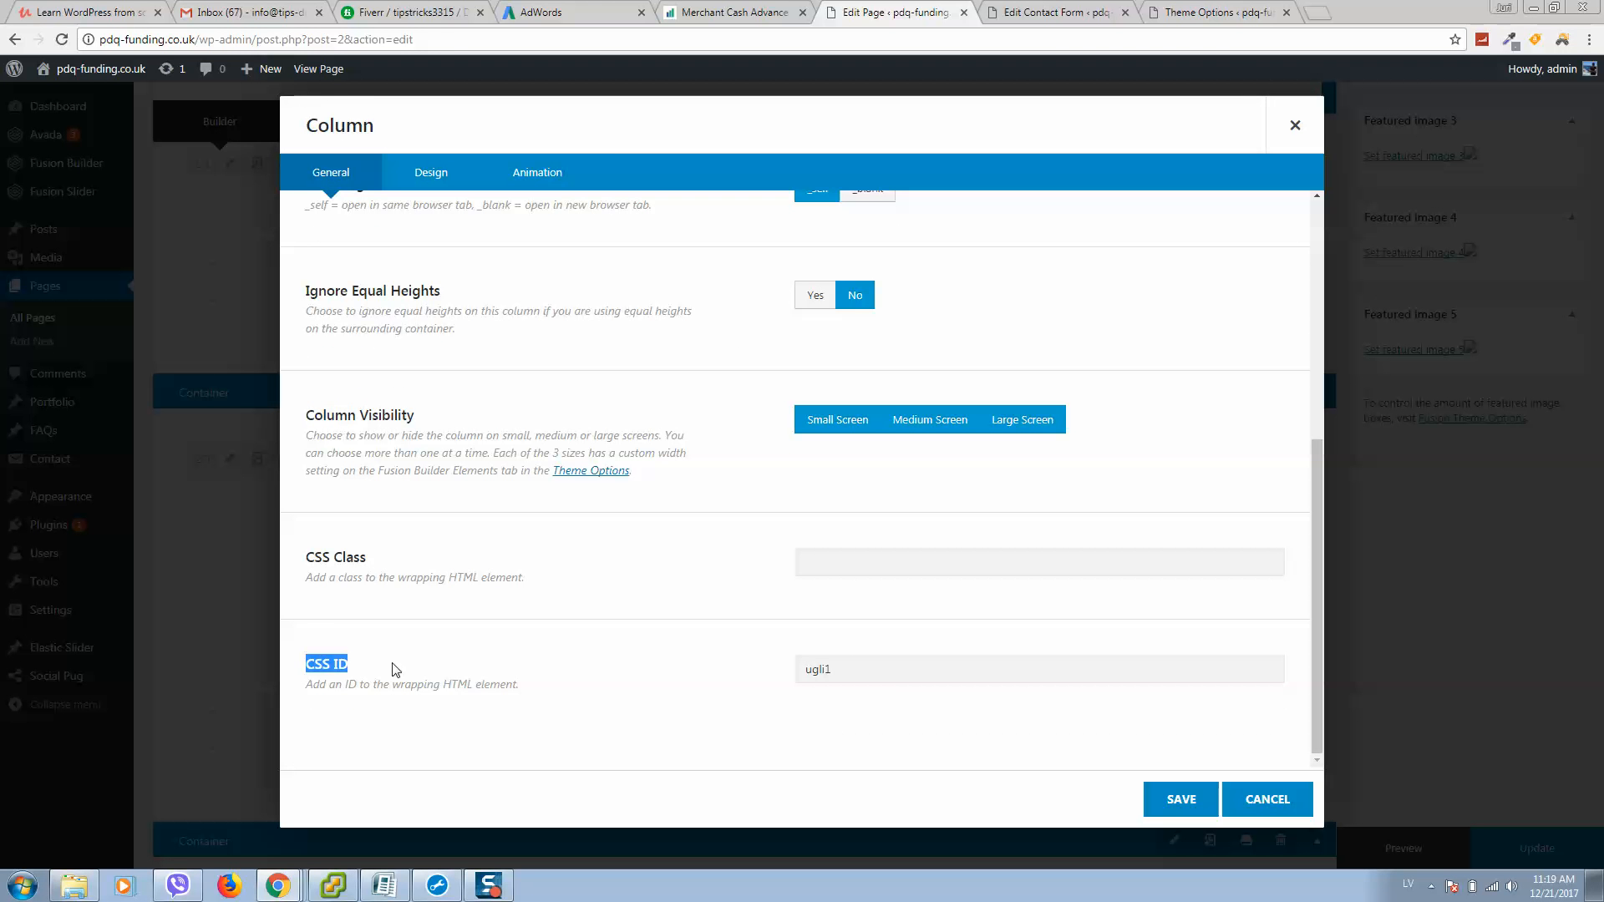
{"action": "mouse_move", "coordinate": [126, 103]}
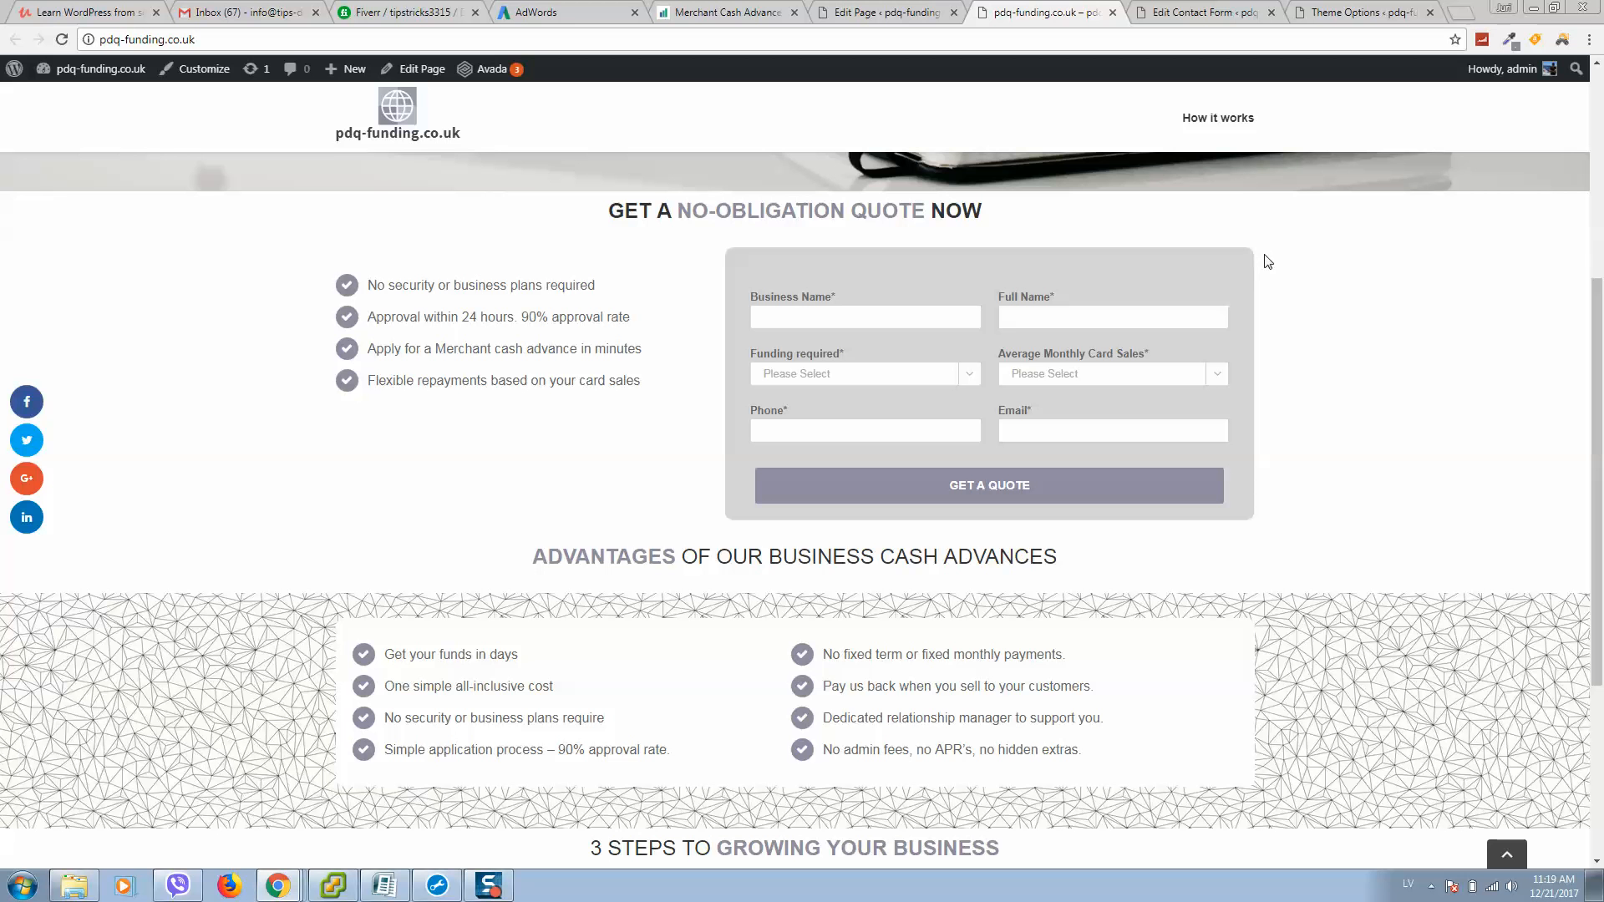
{"action": "mouse_move", "coordinate": [1253, 259]}
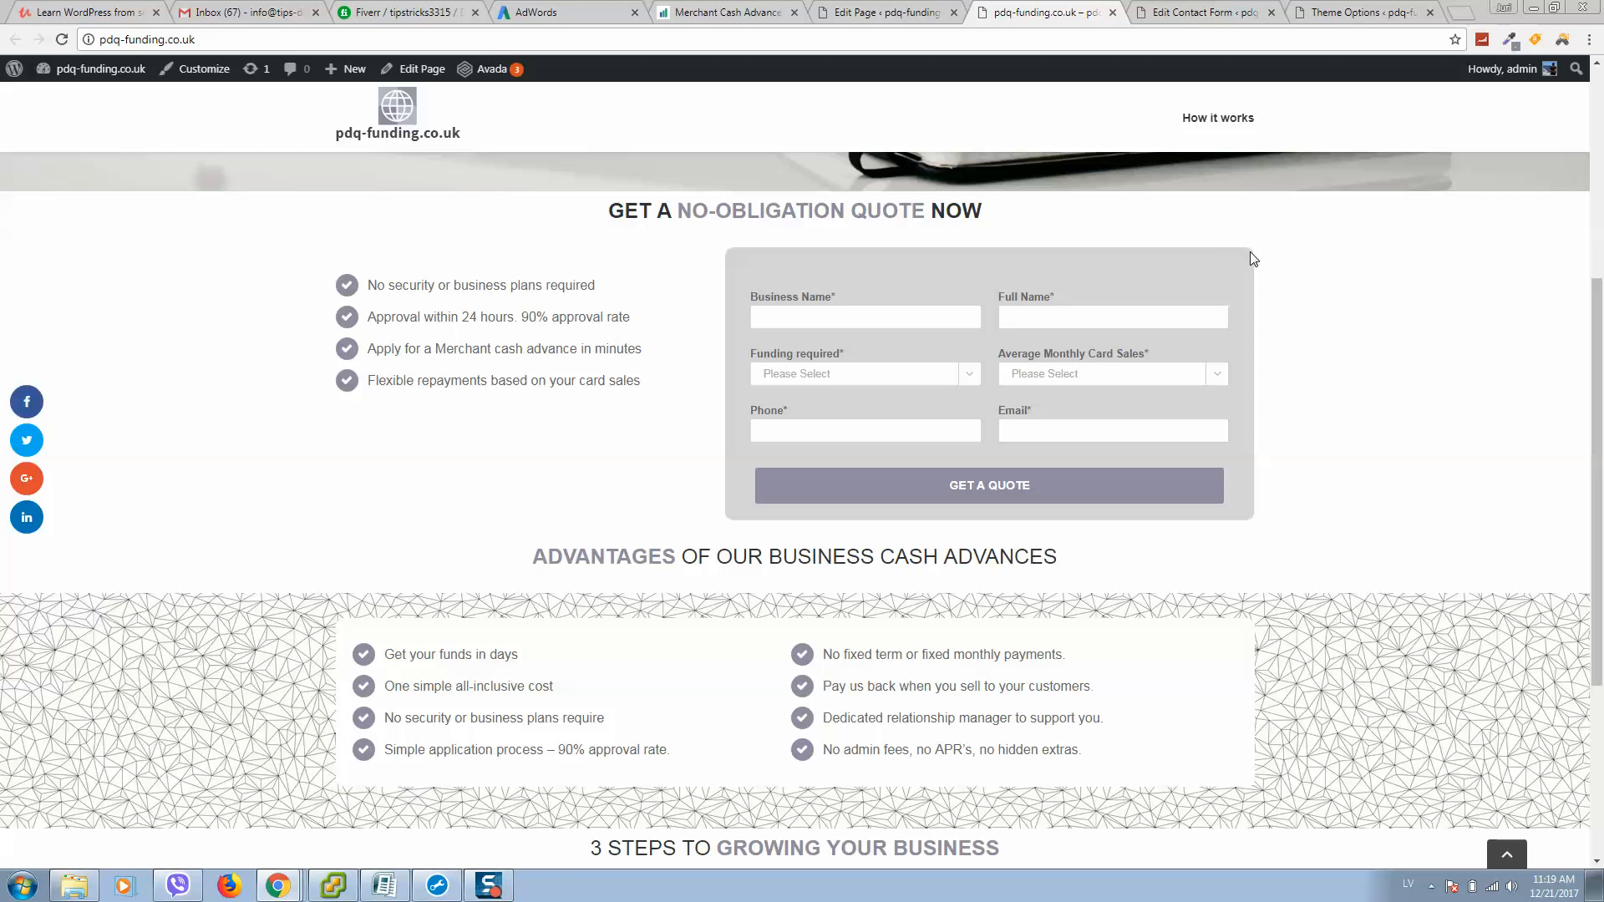
{"action": "left_click", "coordinate": [1197, 13]}
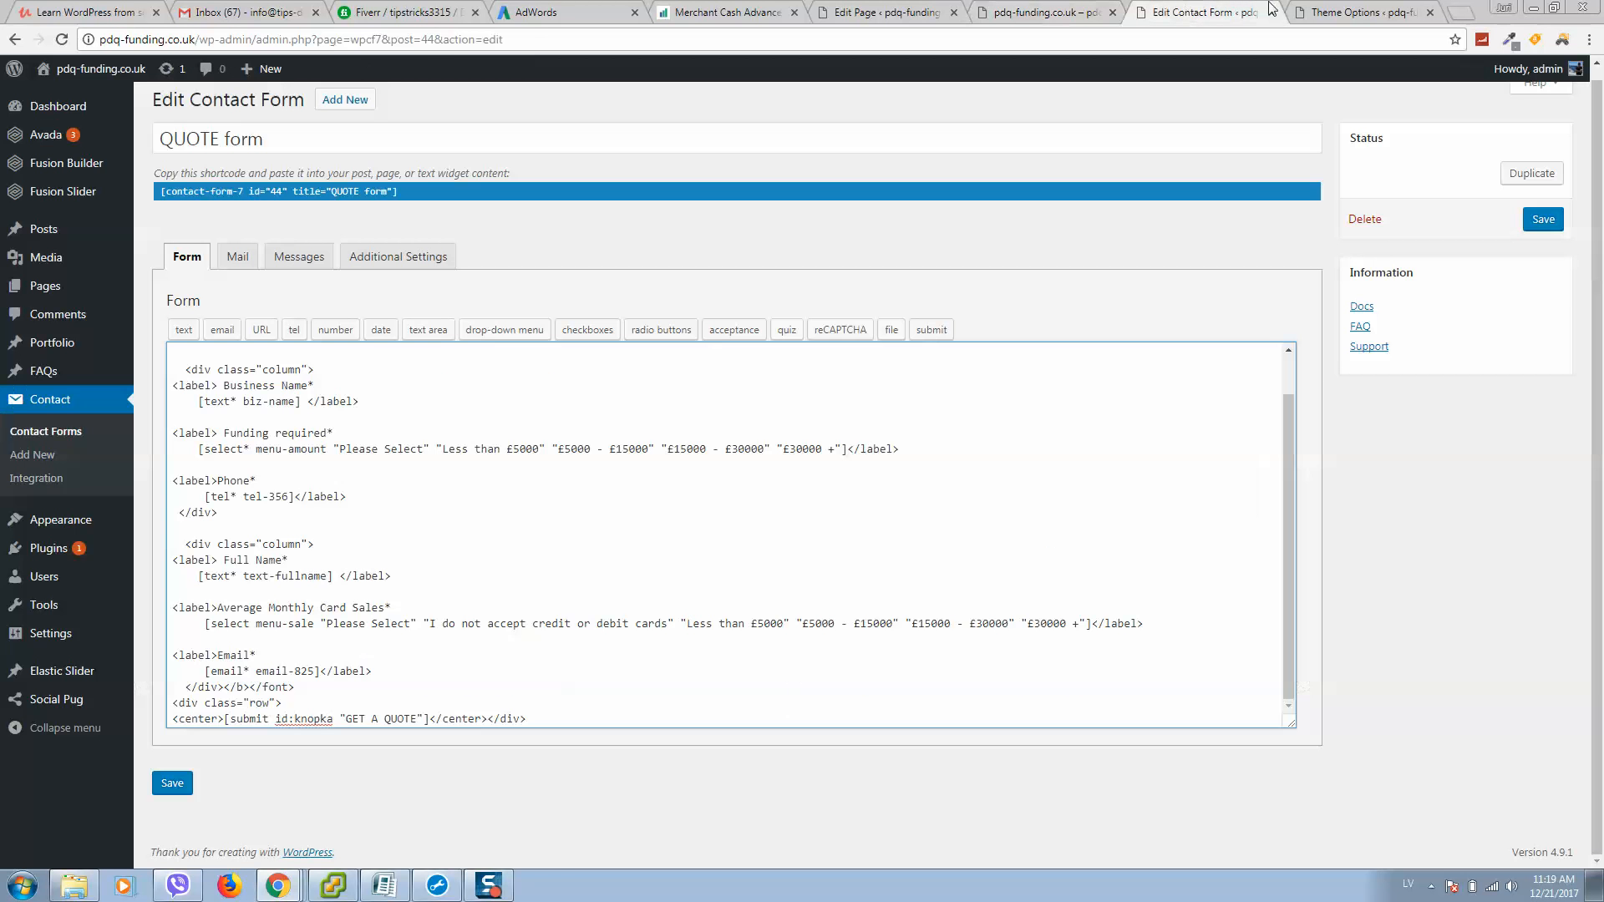
{"action": "left_click", "coordinate": [1358, 12]}
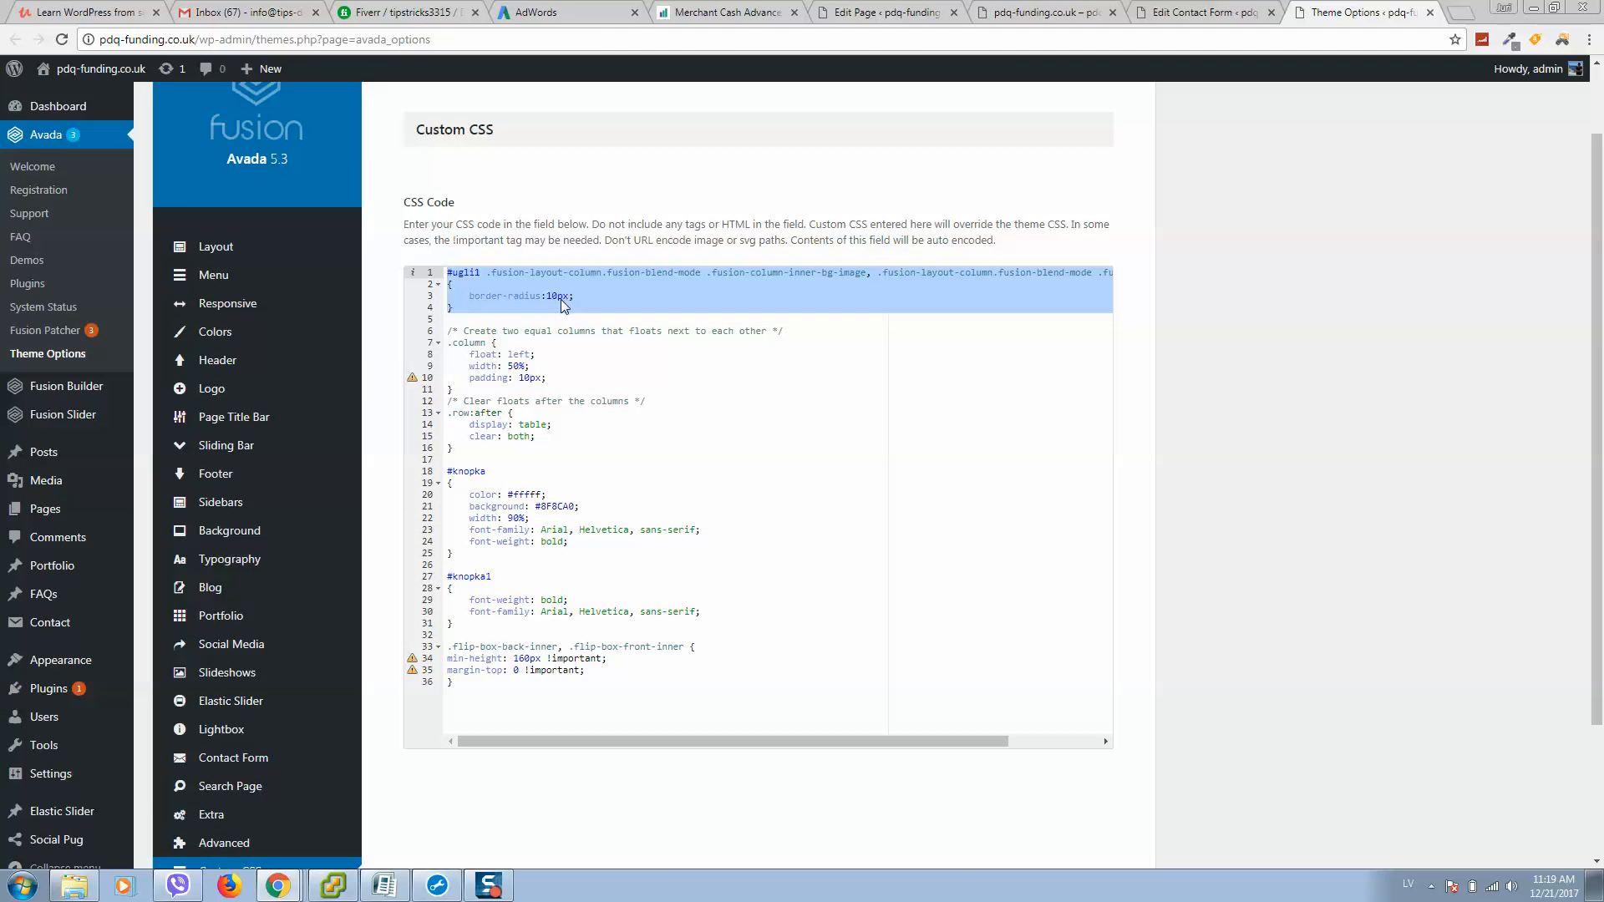
{"action": "left_click", "coordinate": [1197, 13]}
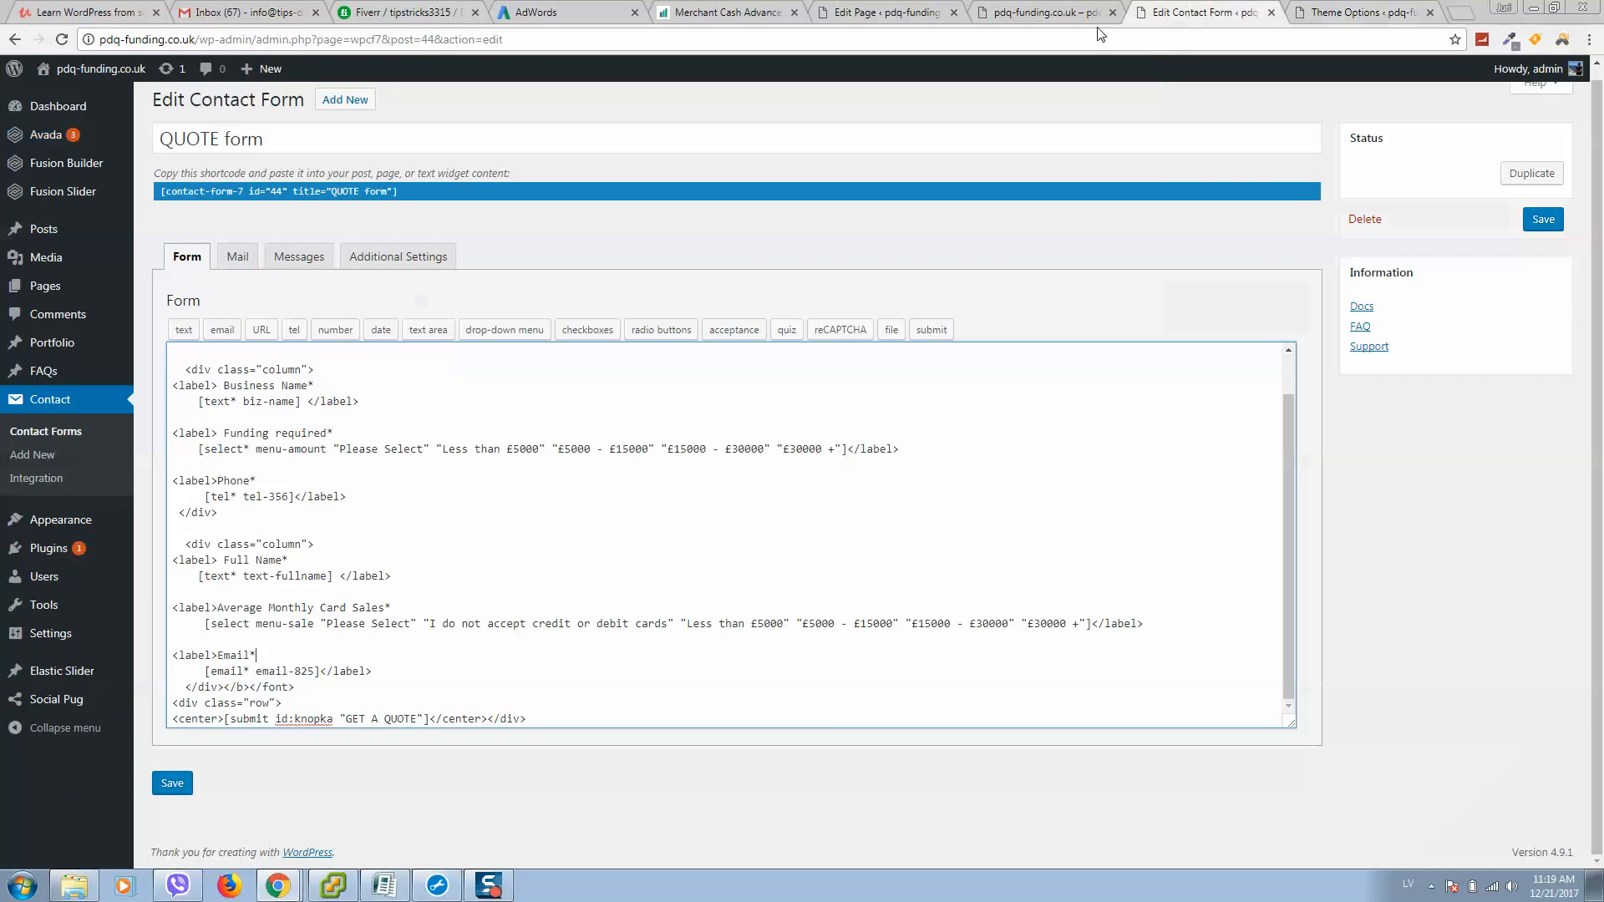
{"action": "left_click", "coordinate": [1033, 13]}
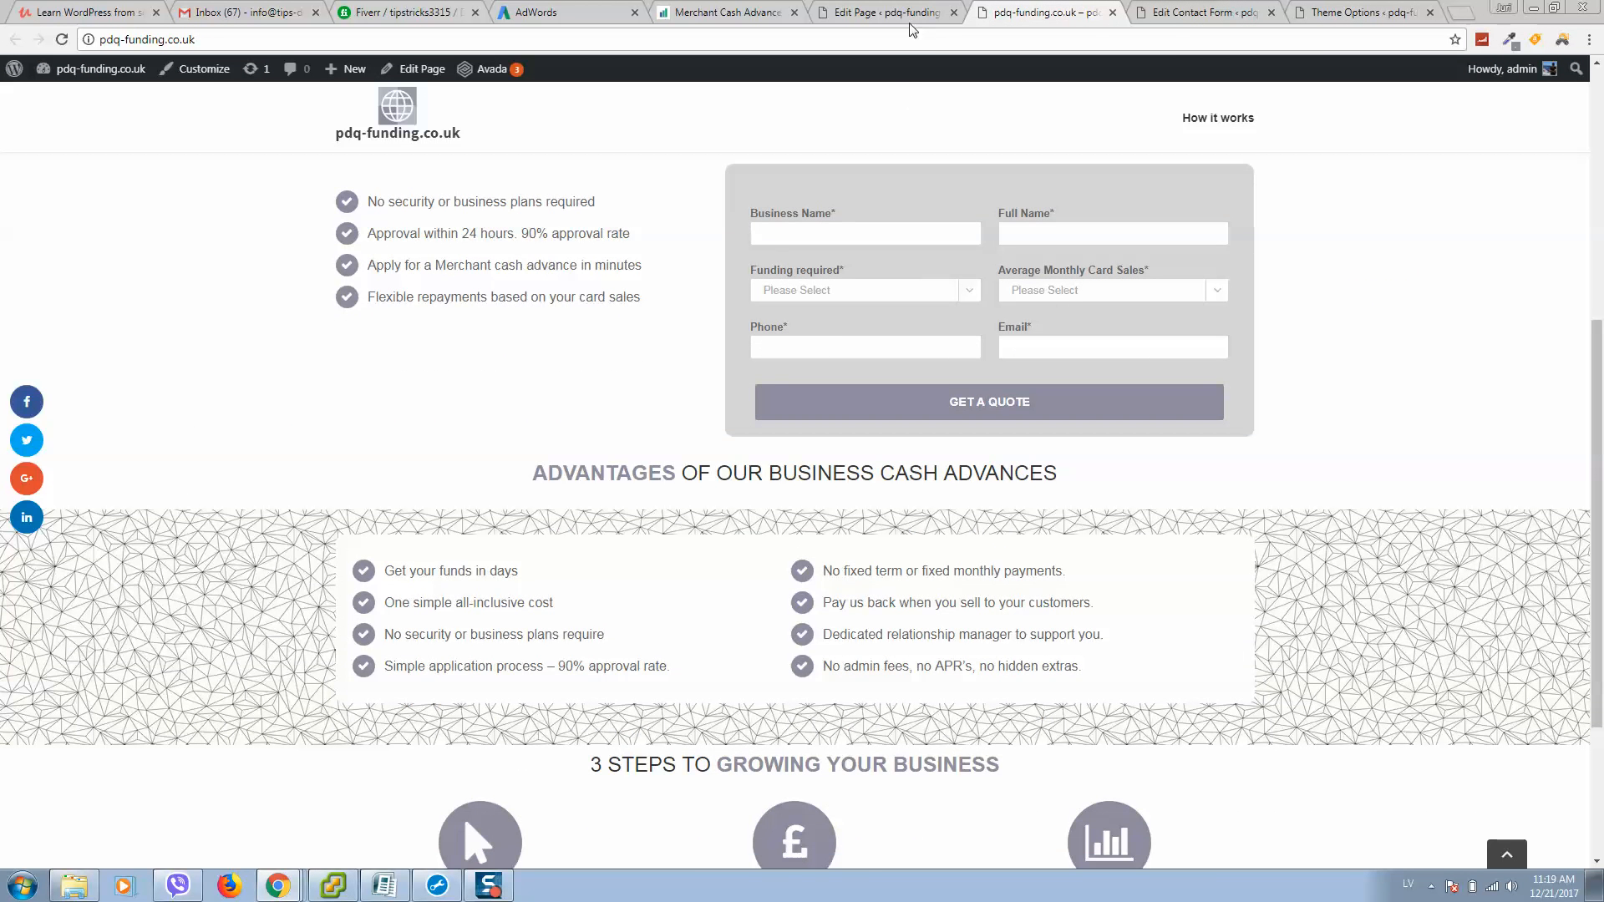
{"action": "left_click", "coordinate": [882, 12]}
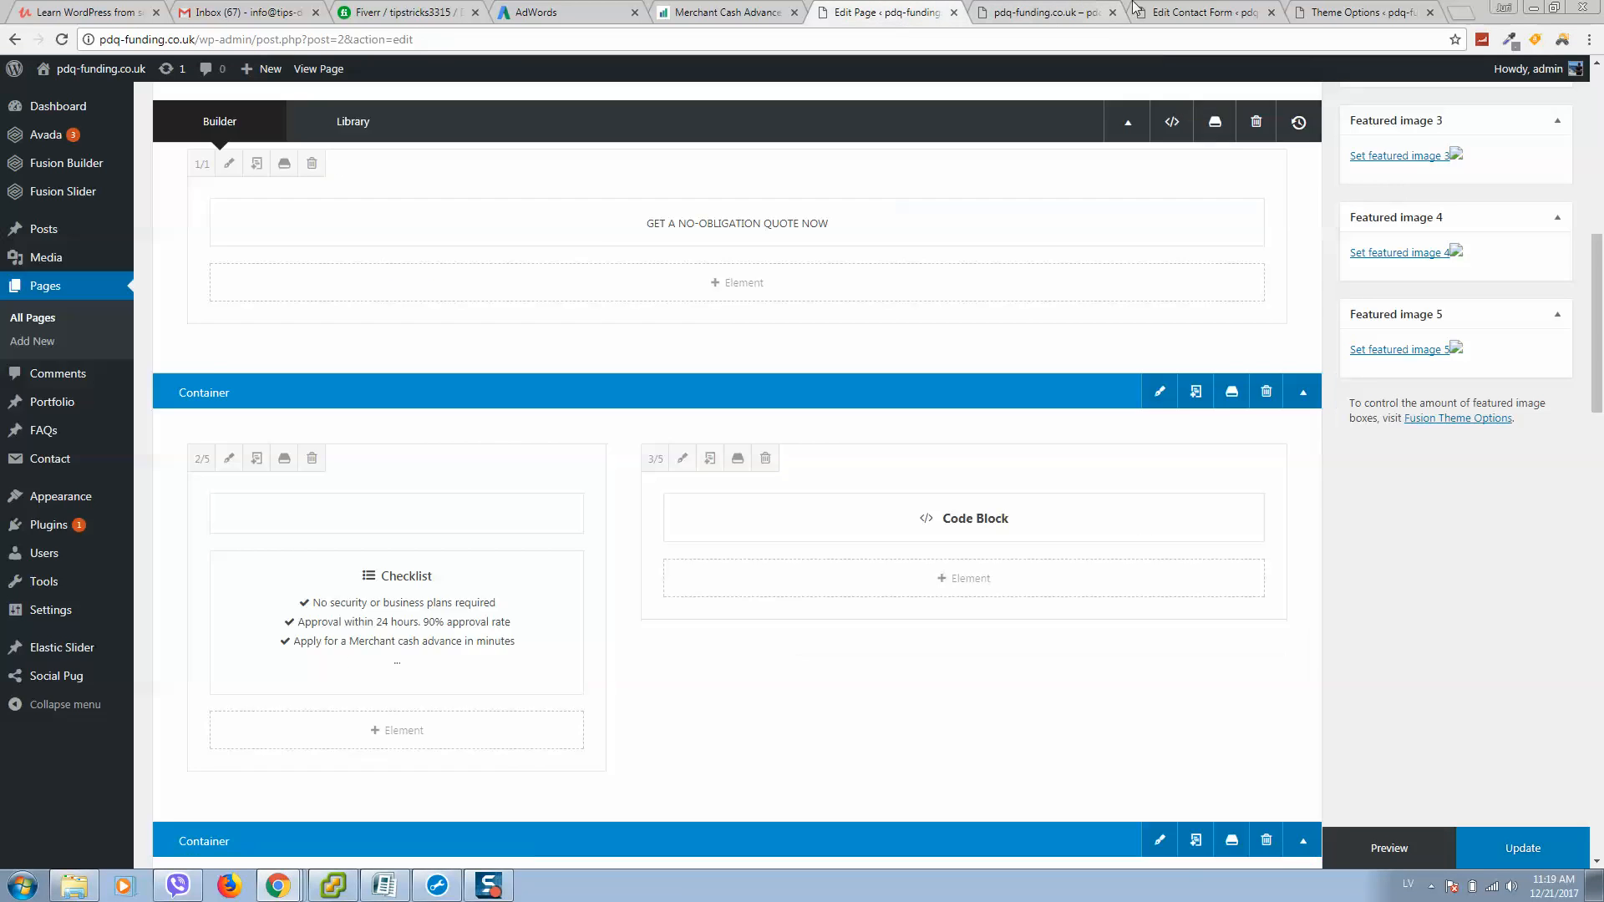
{"action": "left_click", "coordinate": [1202, 13]}
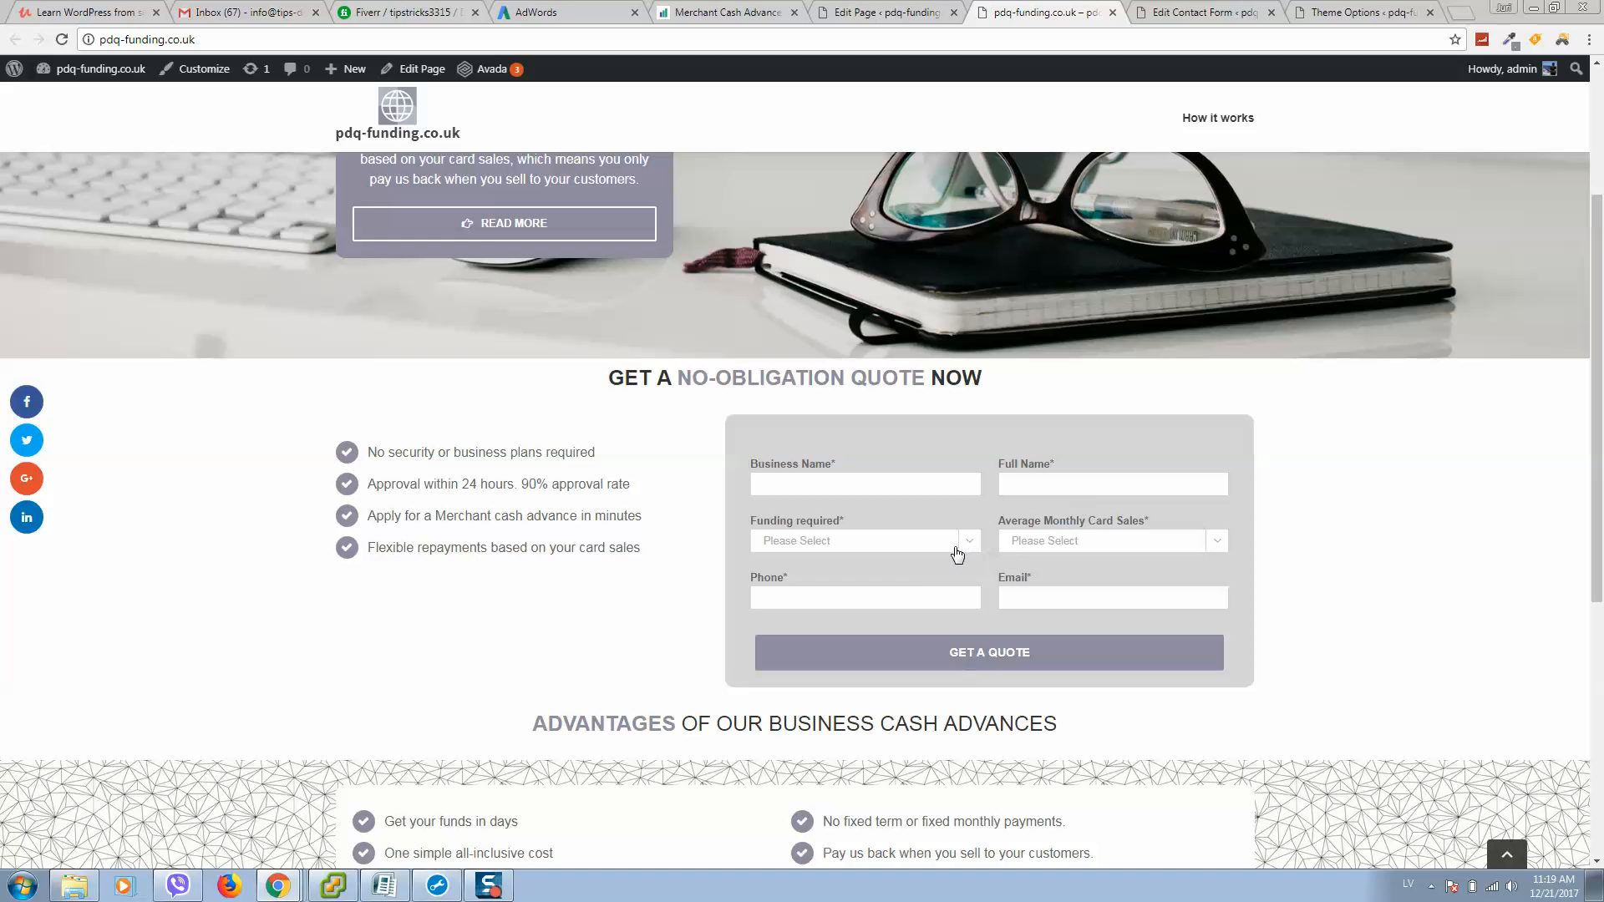
{"action": "mouse_move", "coordinate": [945, 632]}
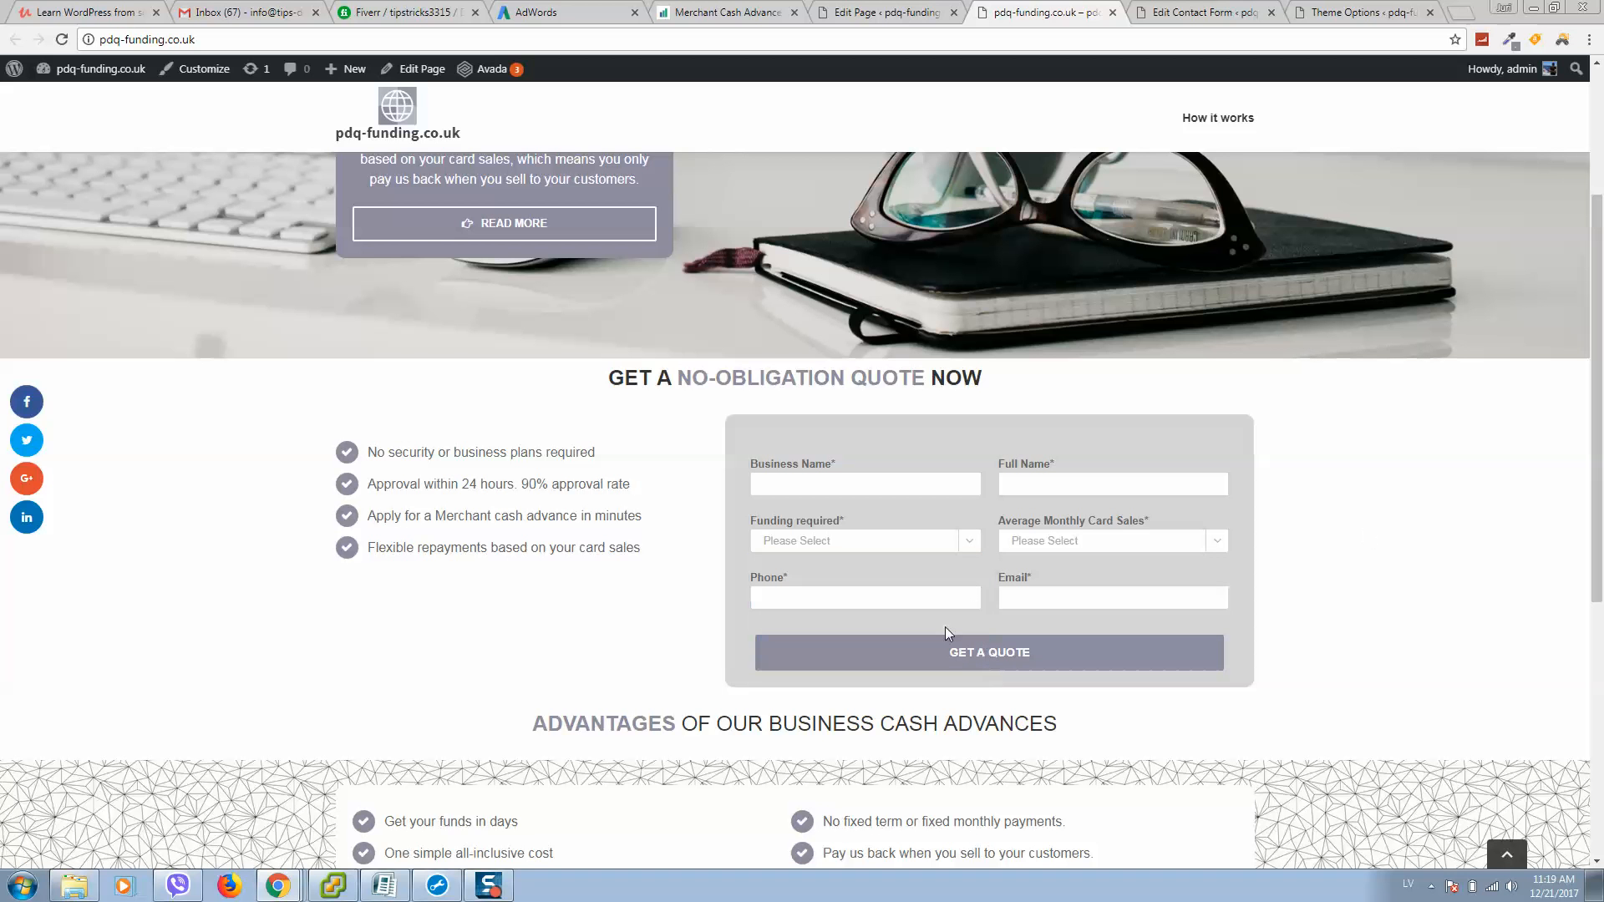